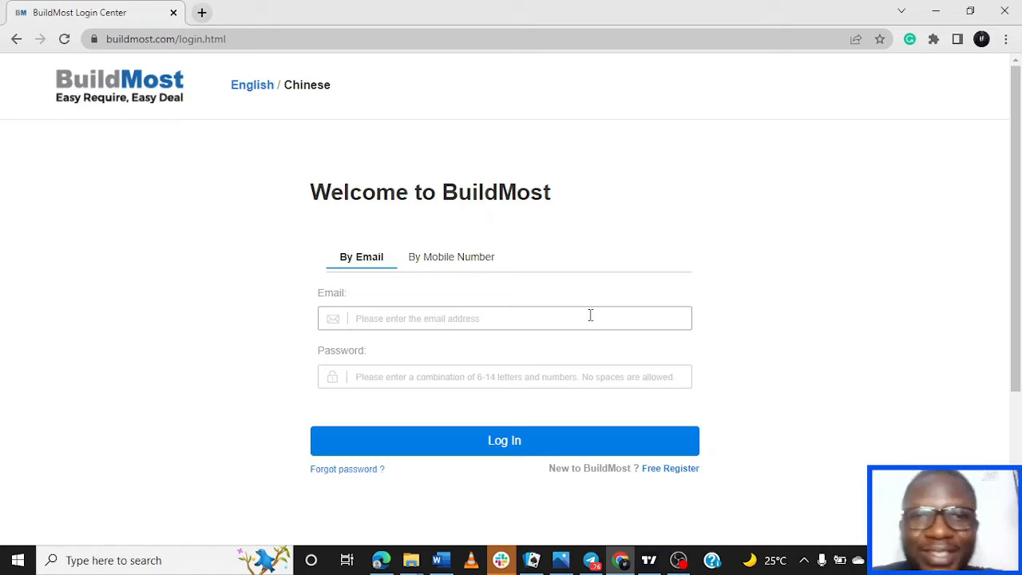
mouse_move(565, 311)
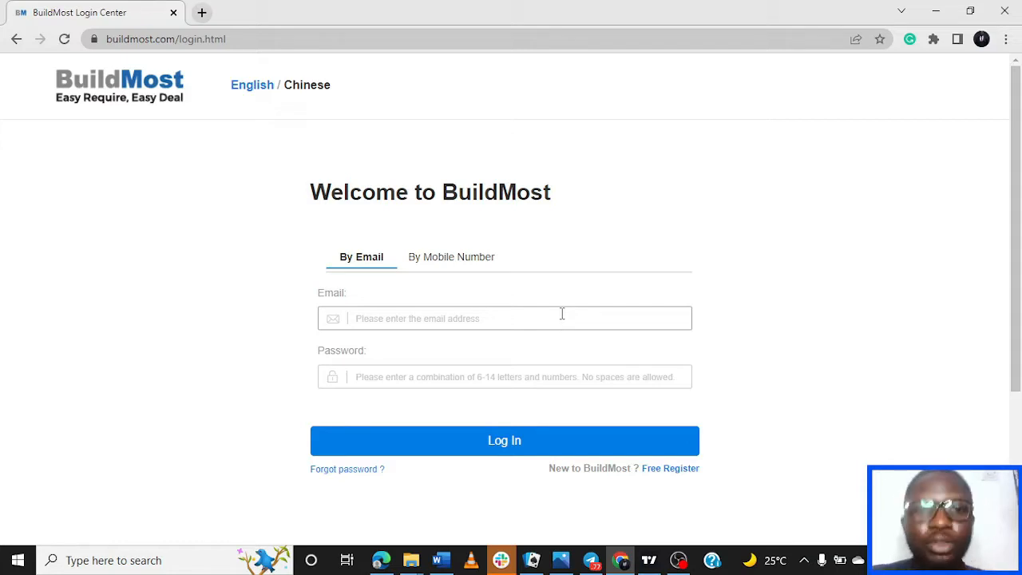
Step: Enter the bulu@ account email and password on the login page and submit sign-in
click(503, 318)
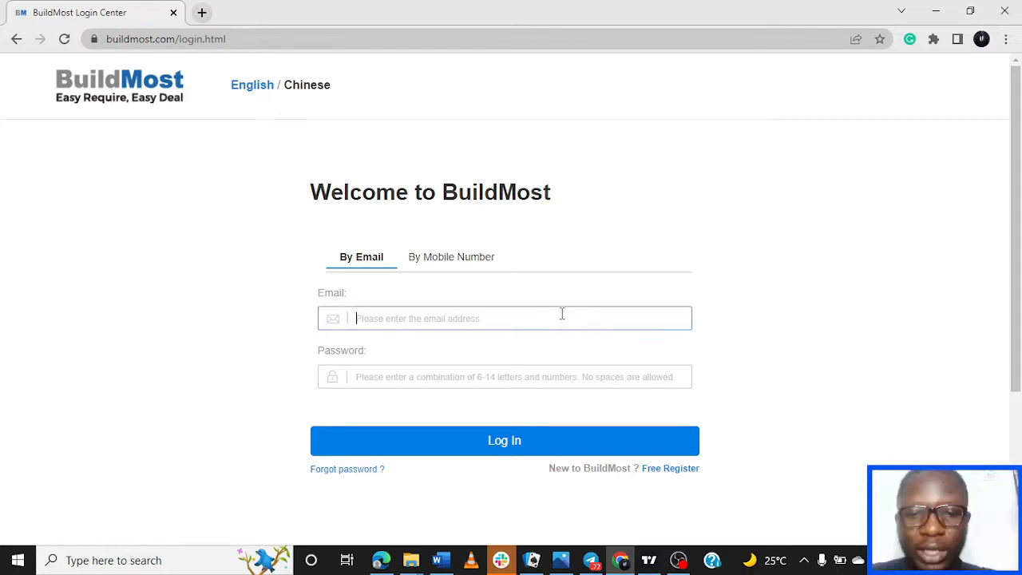
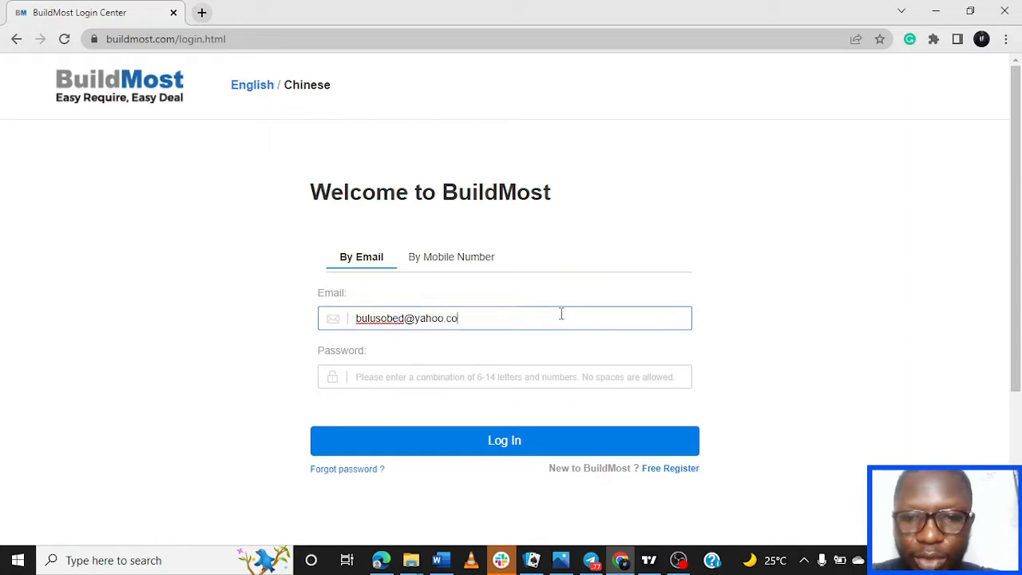
click(504, 377)
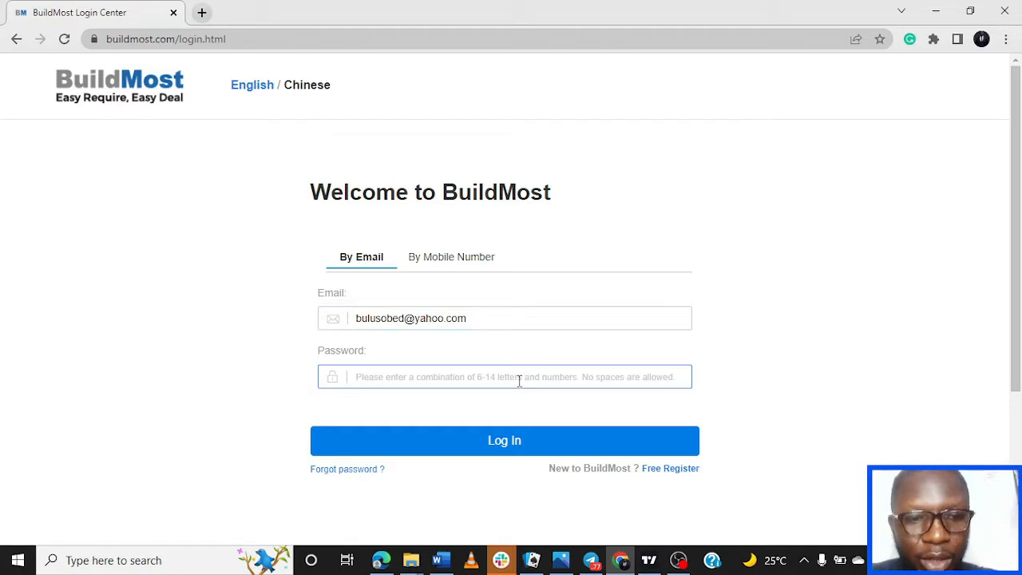
text(•••)
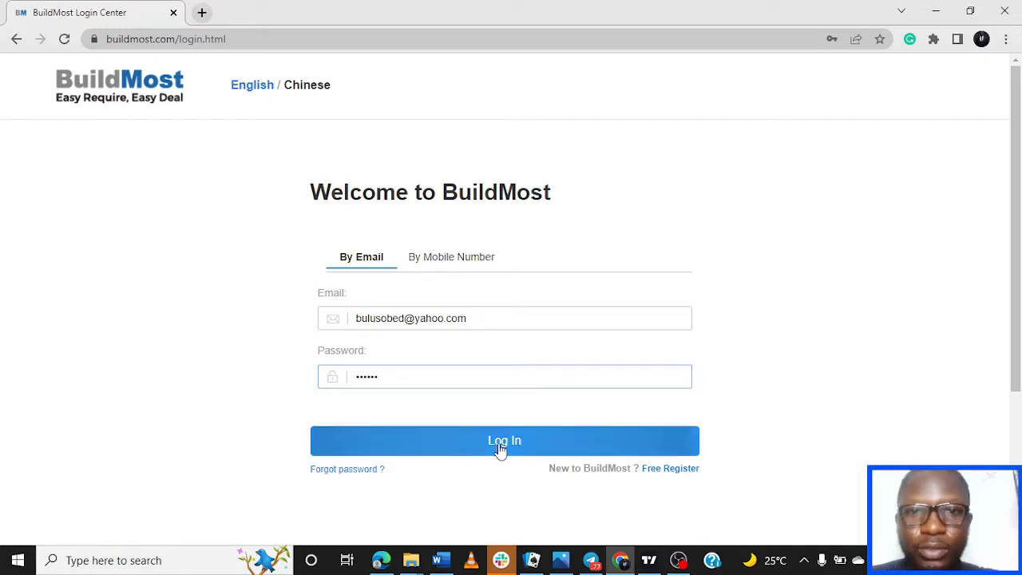
click(504, 440)
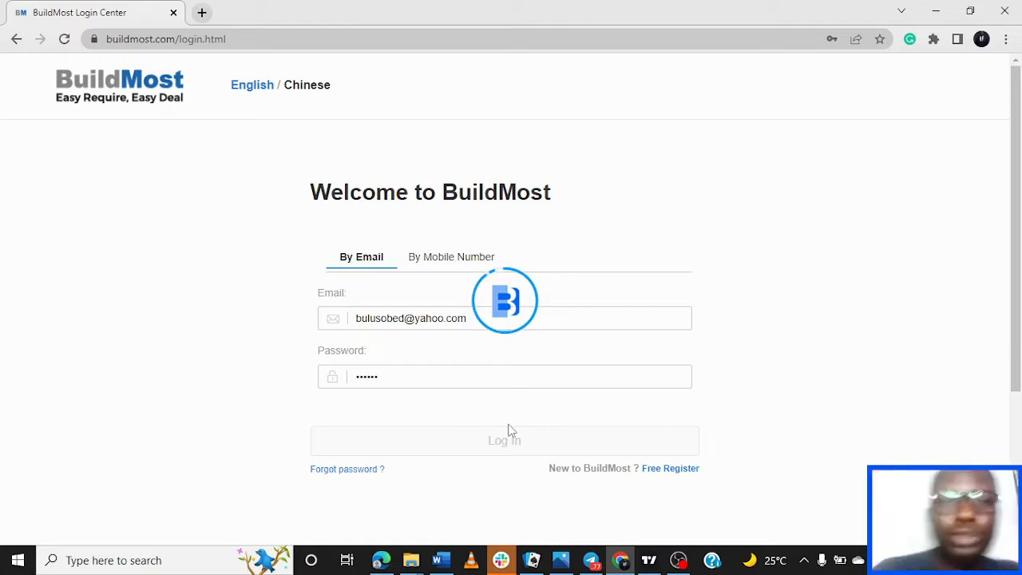
click(504, 440)
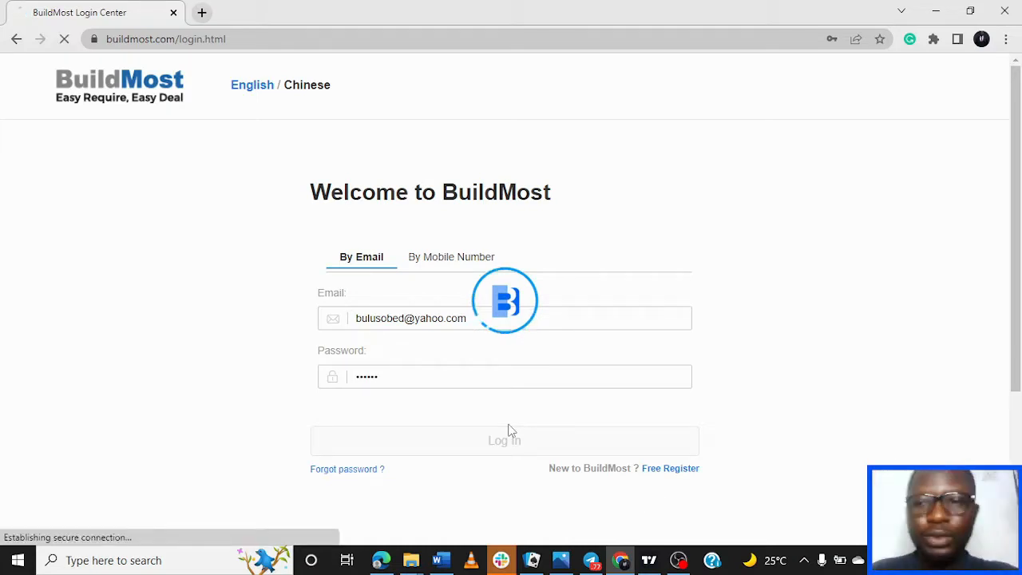
Step: Go from My BuildMost > Design Opportunities to Design Works > Upload A Work
click(504, 440)
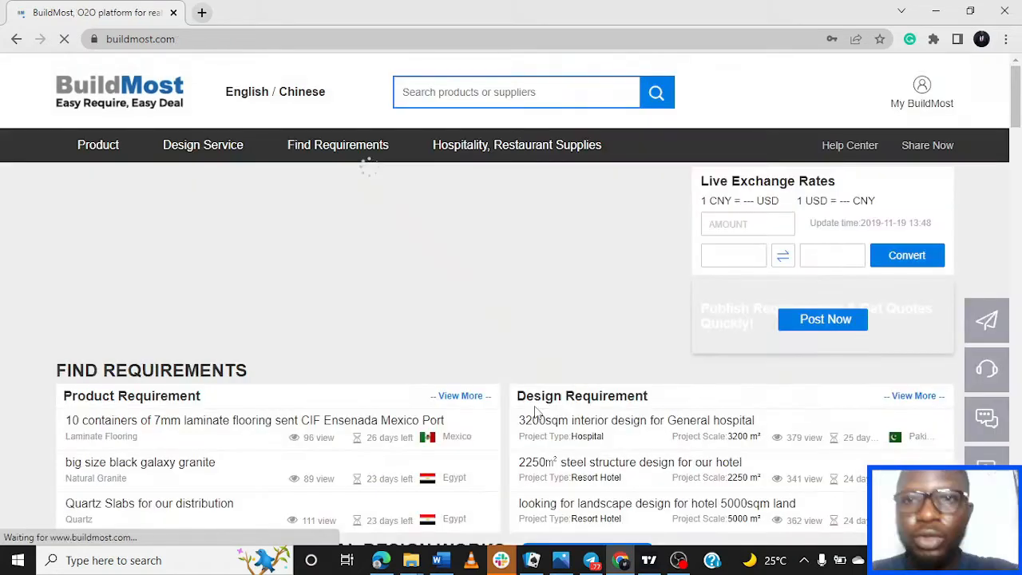
mouse_move(559, 321)
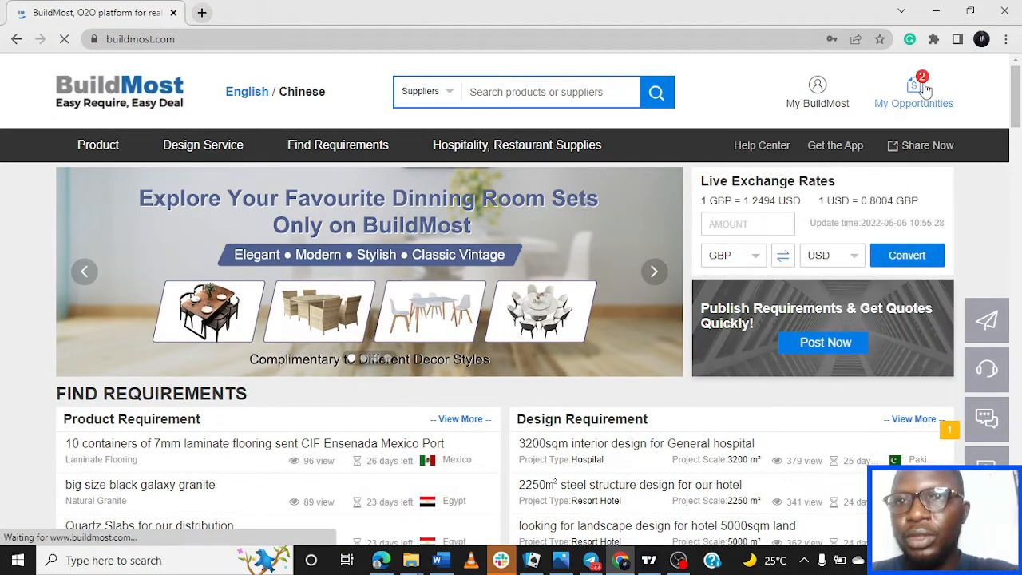
click(817, 92)
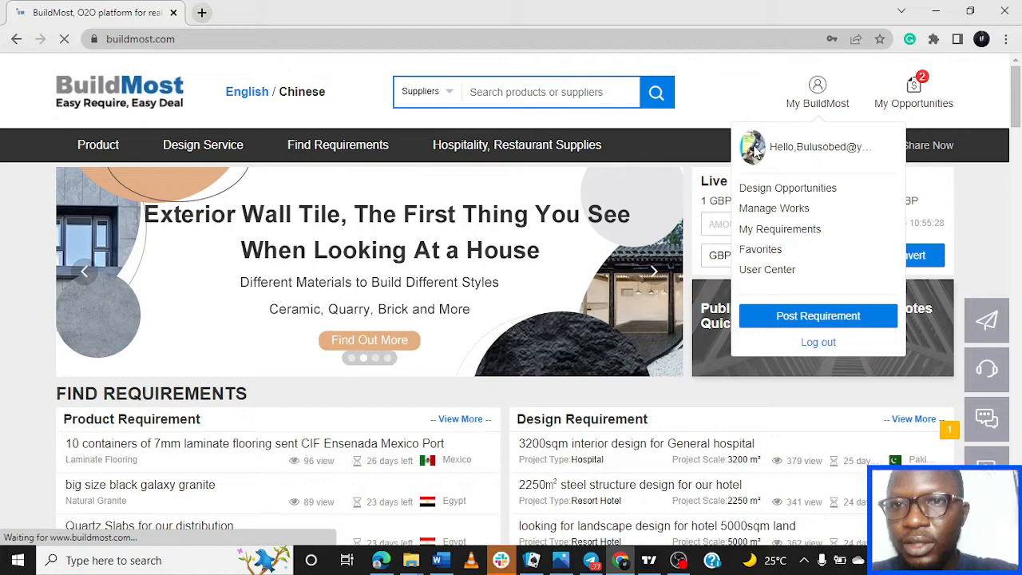
click(787, 188)
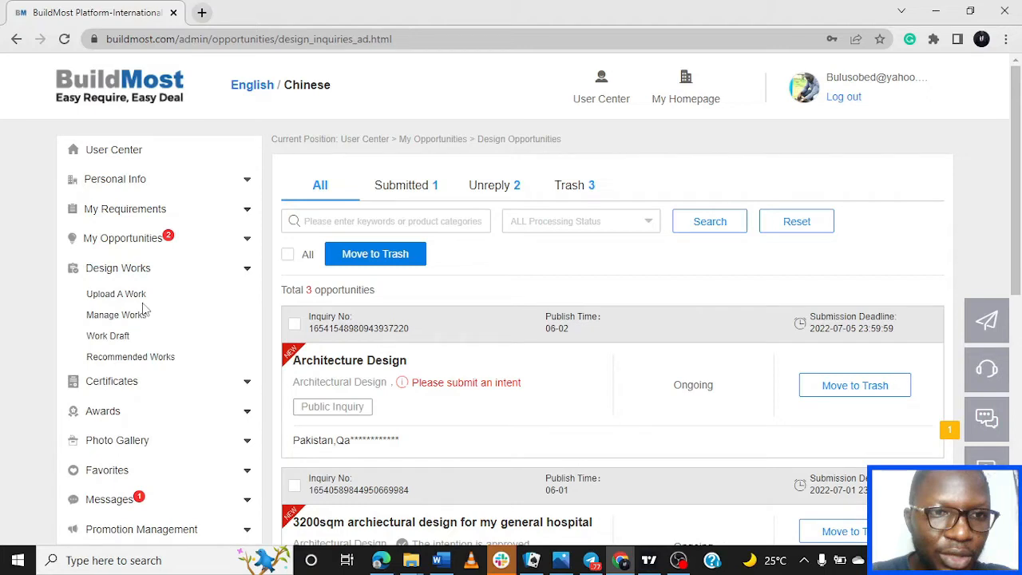
click(116, 294)
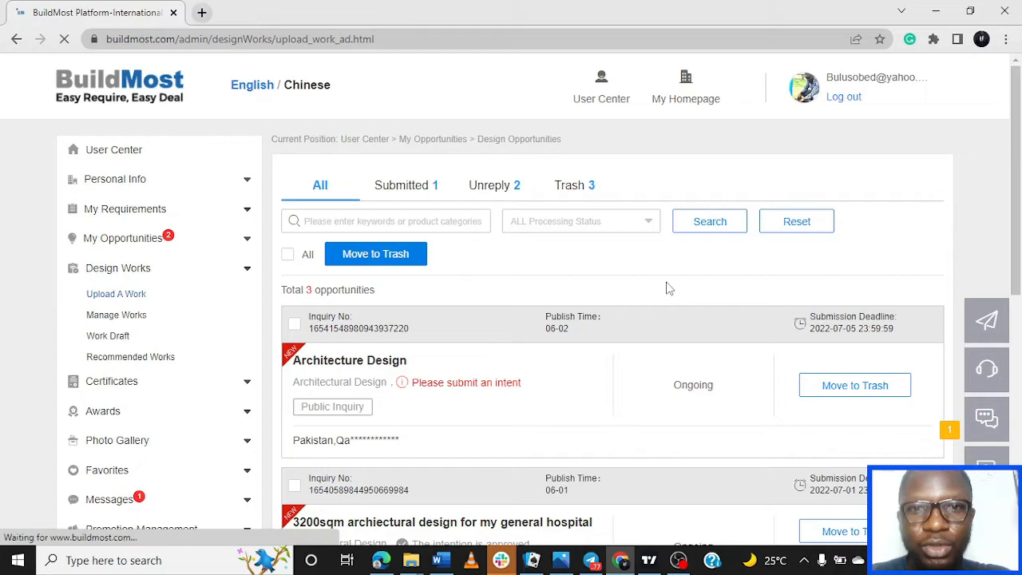
click(116, 293)
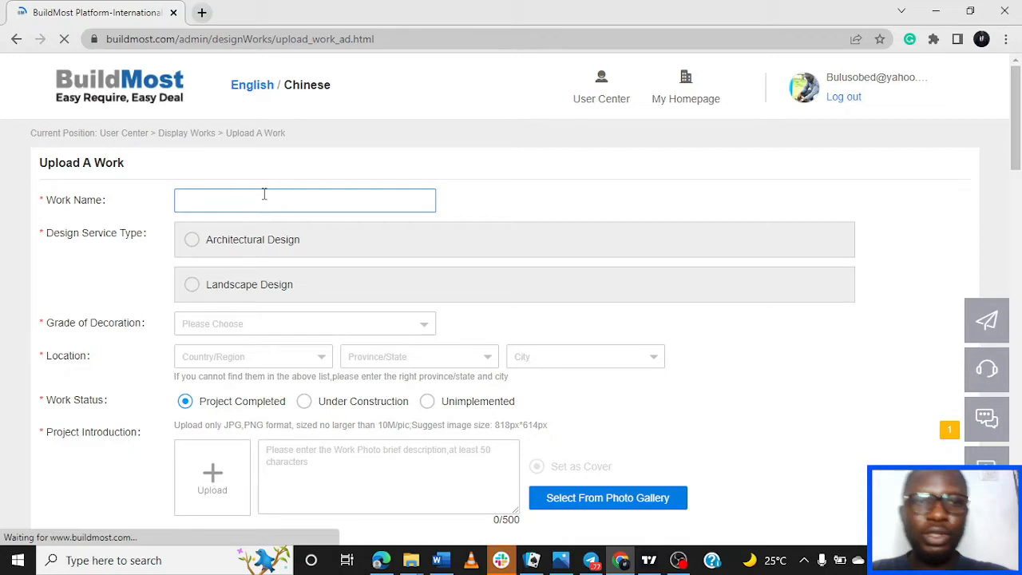
Step: Name the work '4 bedroom bungalow', choose Architectural Design, and bring up the photo gallery
text(4 bedroom)
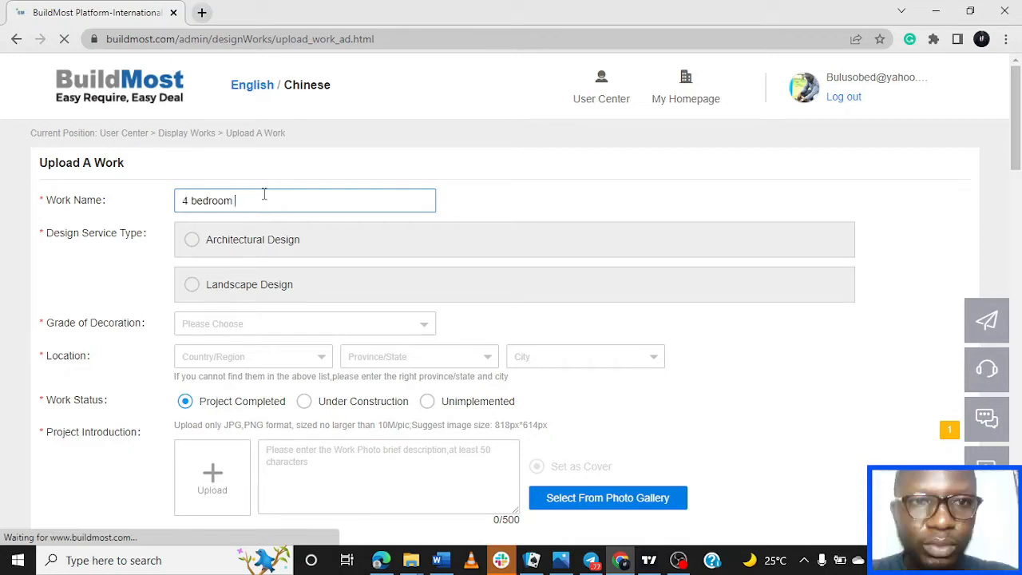
text(bungalow)
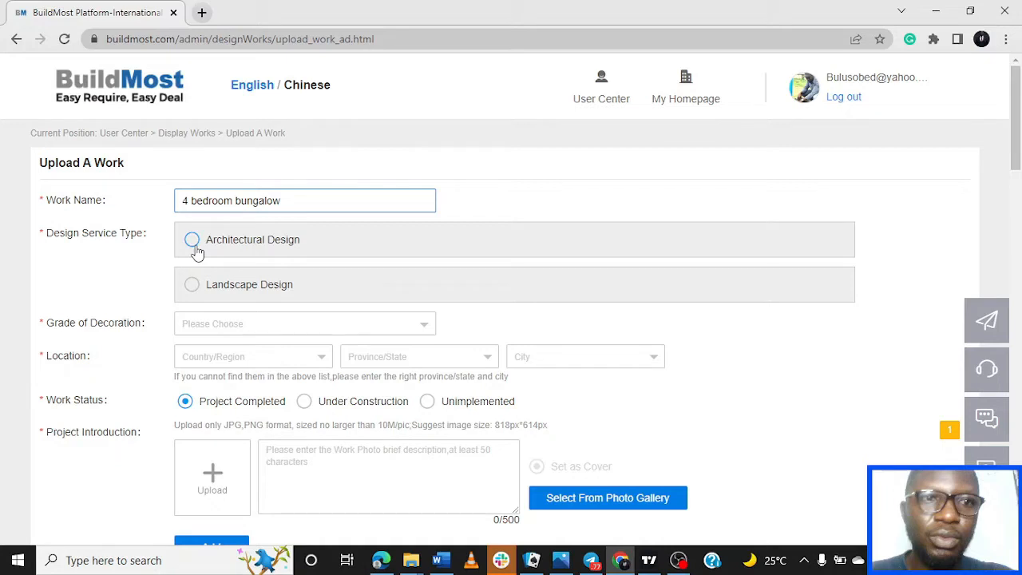
click(191, 239)
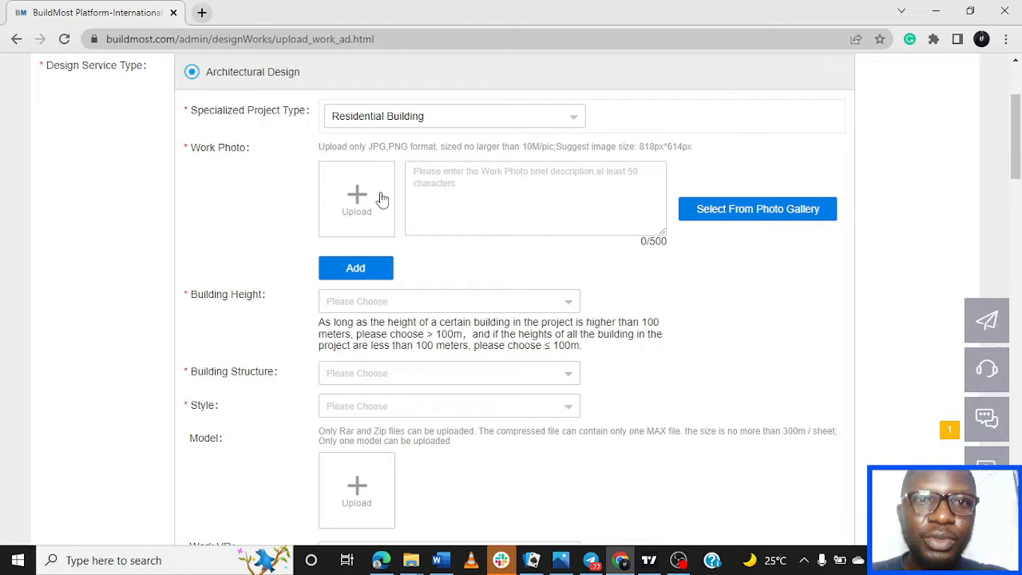
click(757, 209)
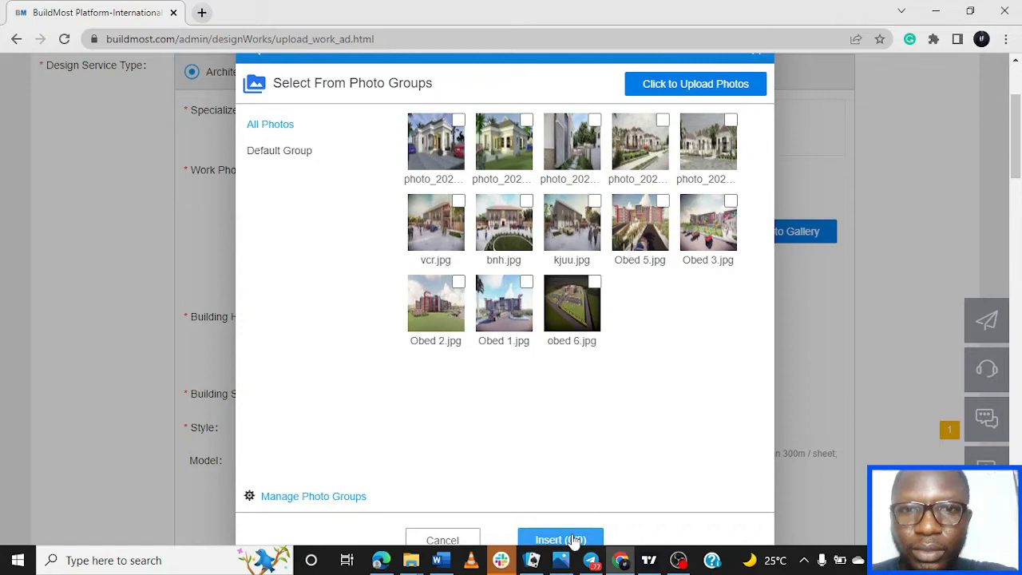
Step: Upload two bungalow photos from the computer into the photo gallery
click(694, 84)
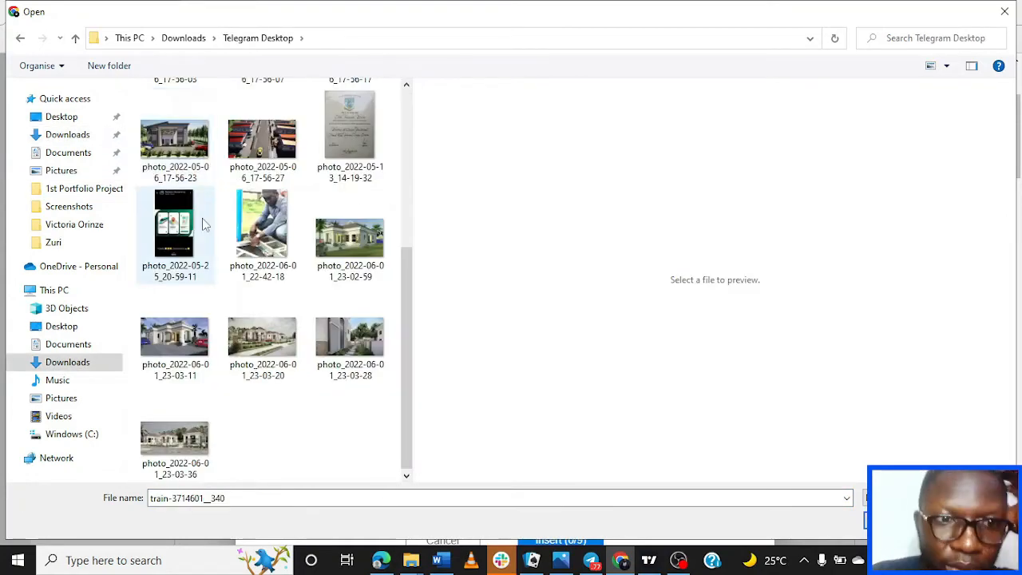
click(175, 335)
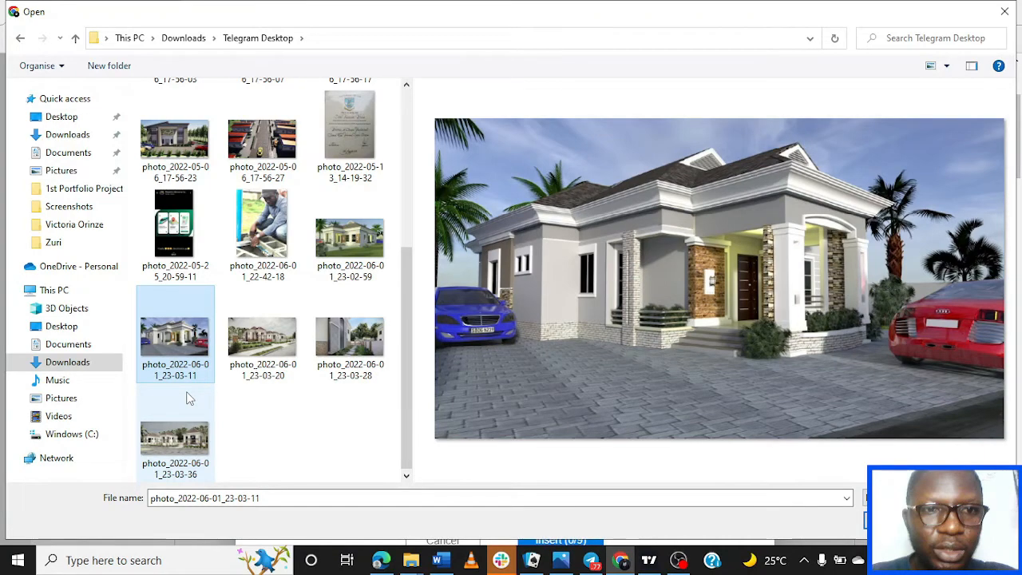
click(175, 431)
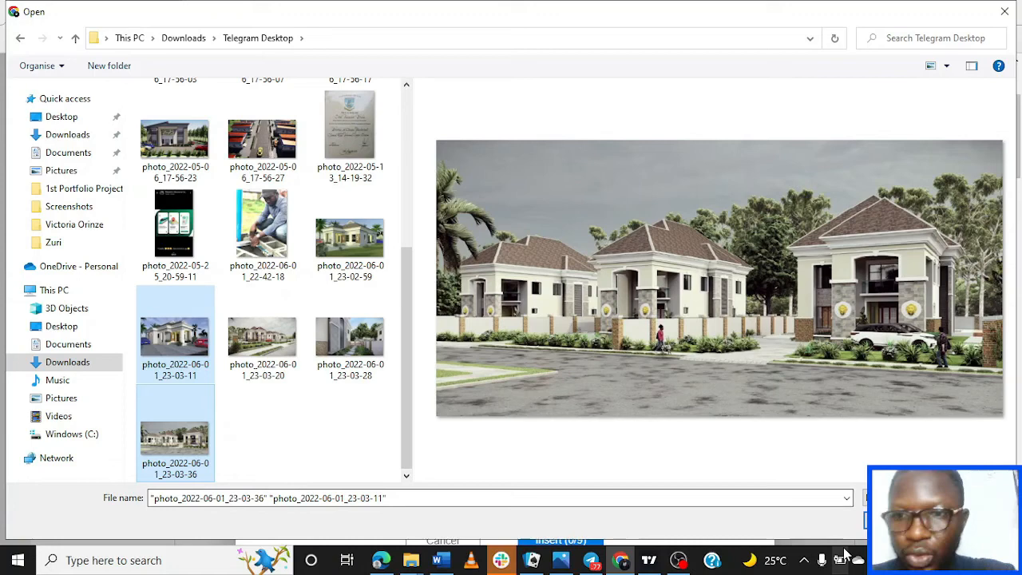
mouse_move(208, 423)
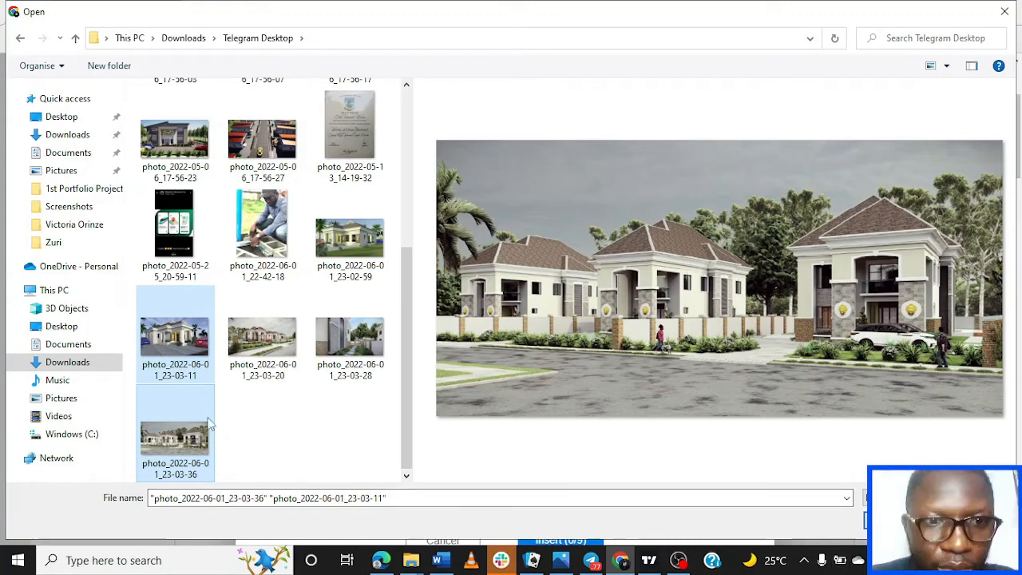
mouse_move(262, 438)
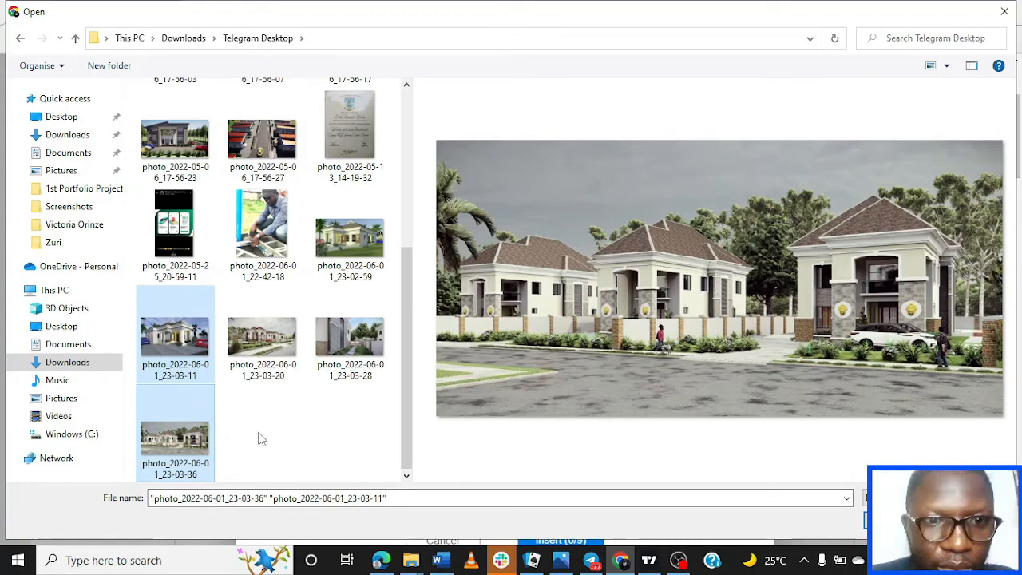
click(350, 231)
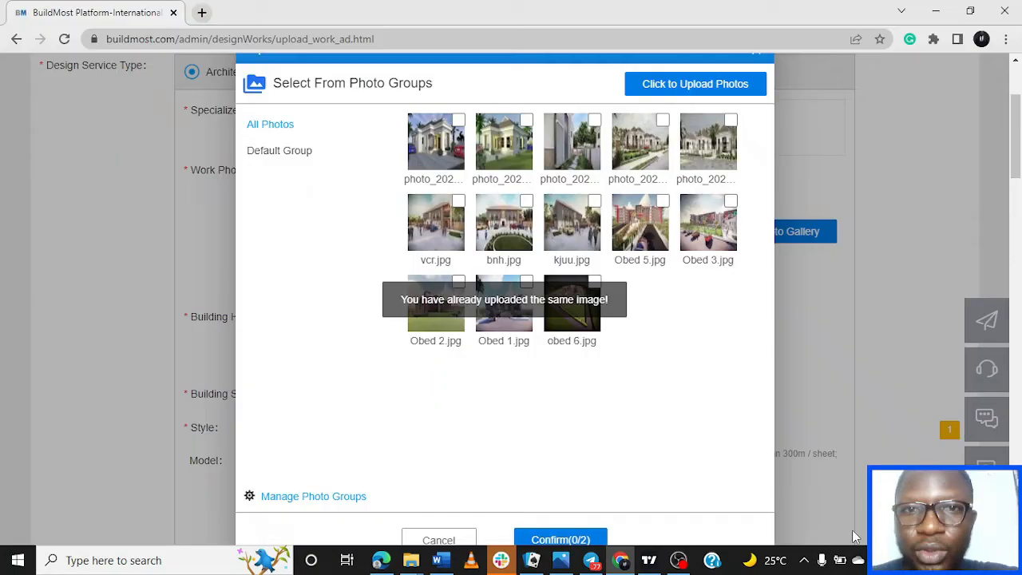
mouse_move(688, 414)
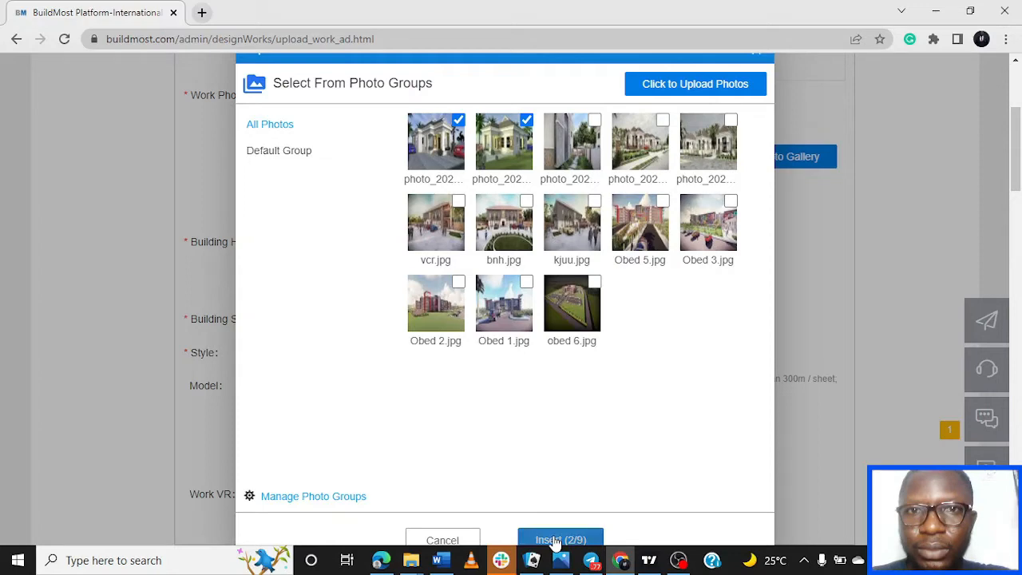
Step: Insert the two ticked bungalow photos as work photos (Insert 2/9)
click(561, 539)
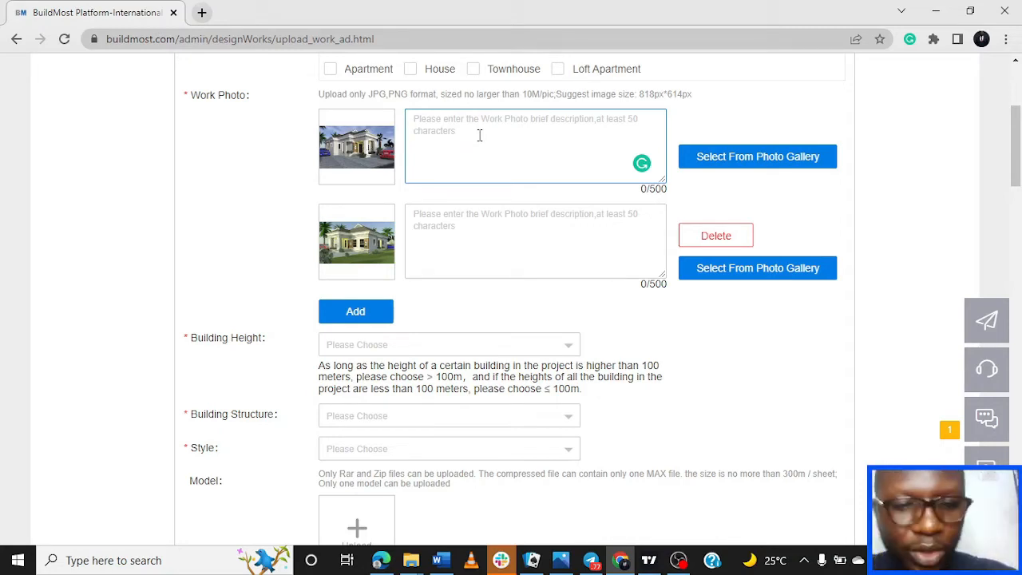
Step: Describe the first photo as 'Four bedrooms bungalow with a simple landscape design to enhance ease of circulation'
text(Fd)
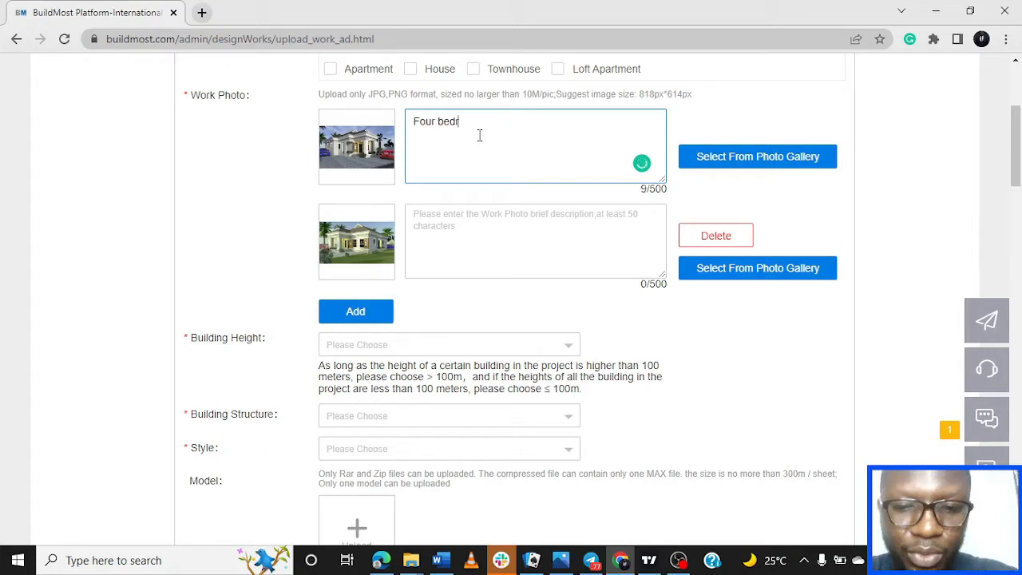
text(ooms)
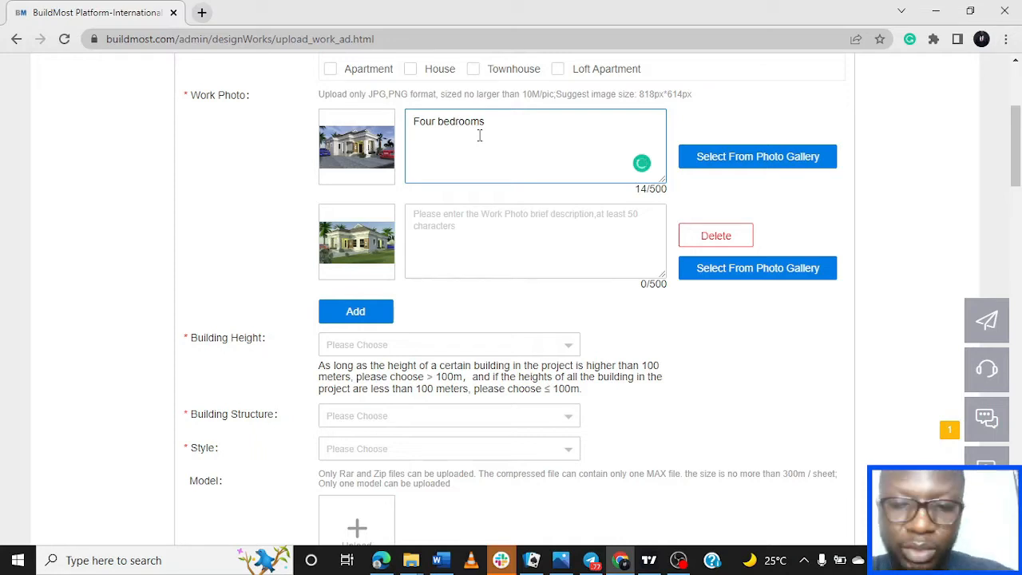
text(bunc)
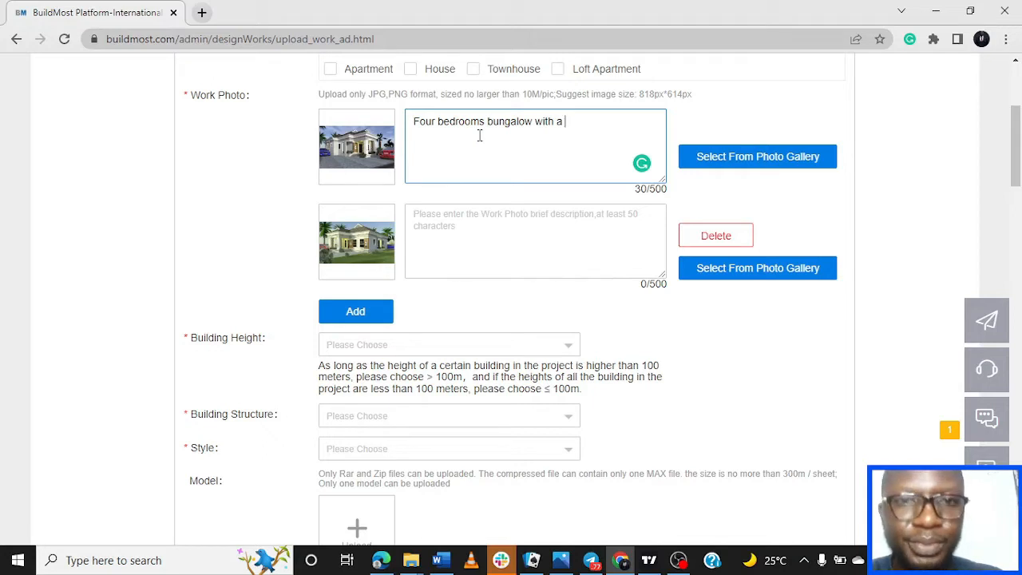
text(s)
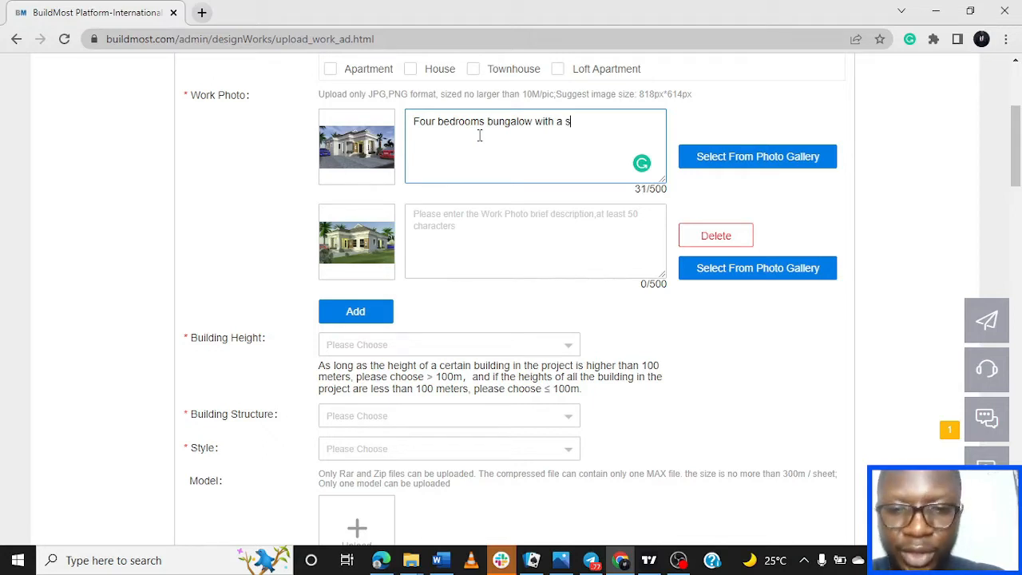
text(imple)
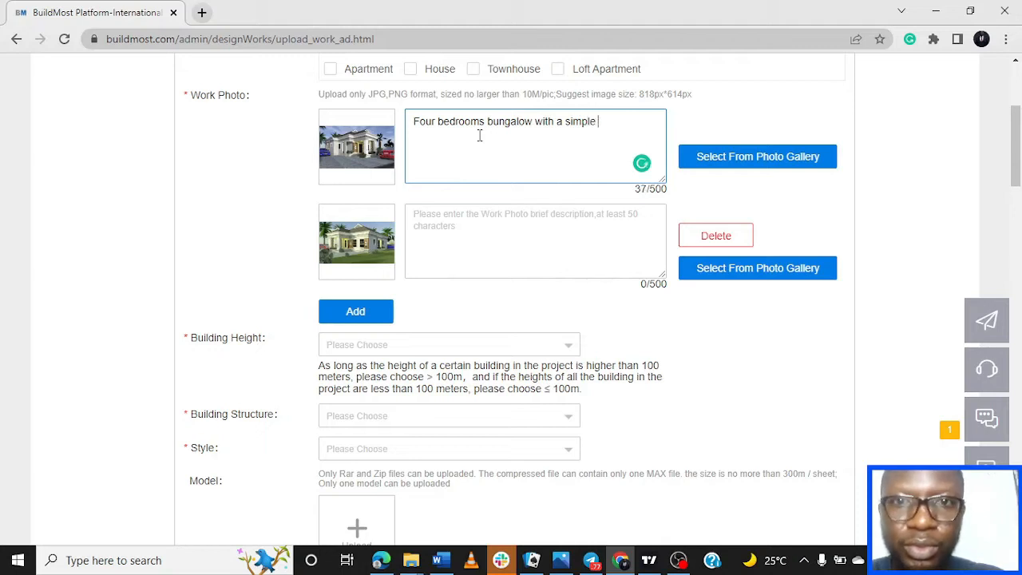
text(la)
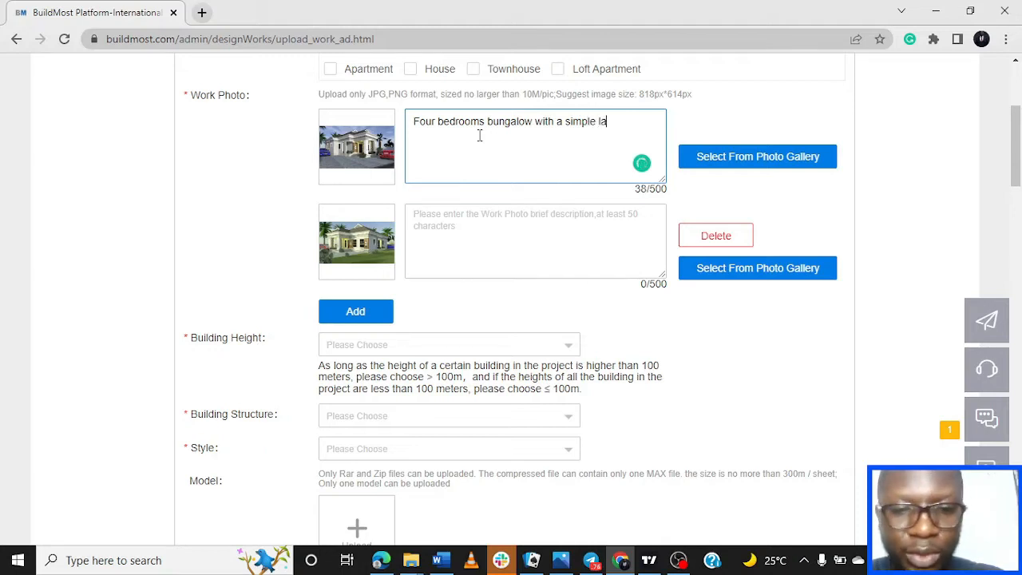
text(ndscape)
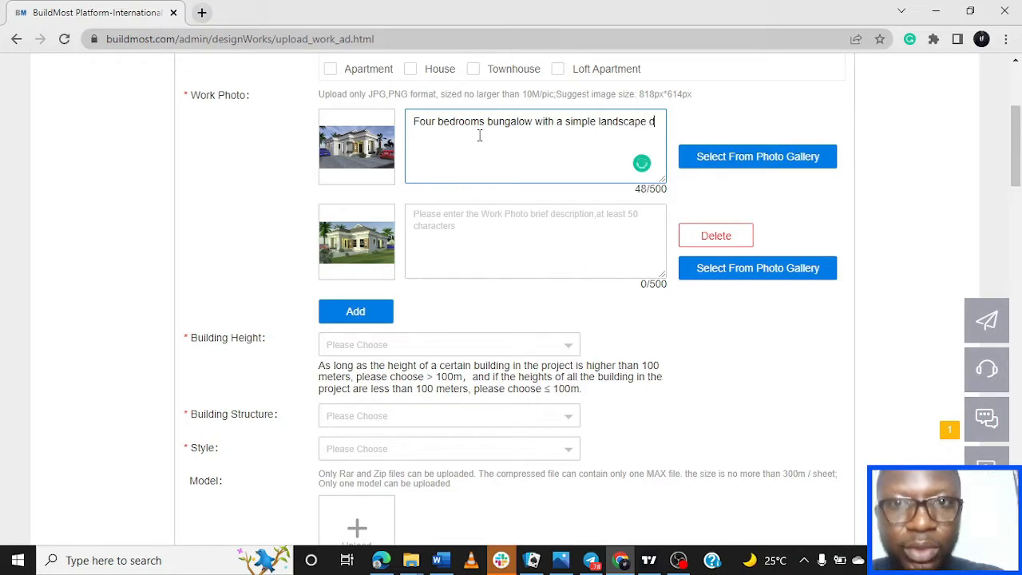
text(design to e)
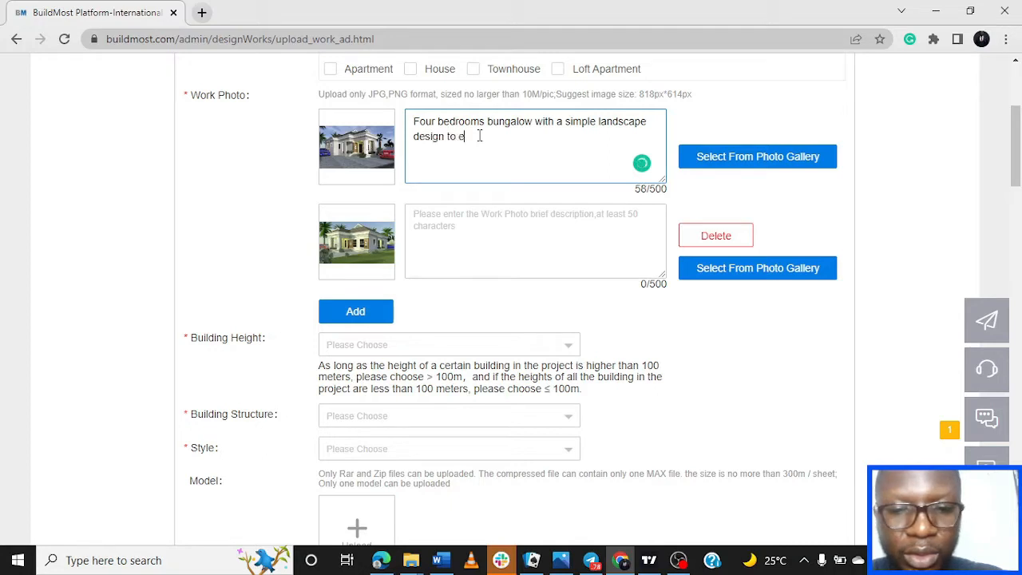
text(nhance)
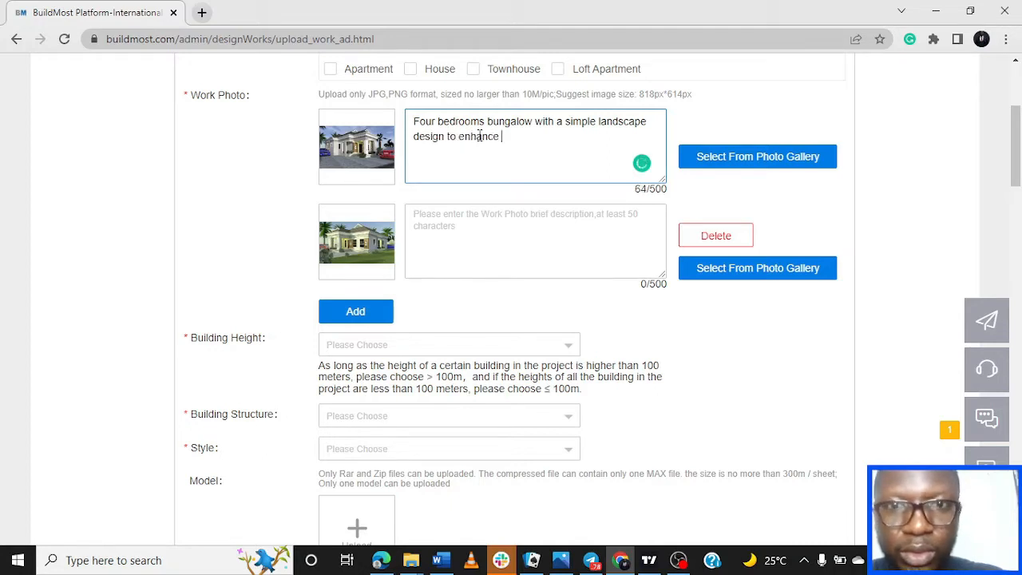
text(ease of circulation)
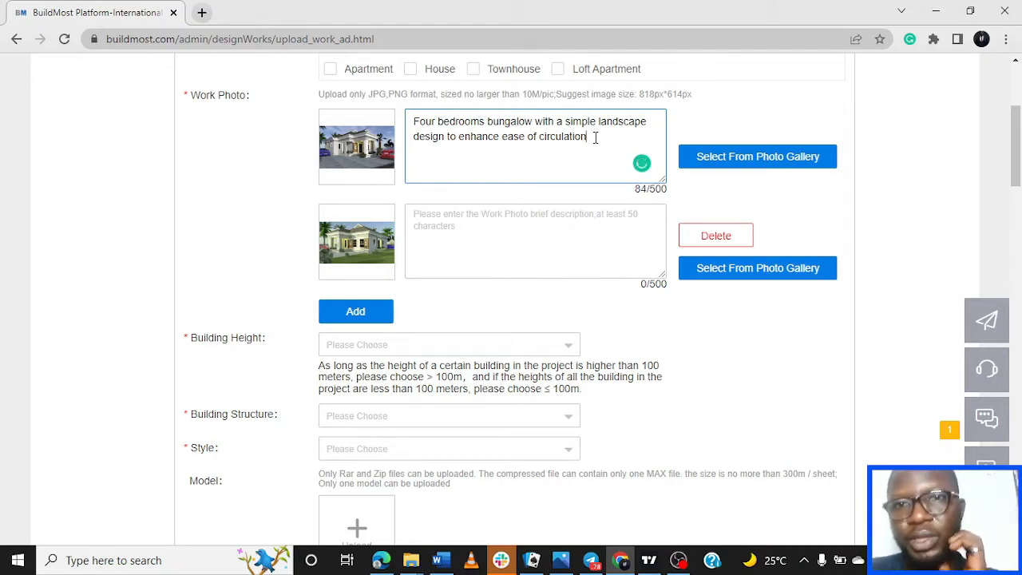
Step: Copy that description into the second photo's description box
drag(545, 120, 585, 135)
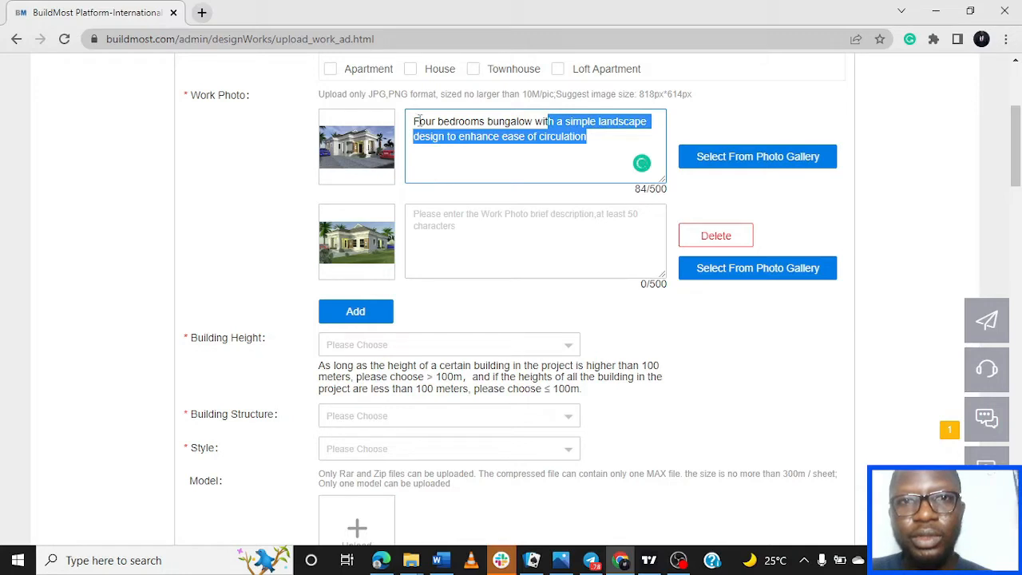
right_click(531, 128)
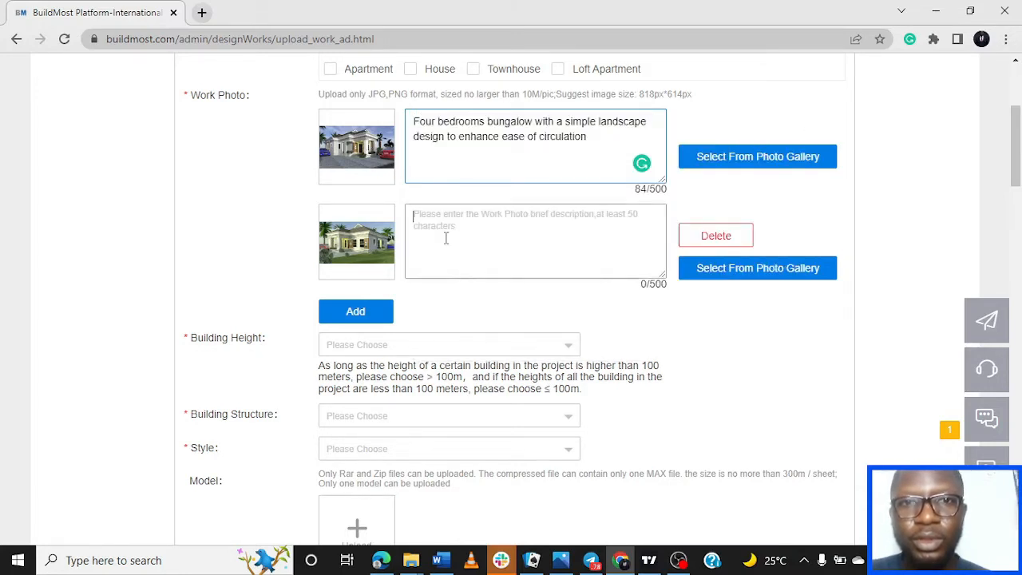
click(519, 240)
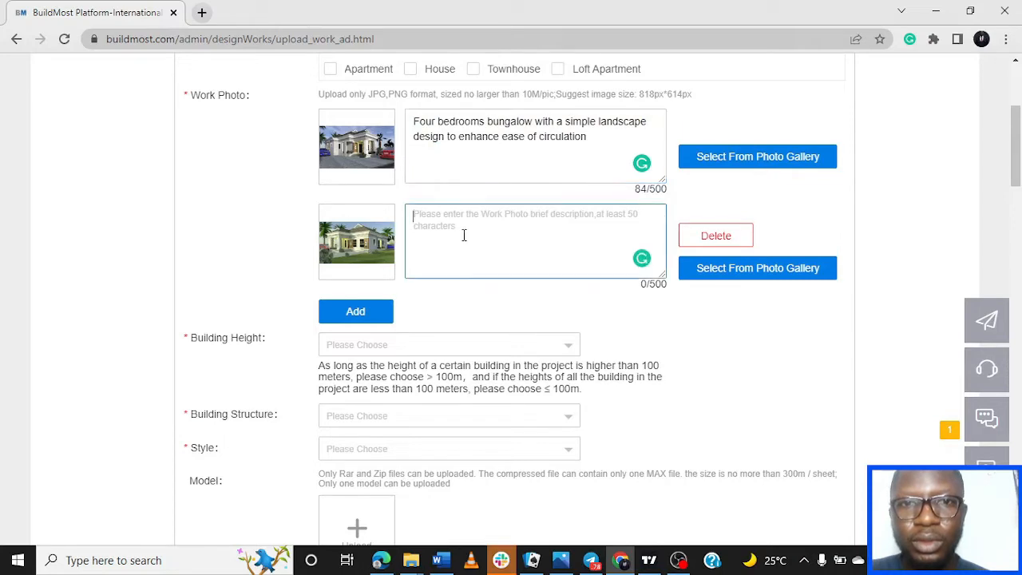
right_click(464, 235)
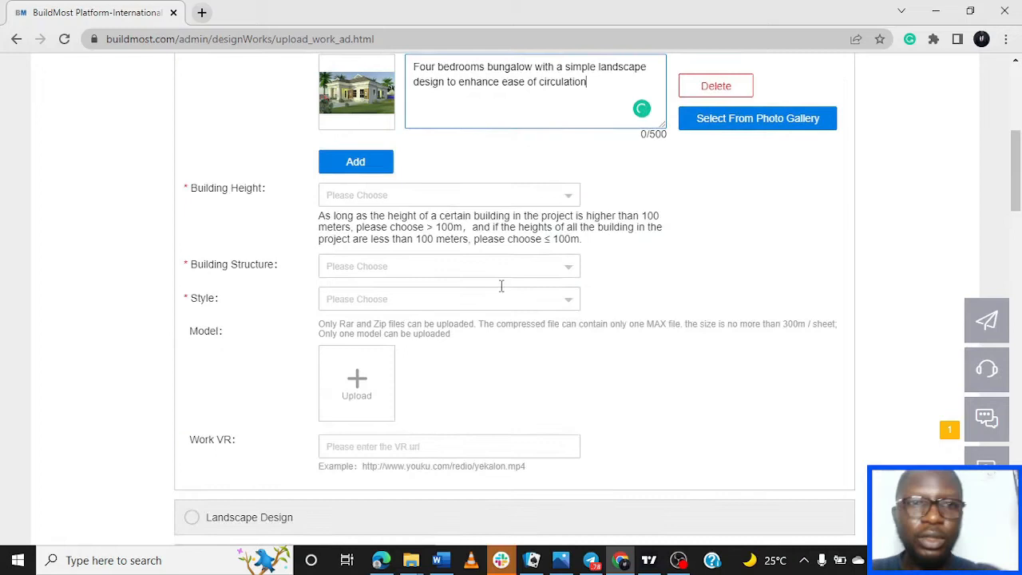
mouse_move(431, 199)
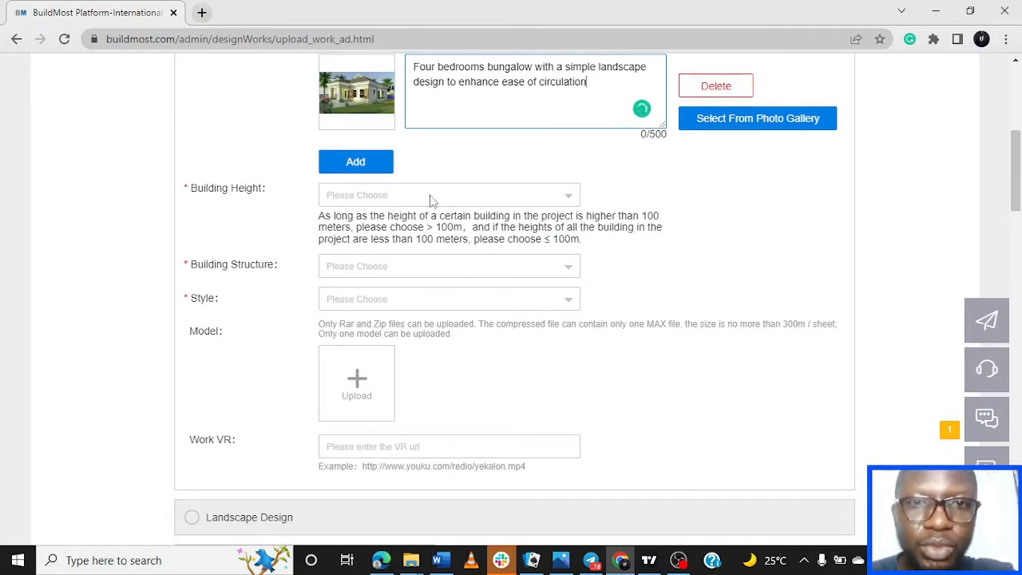
Step: Set building height ≤ 100m, structure Masonry Structure, and style European Style
click(449, 195)
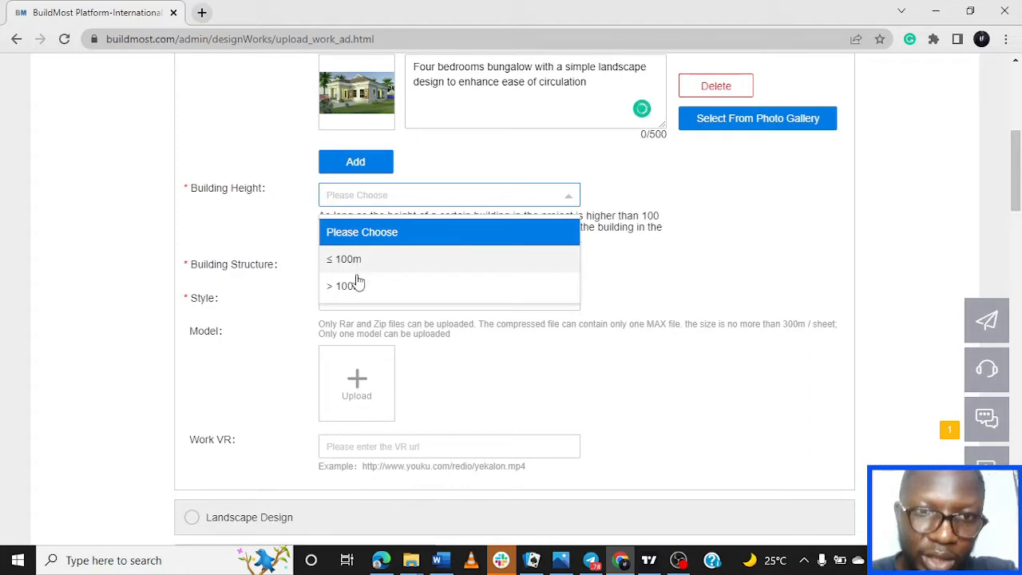
click(344, 259)
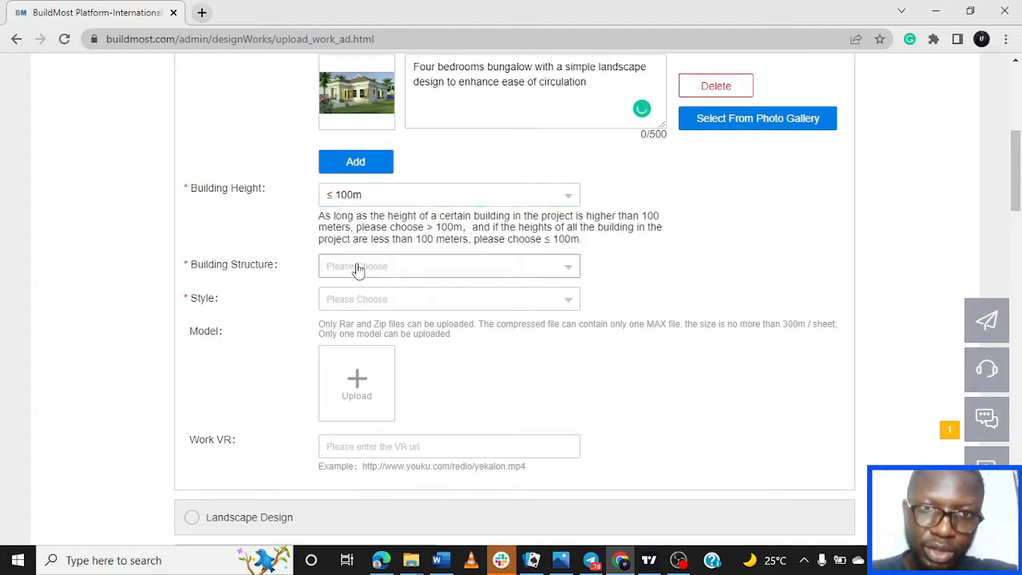
mouse_move(558, 271)
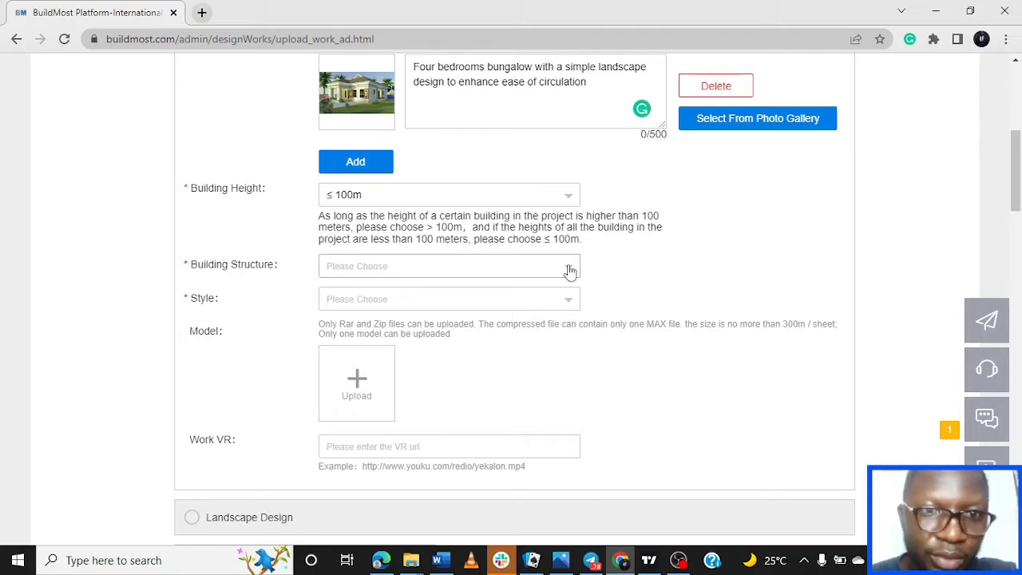
click(449, 265)
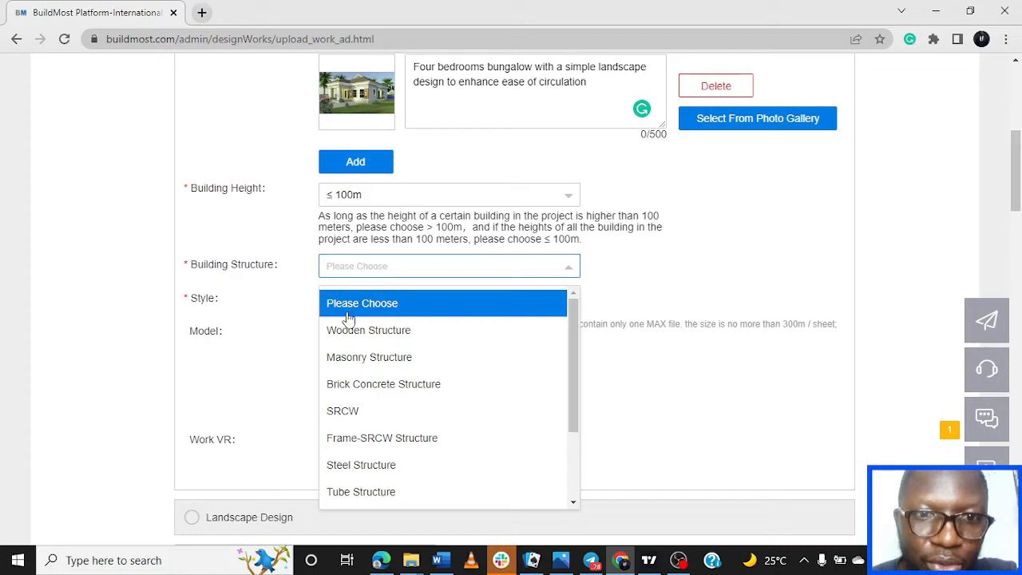
mouse_move(347, 414)
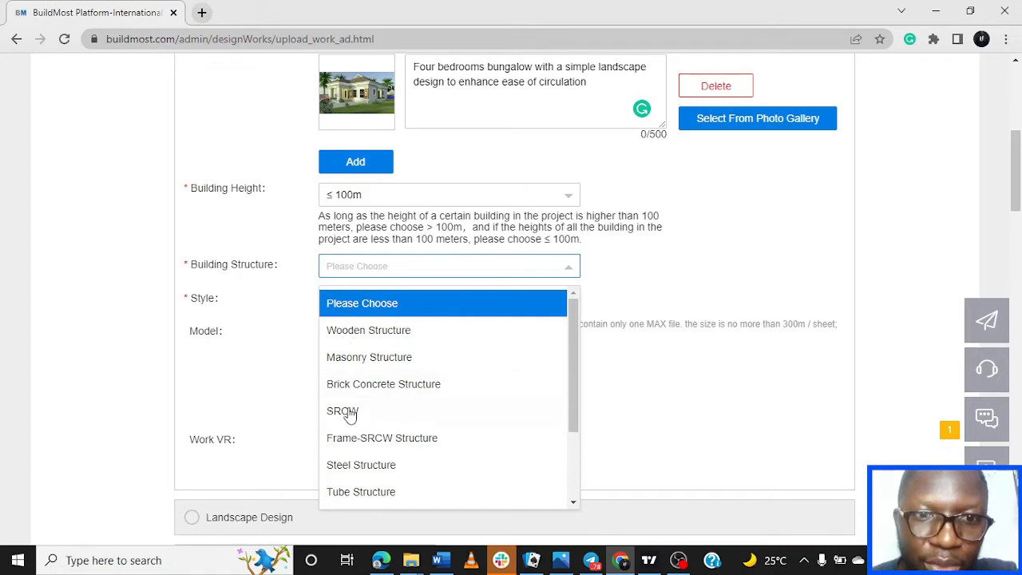
mouse_move(369, 357)
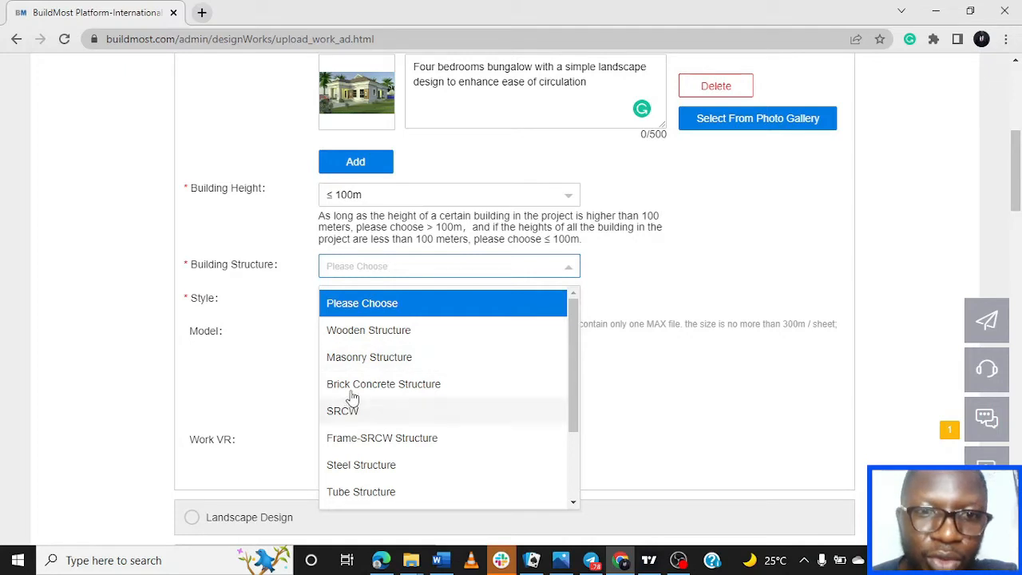
mouse_move(383, 384)
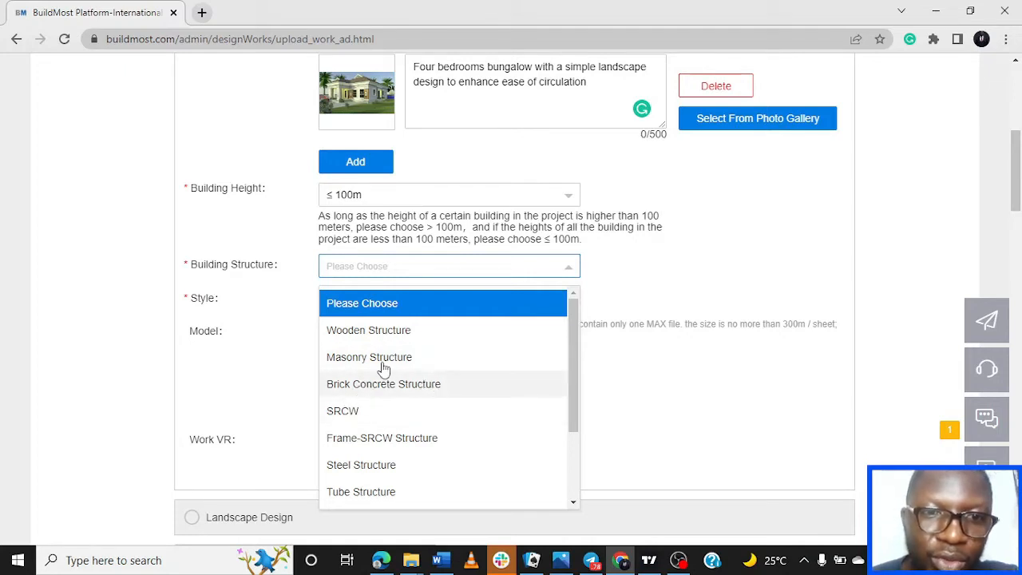
click(369, 357)
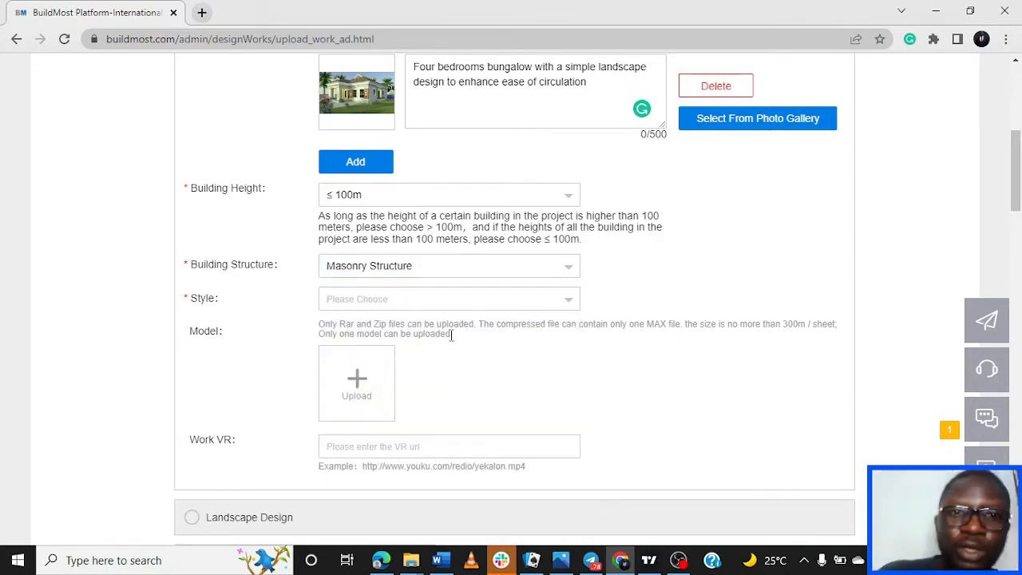
scroll(down, 3)
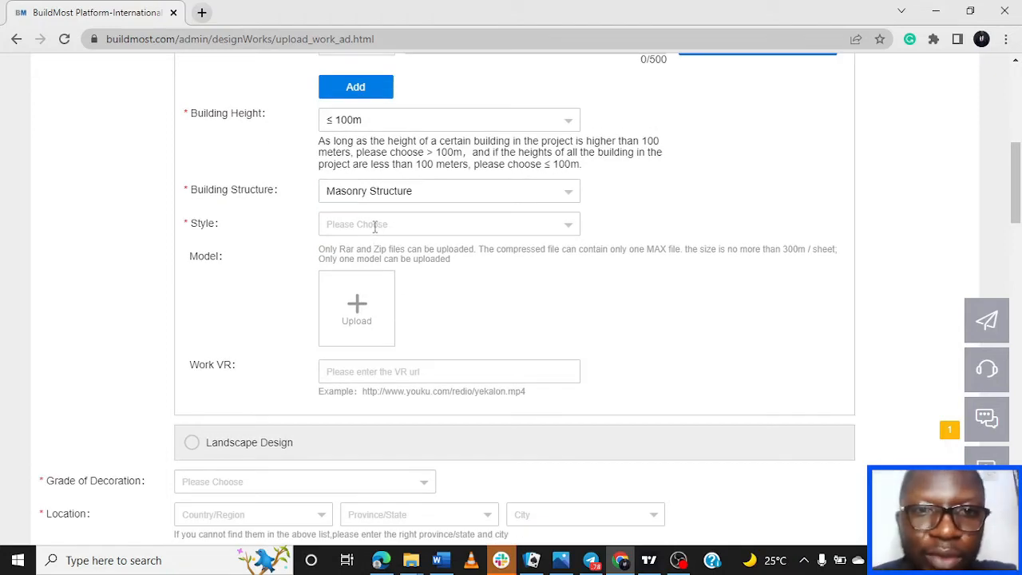
click(449, 224)
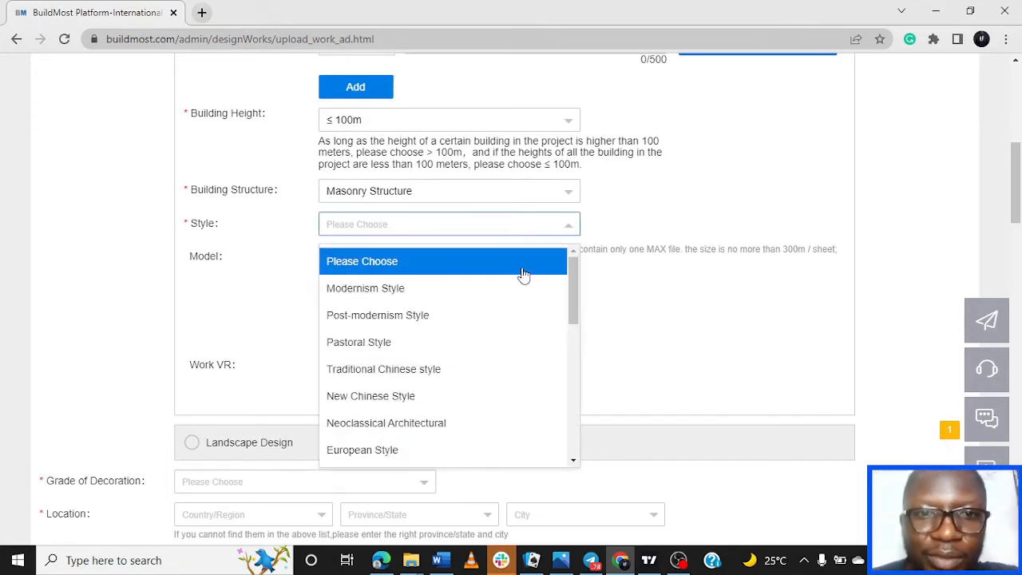
mouse_move(387, 295)
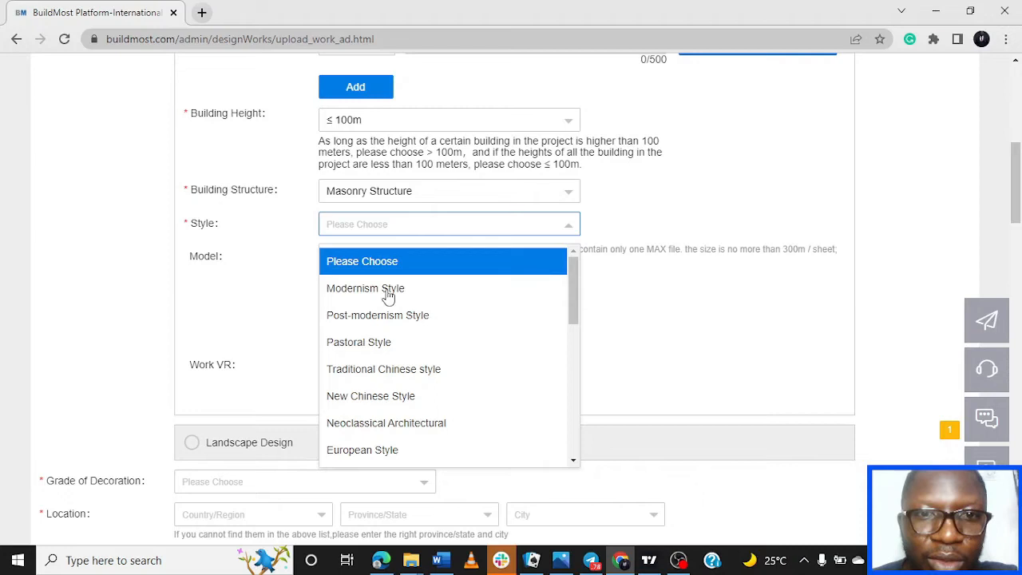
mouse_move(365, 288)
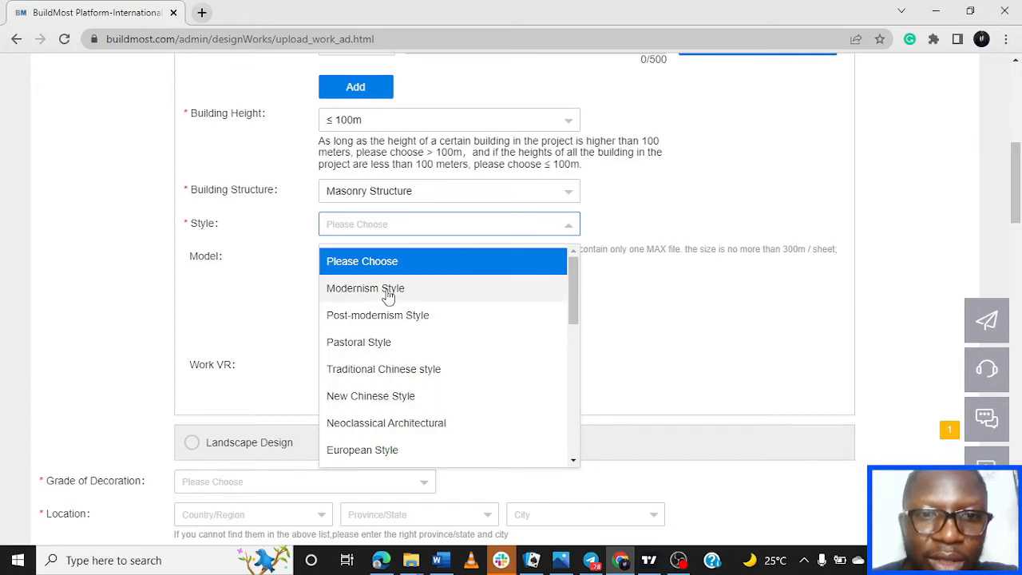
click(362, 449)
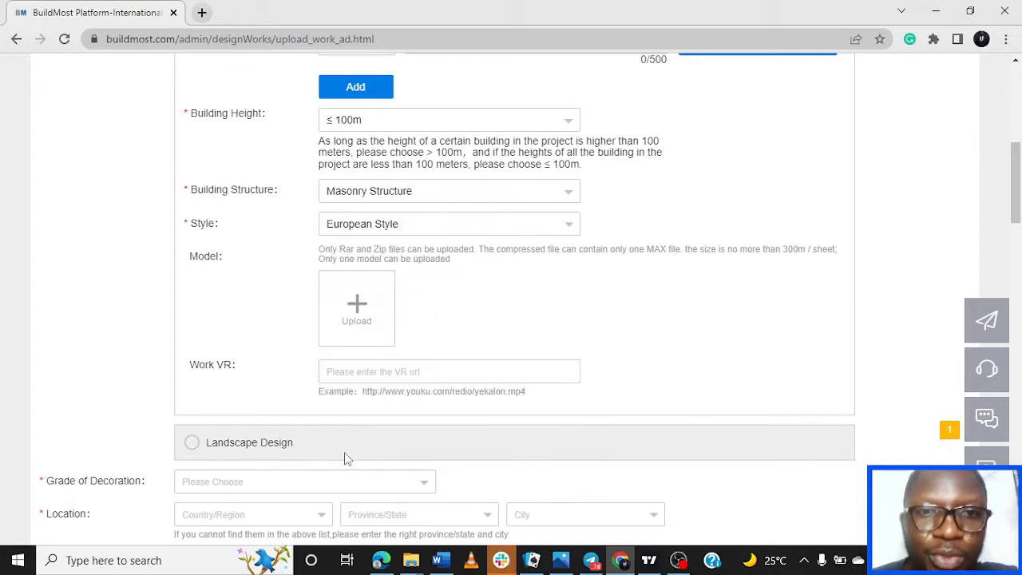
scroll(down, 3)
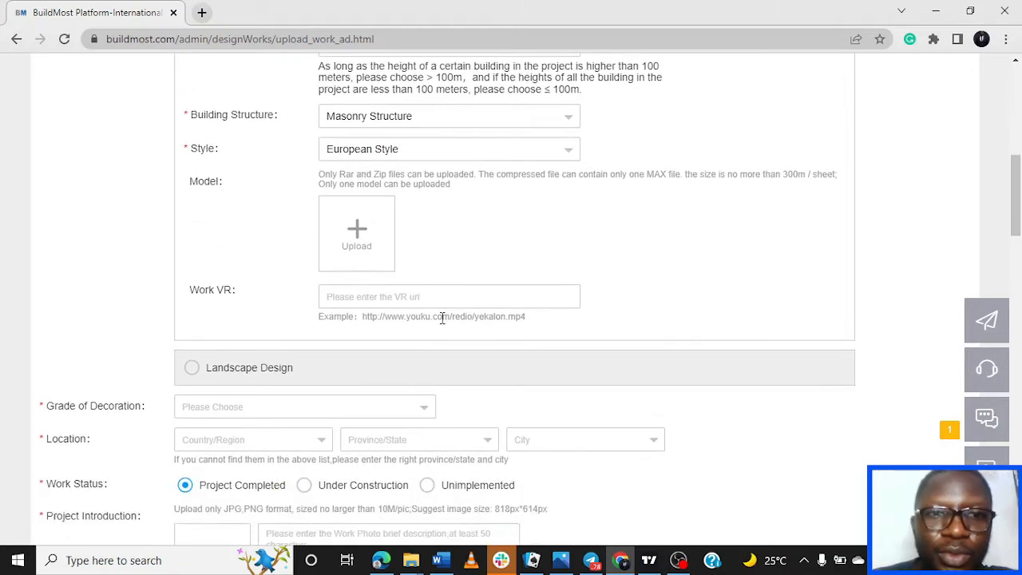
mouse_move(361, 297)
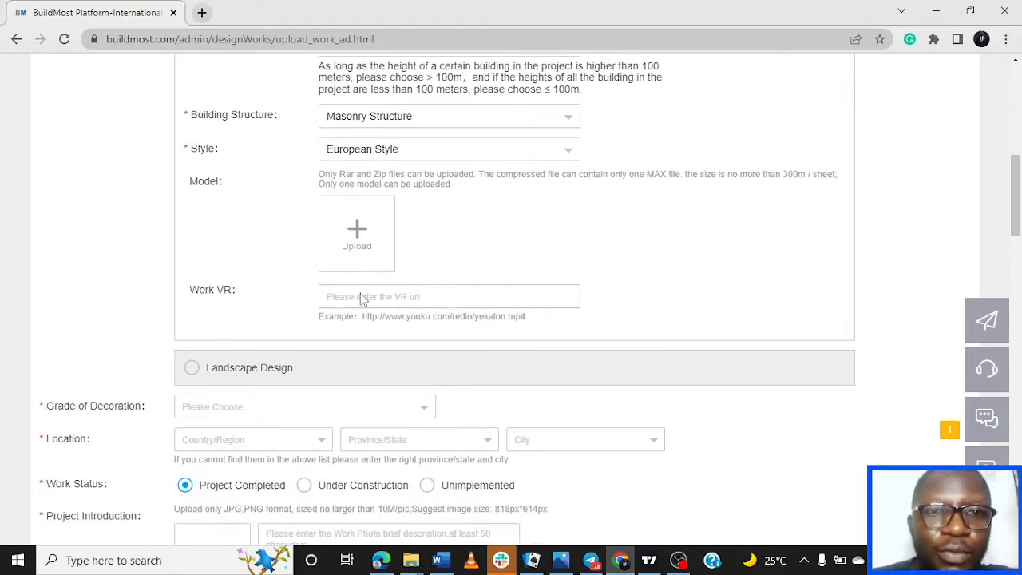
mouse_move(393, 329)
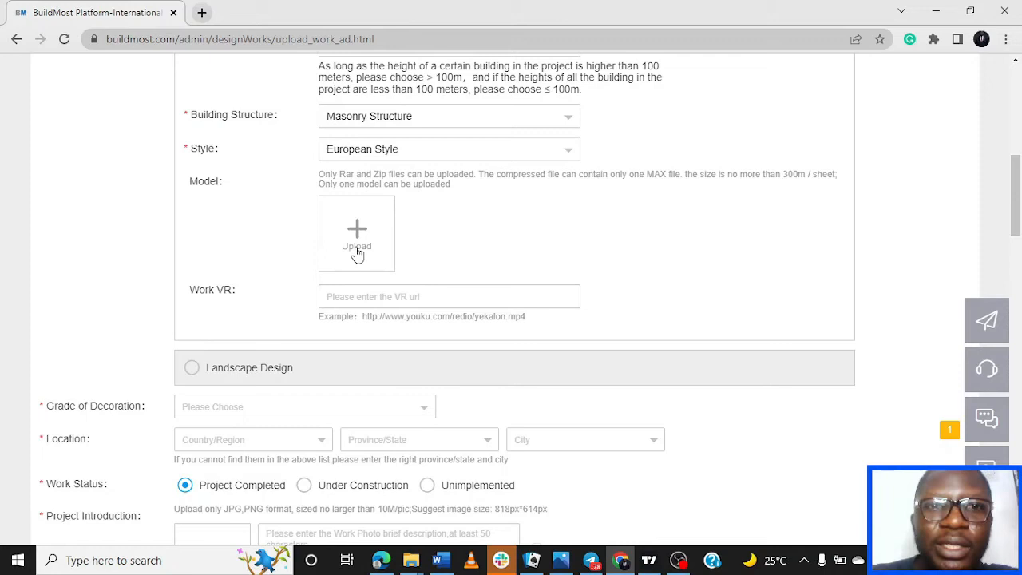
mouse_move(365, 184)
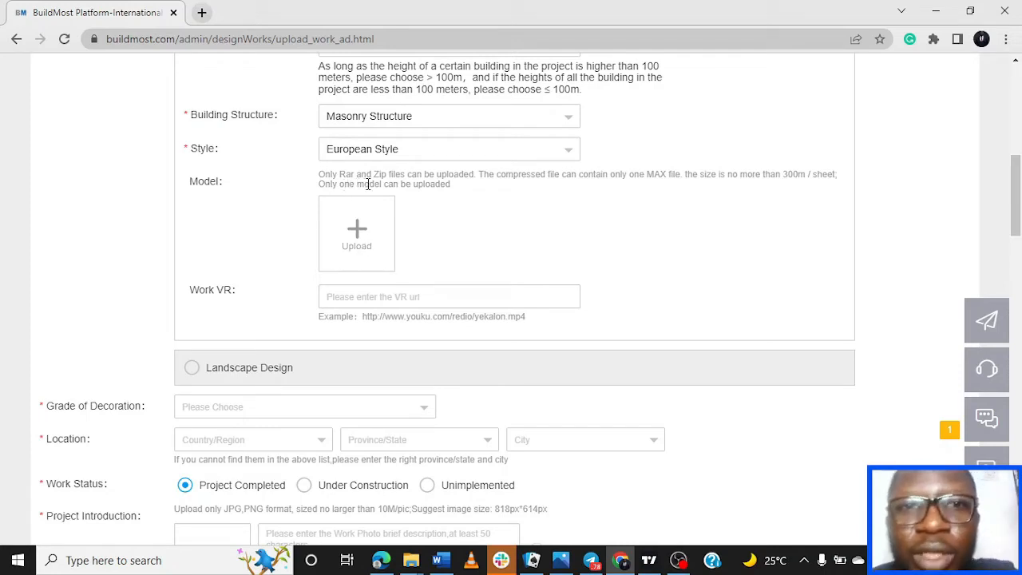
mouse_move(479, 198)
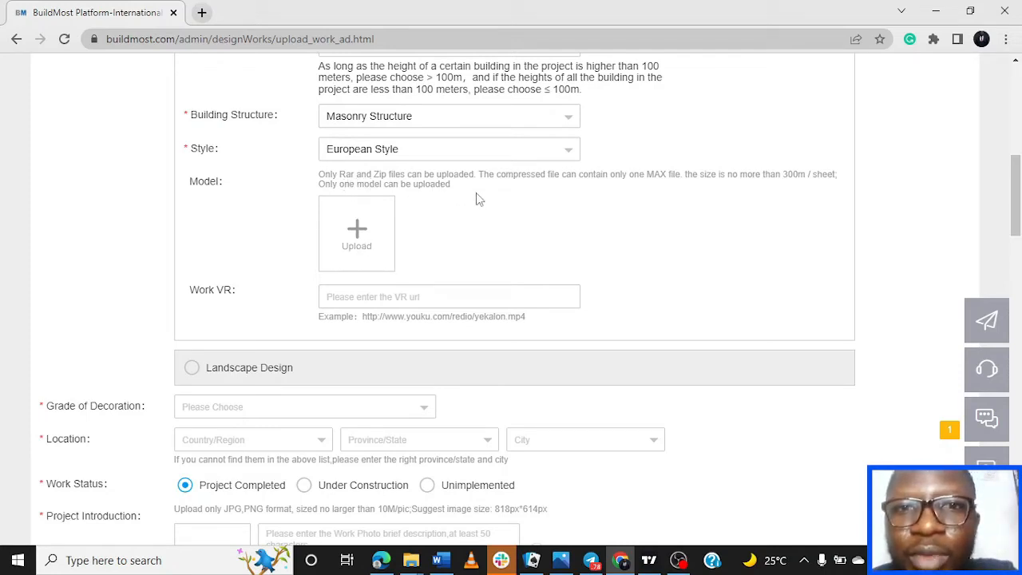
mouse_move(798, 188)
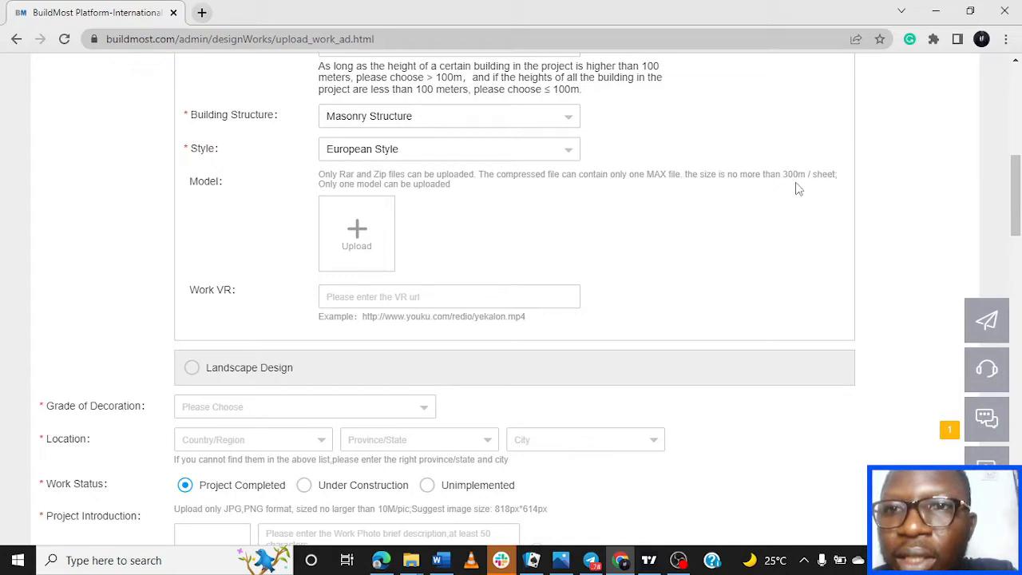
Step: Add Landscape Design as a service type with Residence as the specialized project type
scroll(down, 3)
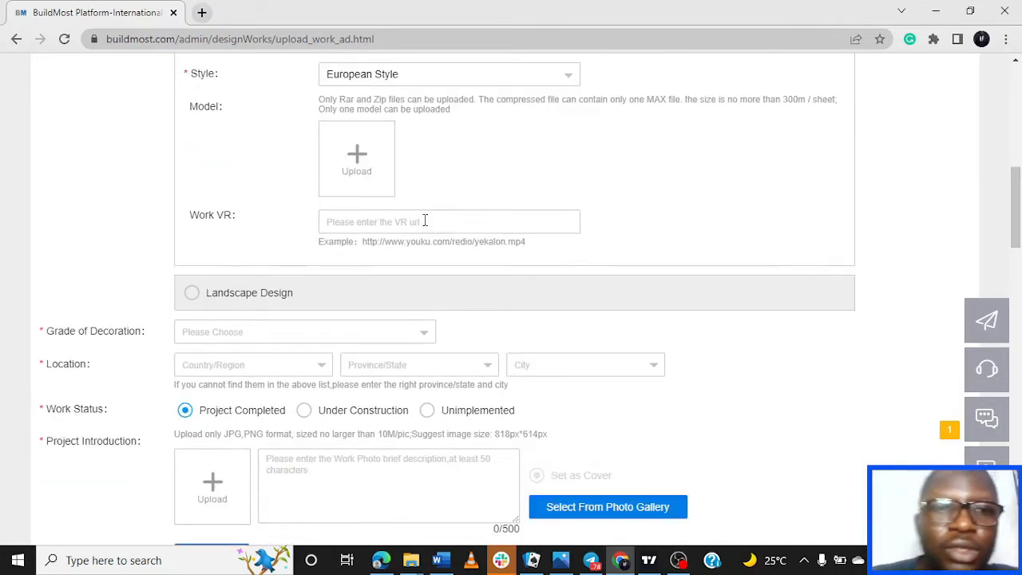
scroll(down, 3)
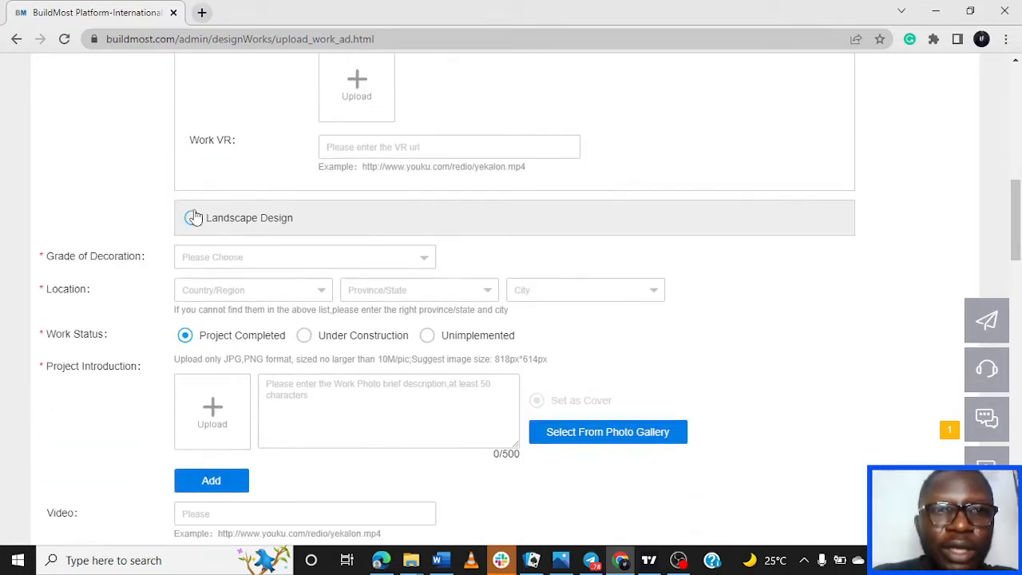
click(193, 218)
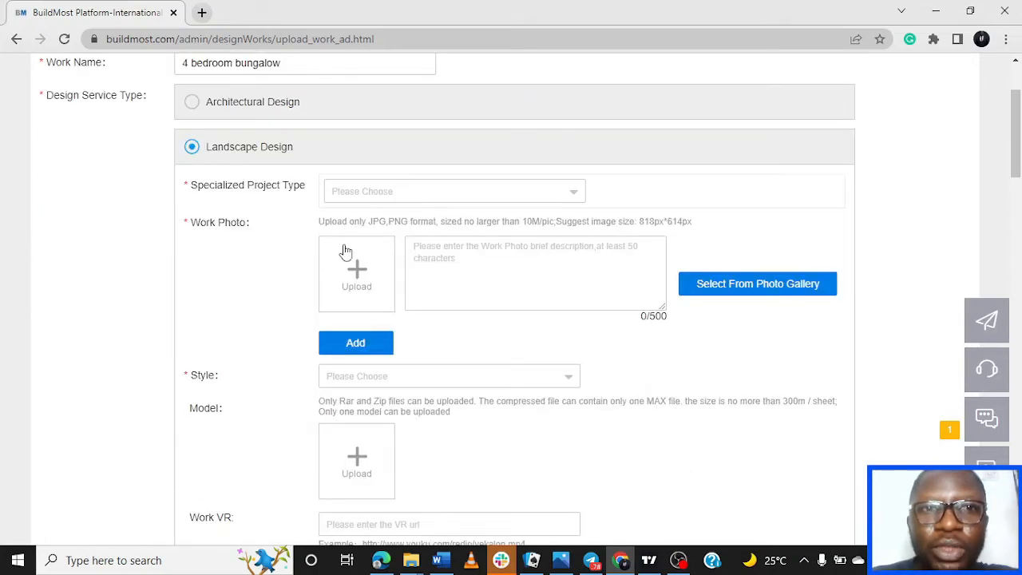
mouse_move(566, 206)
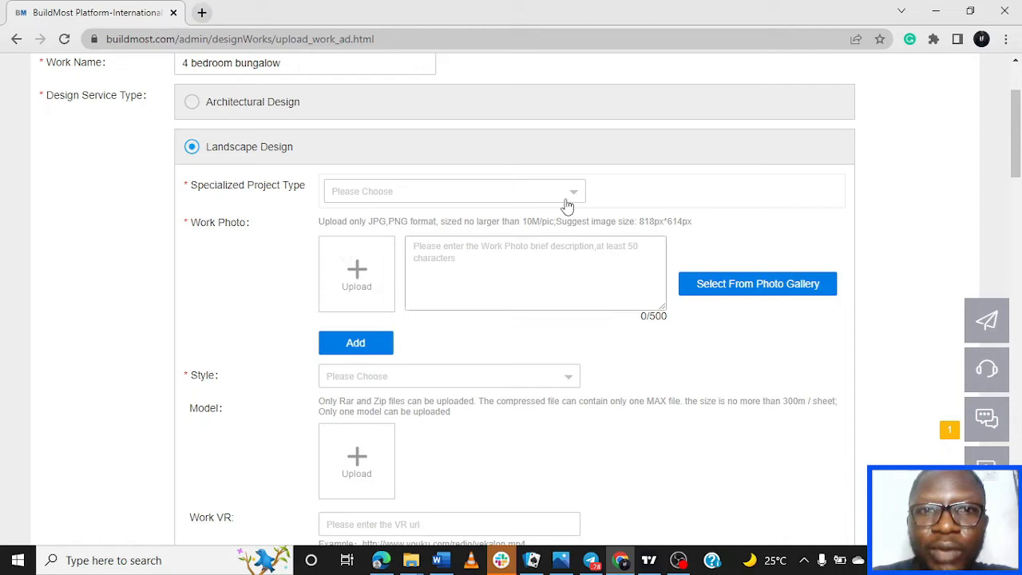
click(453, 190)
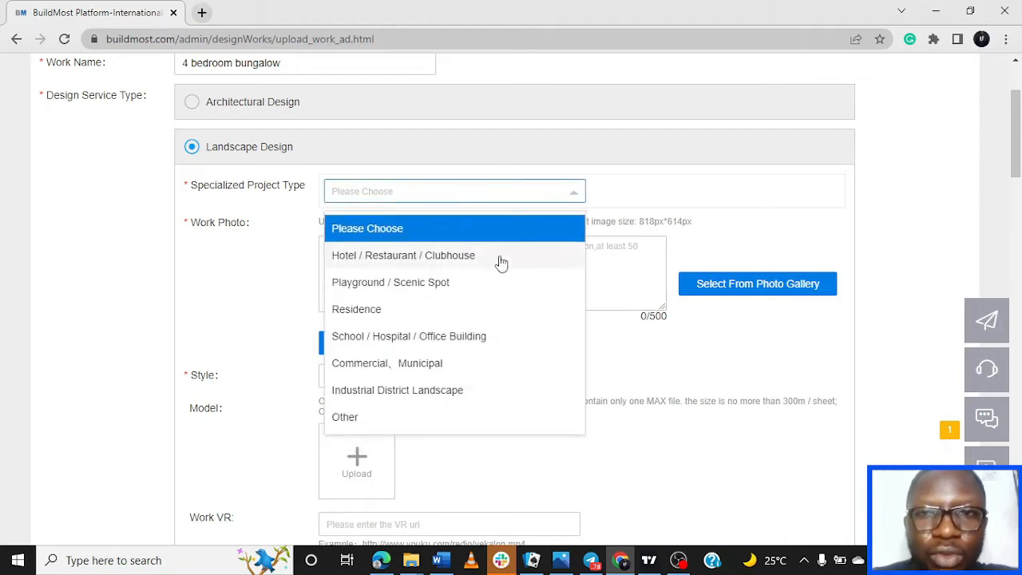
mouse_move(371, 306)
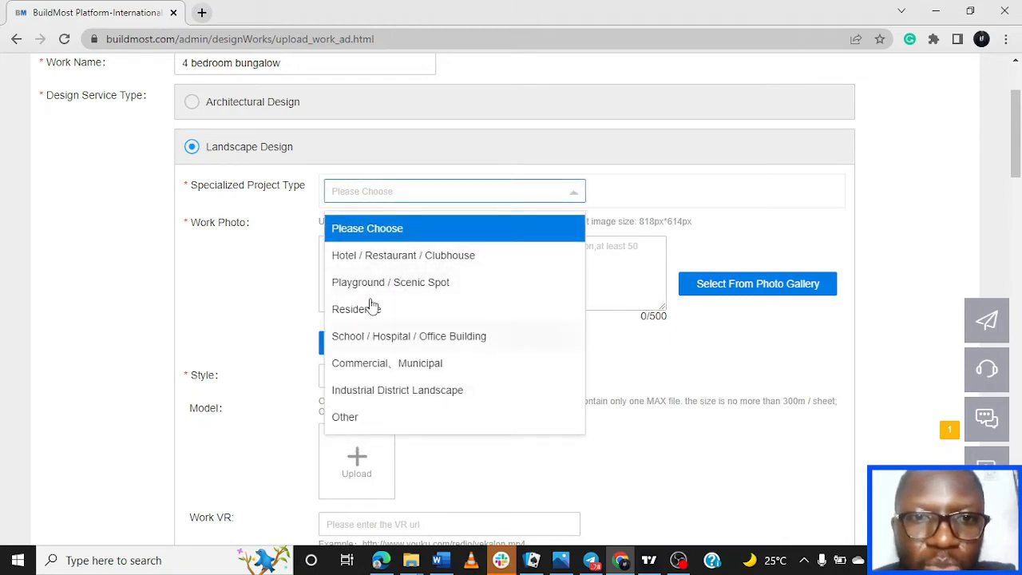
mouse_move(356, 309)
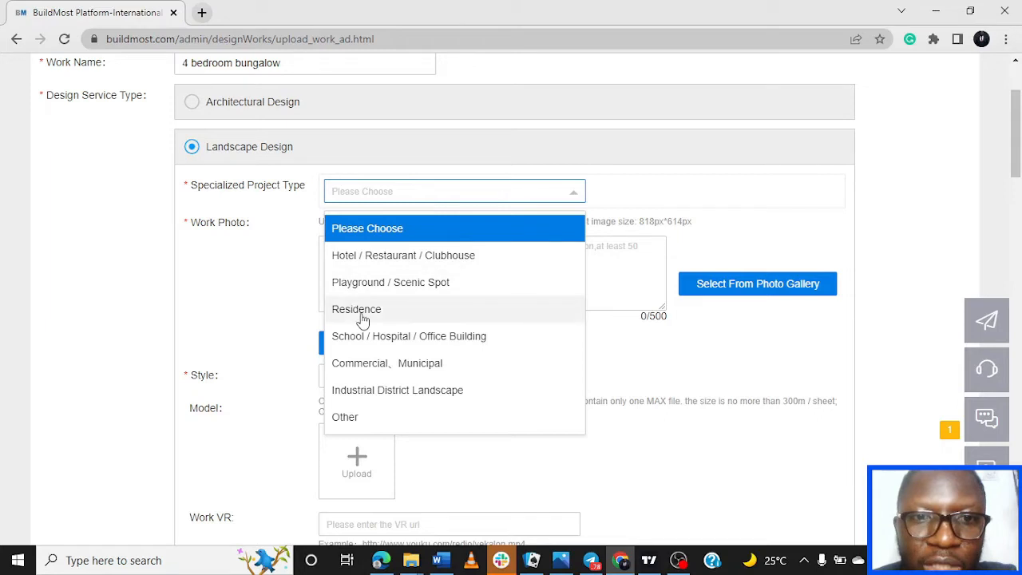
click(356, 309)
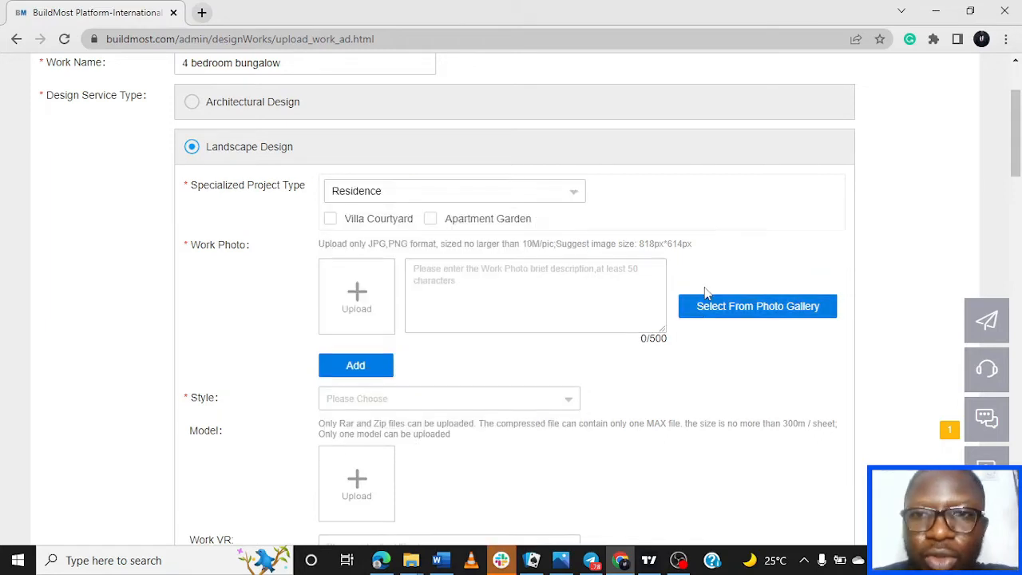
click(757, 306)
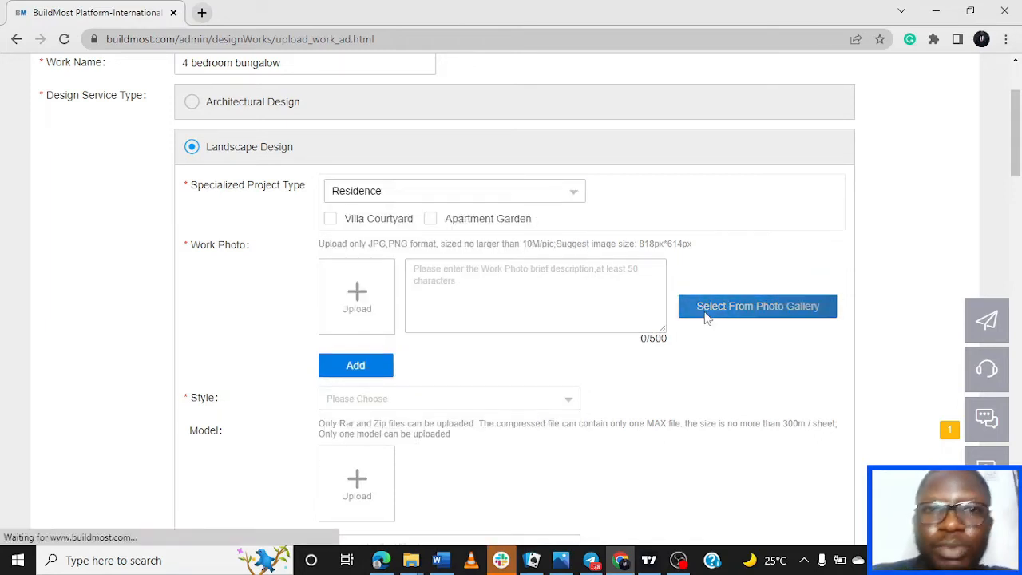
Step: Insert the second bungalow photo from the gallery as the landscape work photo
click(757, 305)
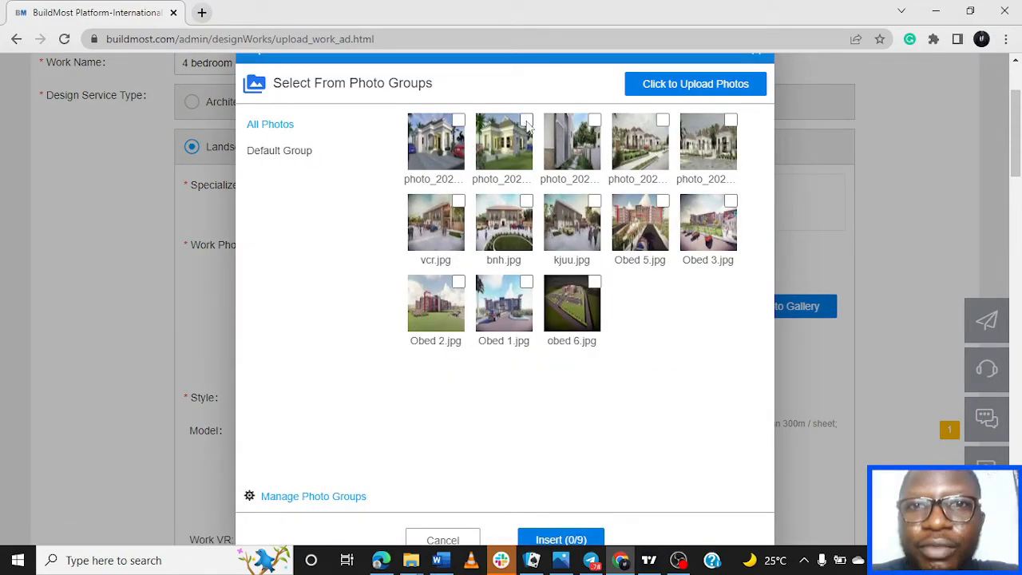
click(525, 120)
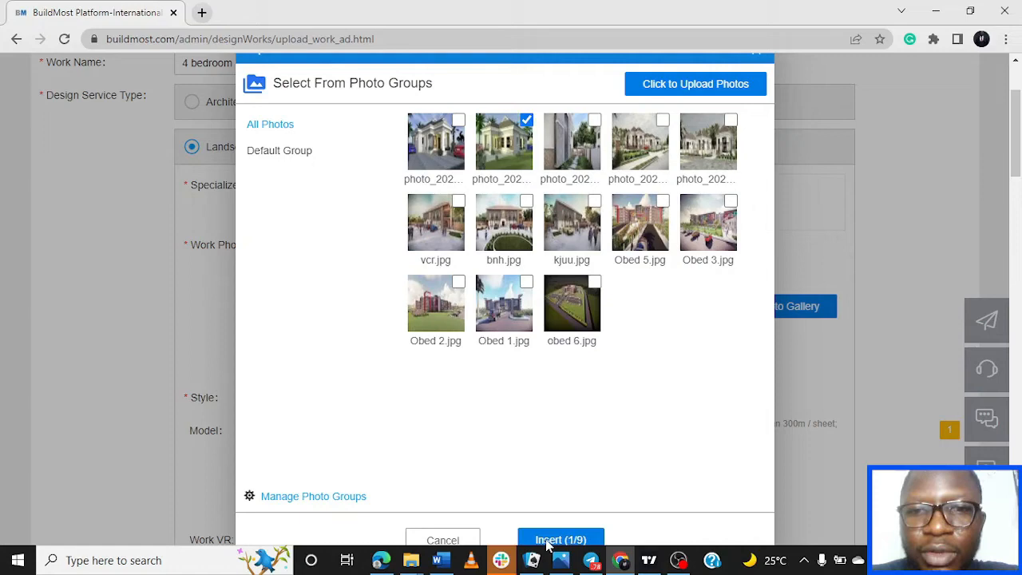
click(559, 539)
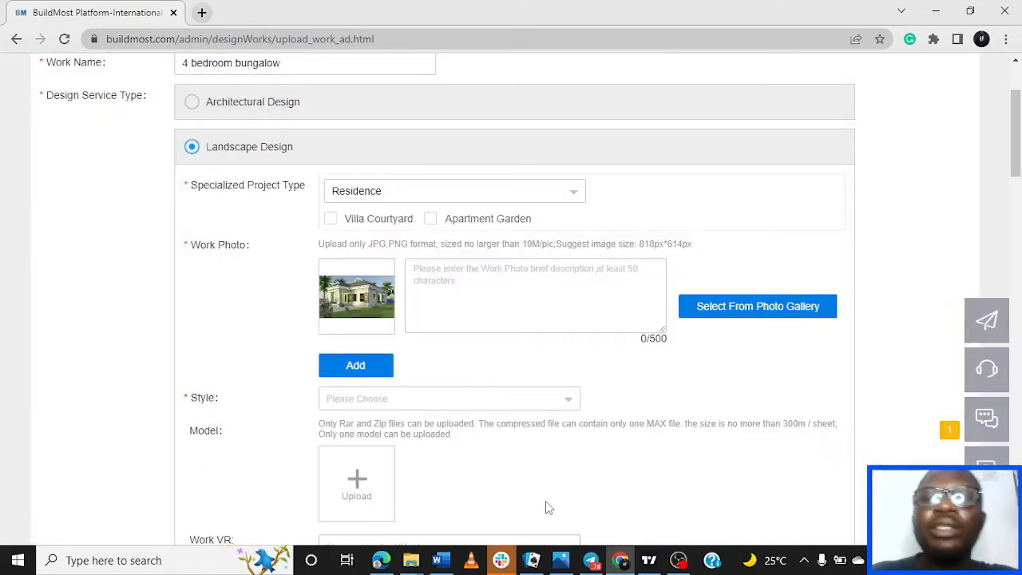
mouse_move(343, 293)
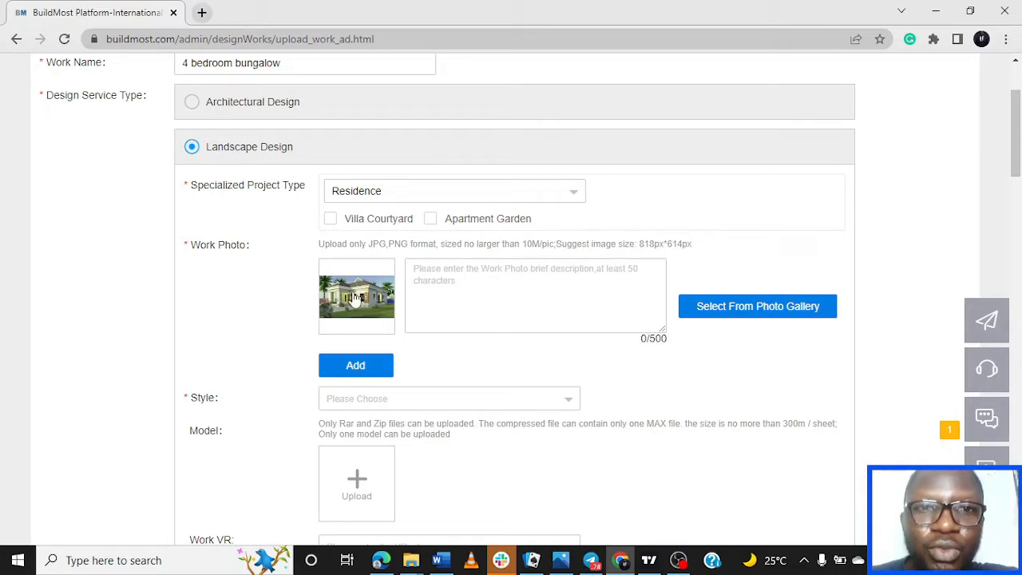
mouse_move(399, 301)
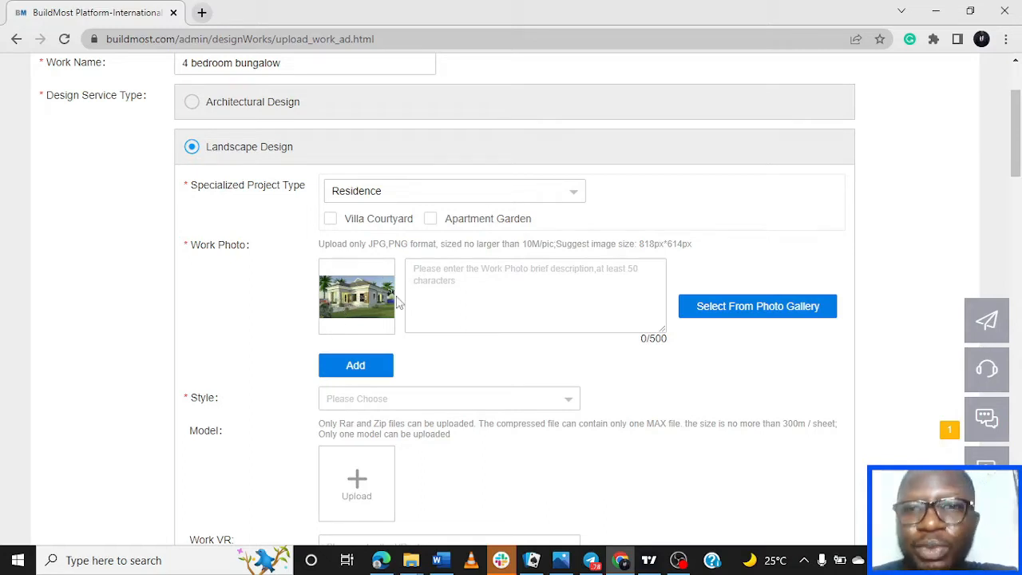
mouse_move(399, 313)
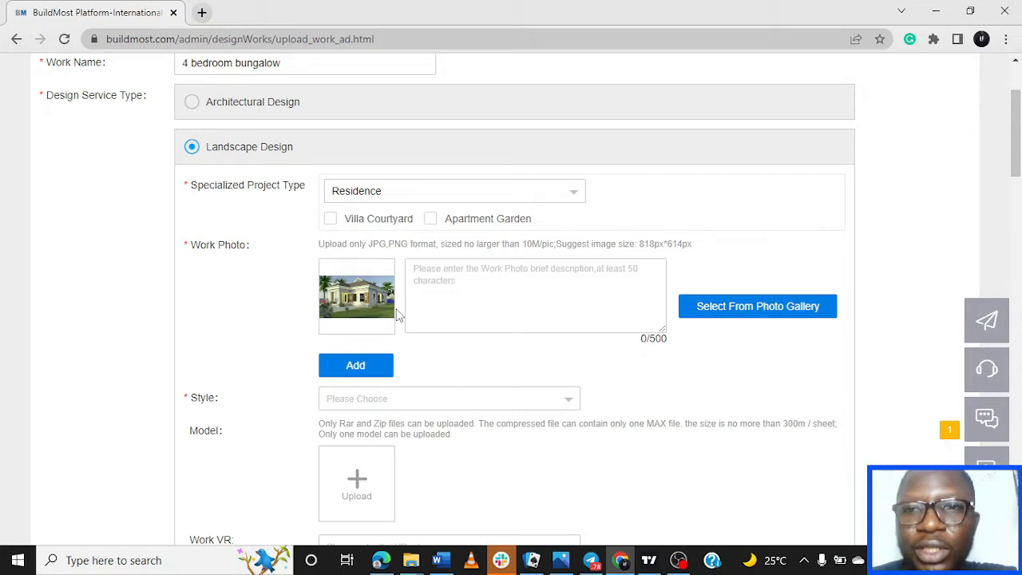
mouse_move(683, 319)
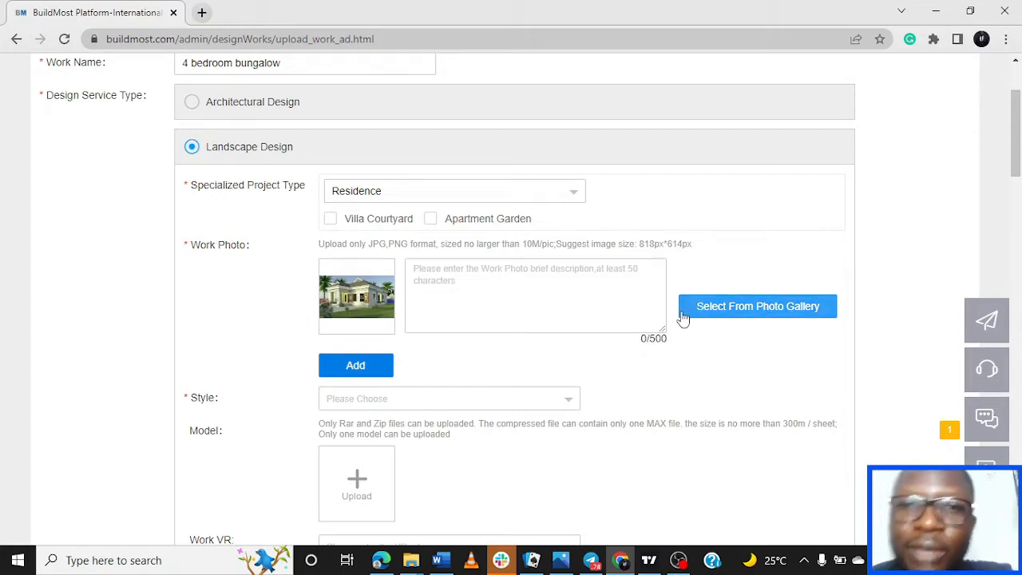
mouse_move(537, 345)
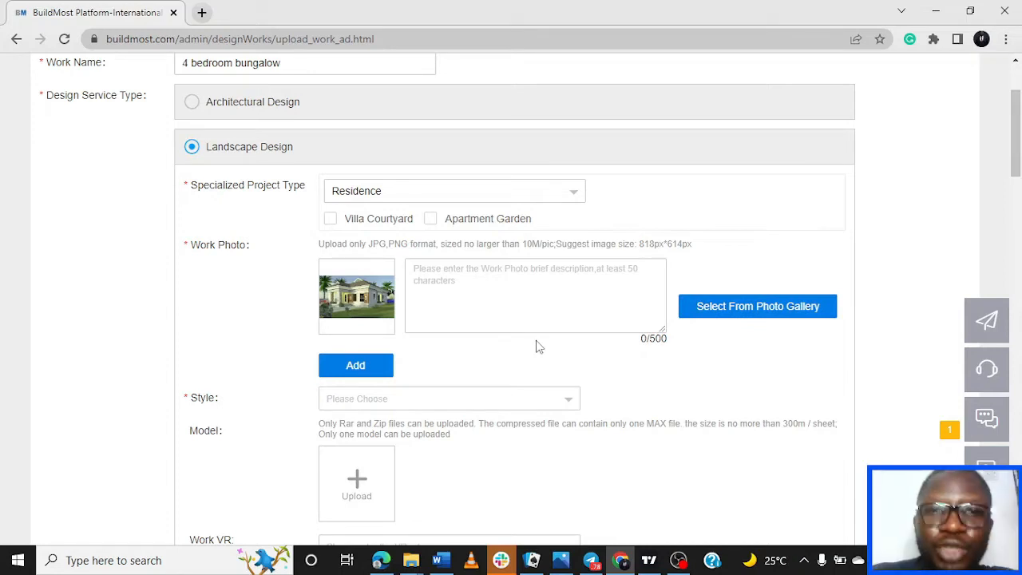
mouse_move(364, 309)
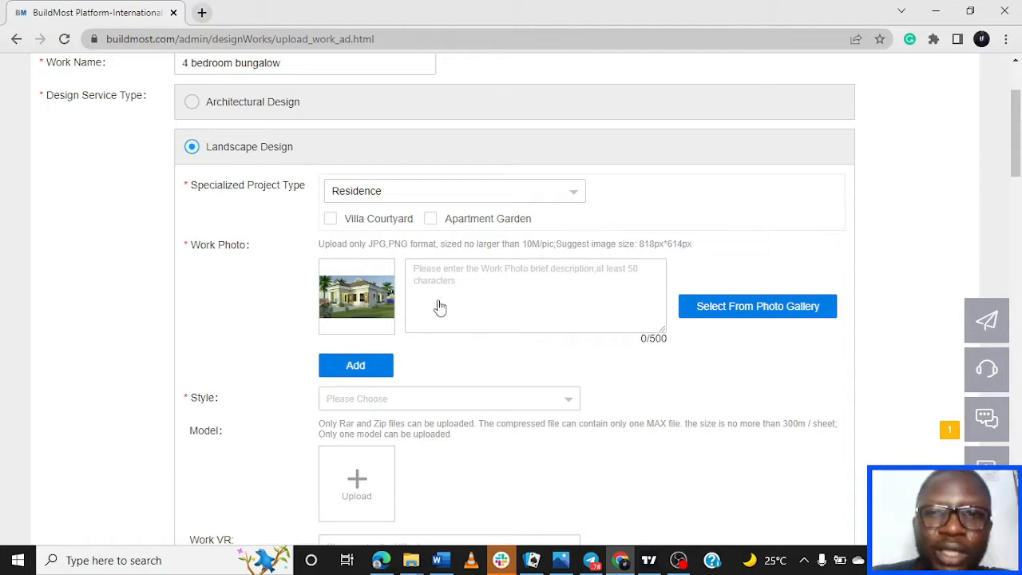
mouse_move(381, 311)
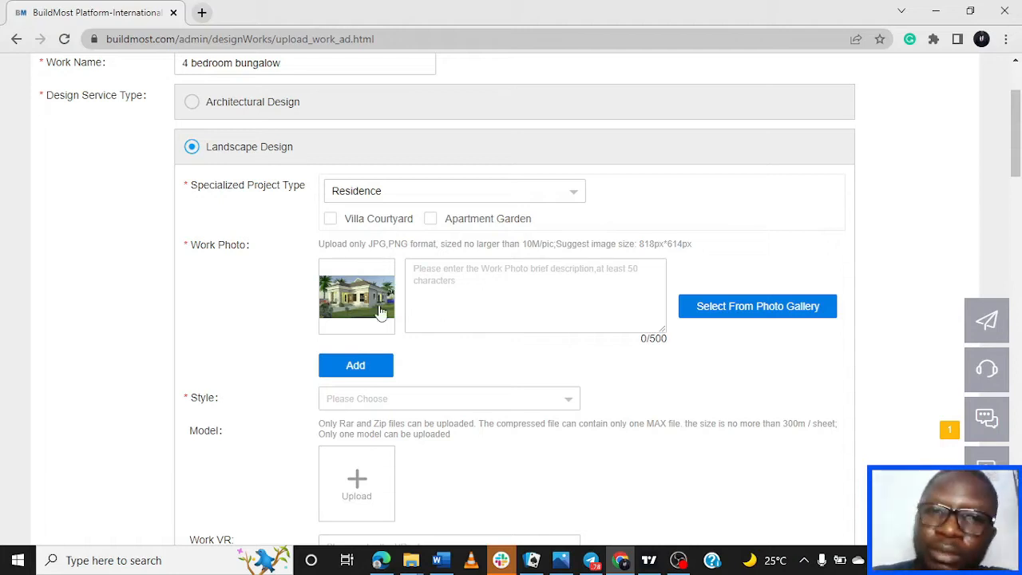
scroll(down, 3)
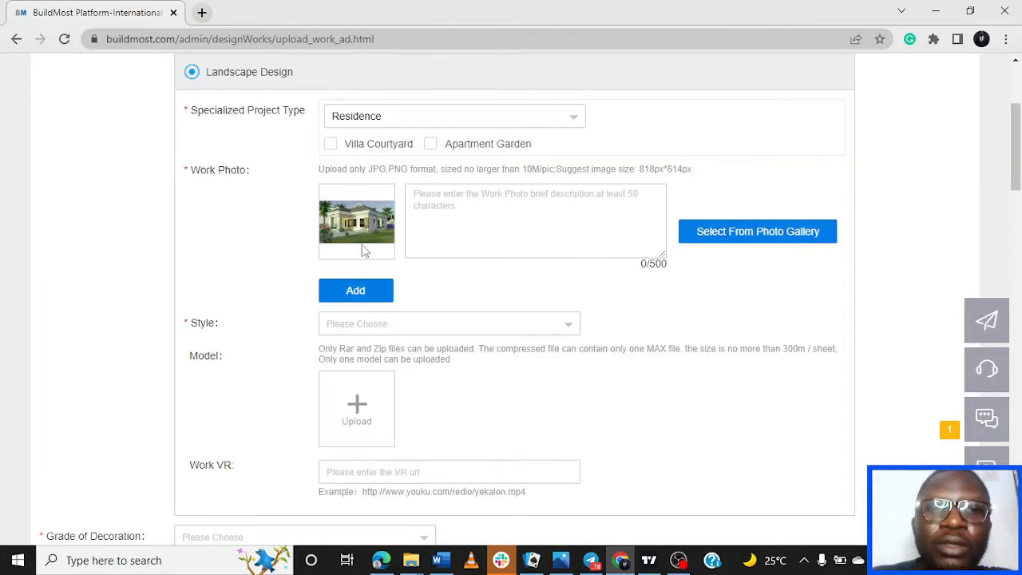
scroll(down, 3)
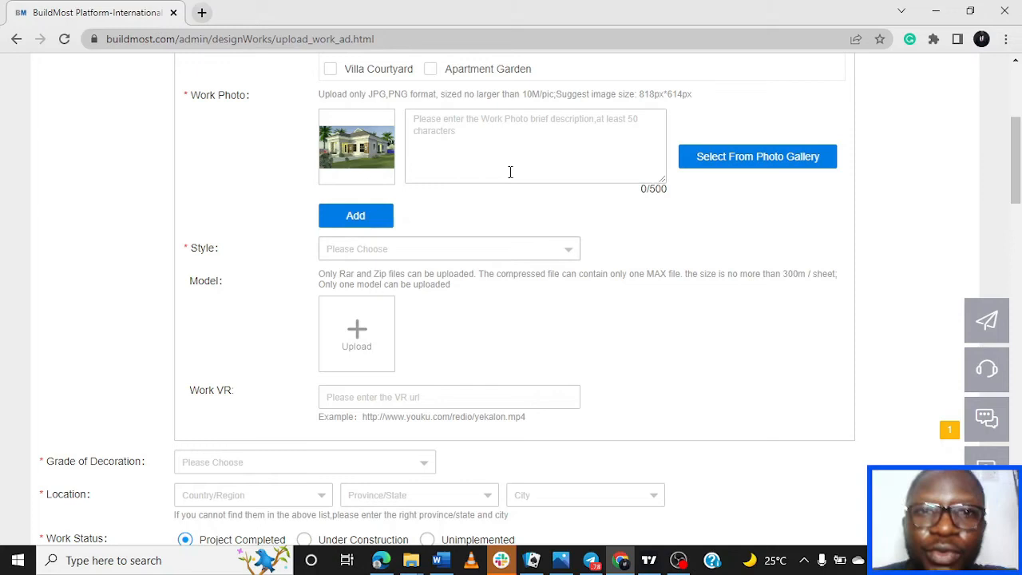
Step: Paste the bungalow description into the landscape photo box and set the style to Modern Style
right_click(510, 172)
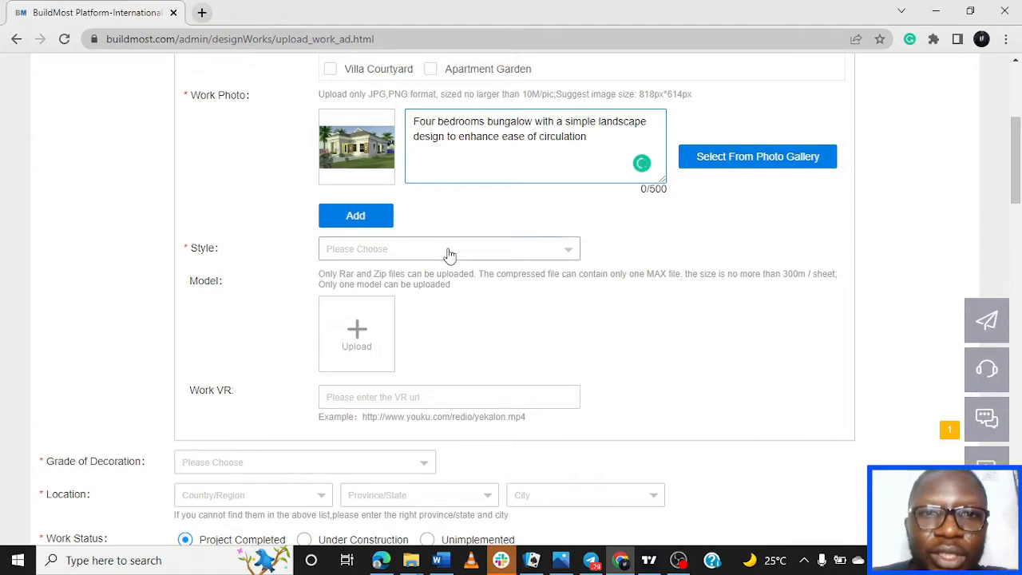
click(449, 248)
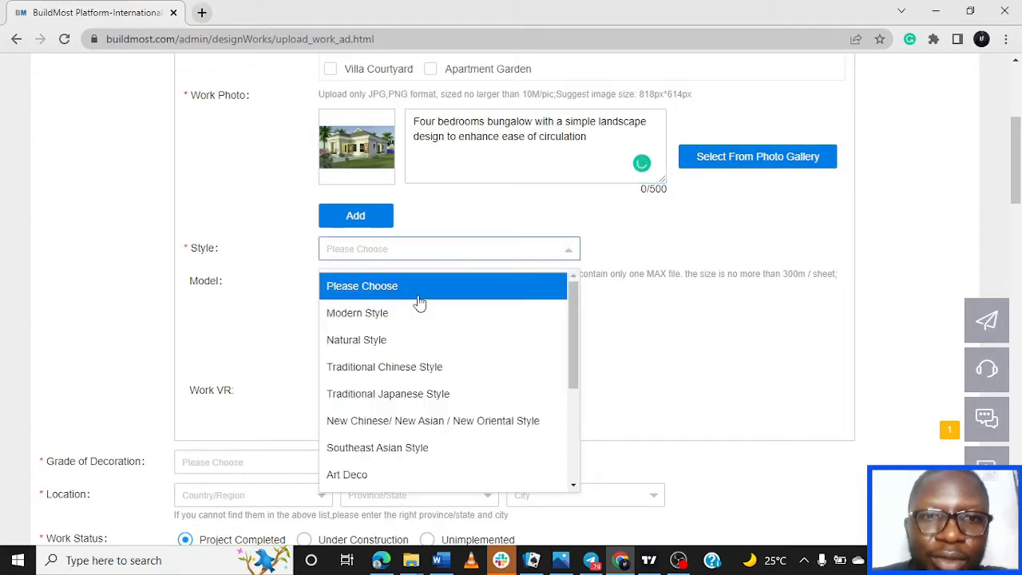
click(356, 312)
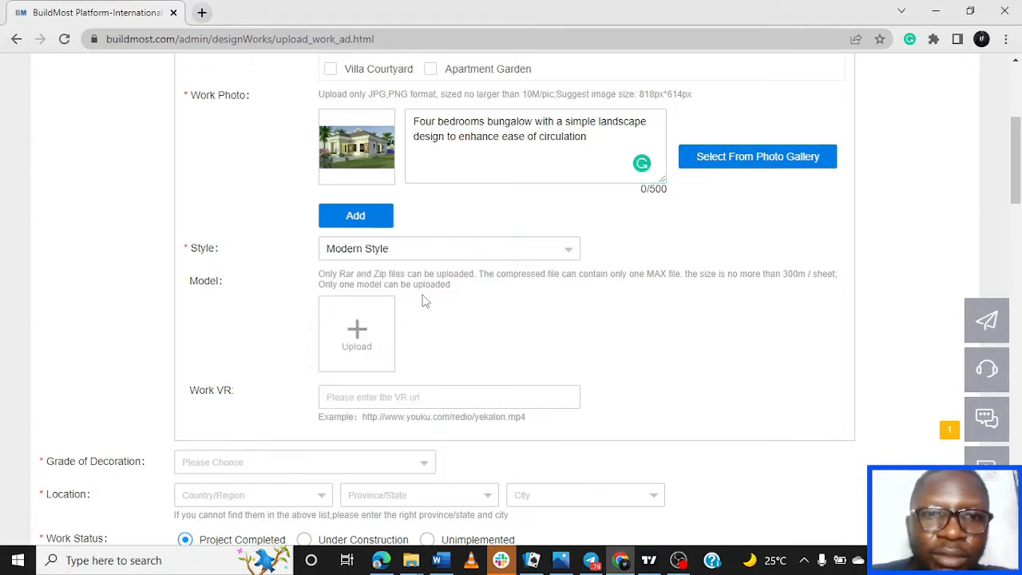
scroll(down, 3)
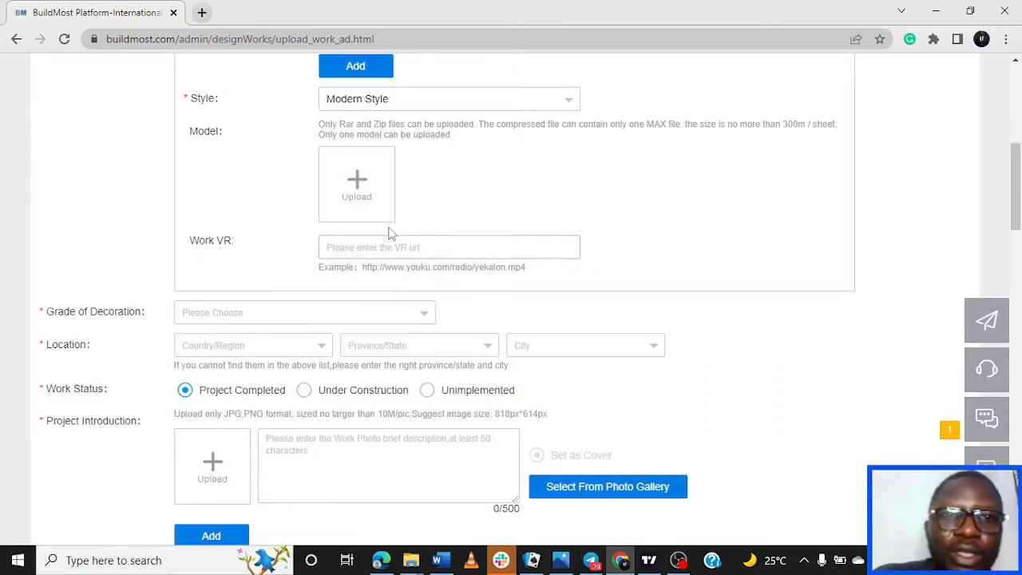
mouse_move(417, 134)
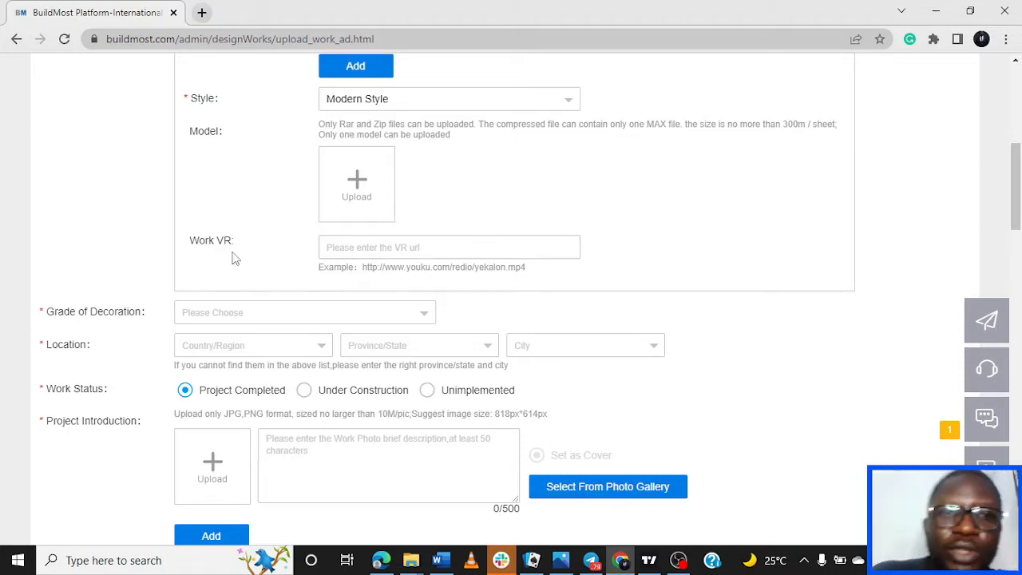
click(448, 246)
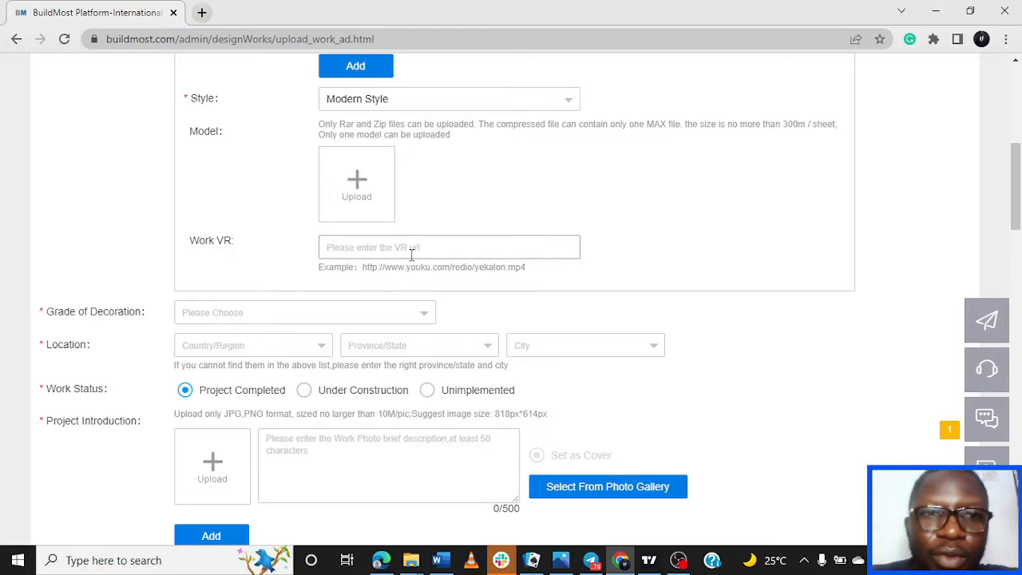
scroll(down, 3)
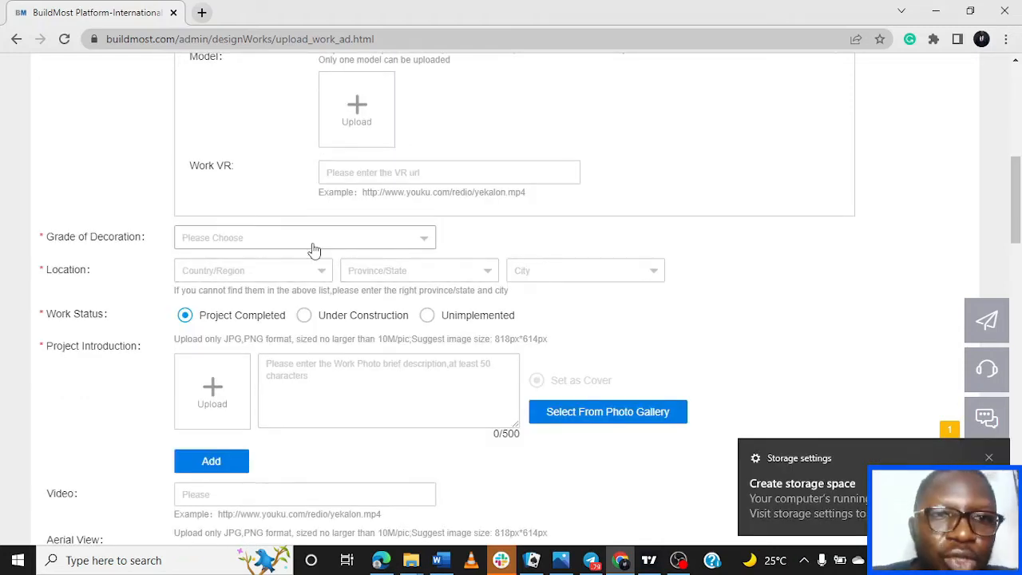
Step: Set decoration grade to Economy (1Star) and location to Nigeria, FCT
click(304, 237)
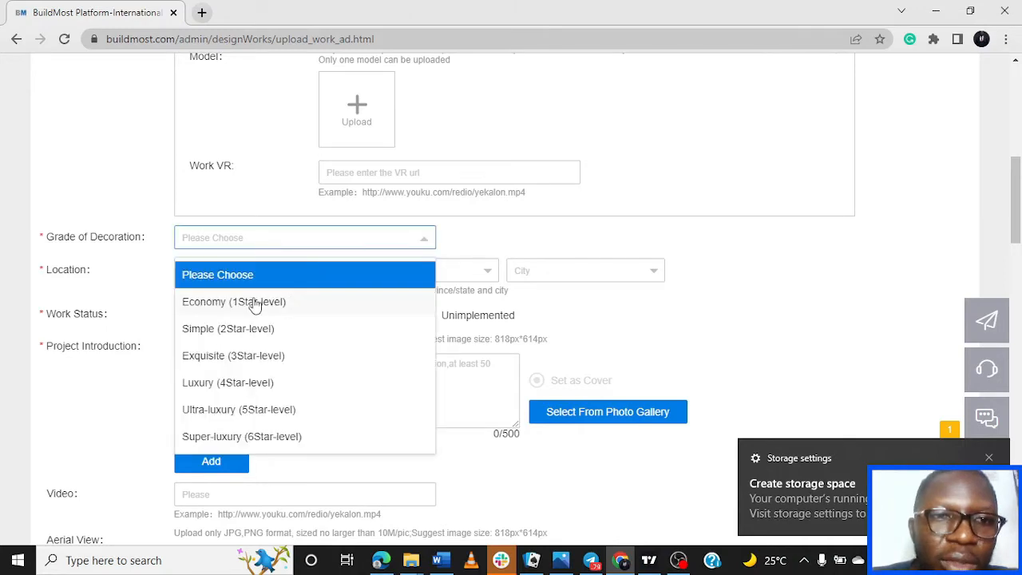
click(233, 301)
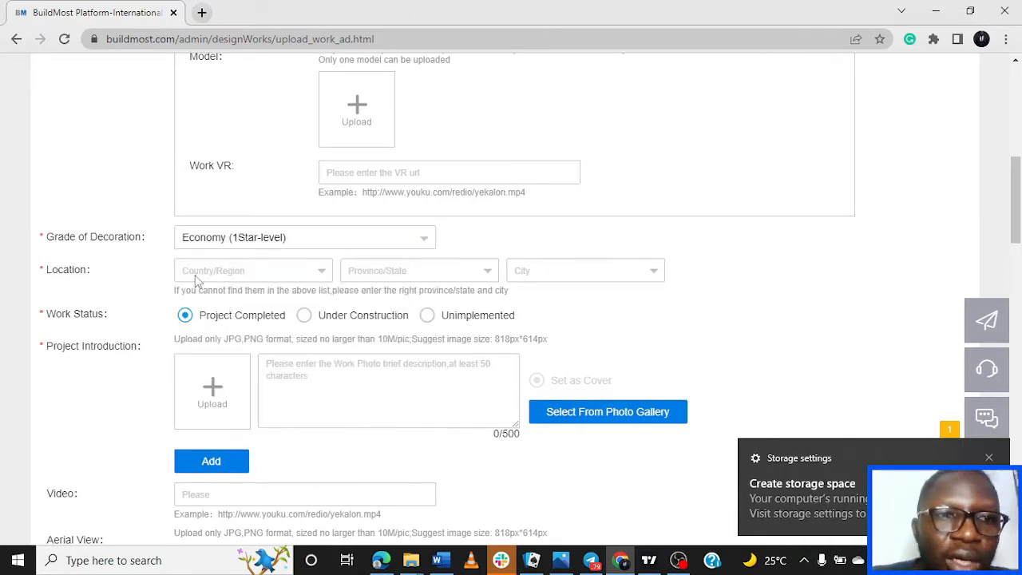
mouse_move(303, 280)
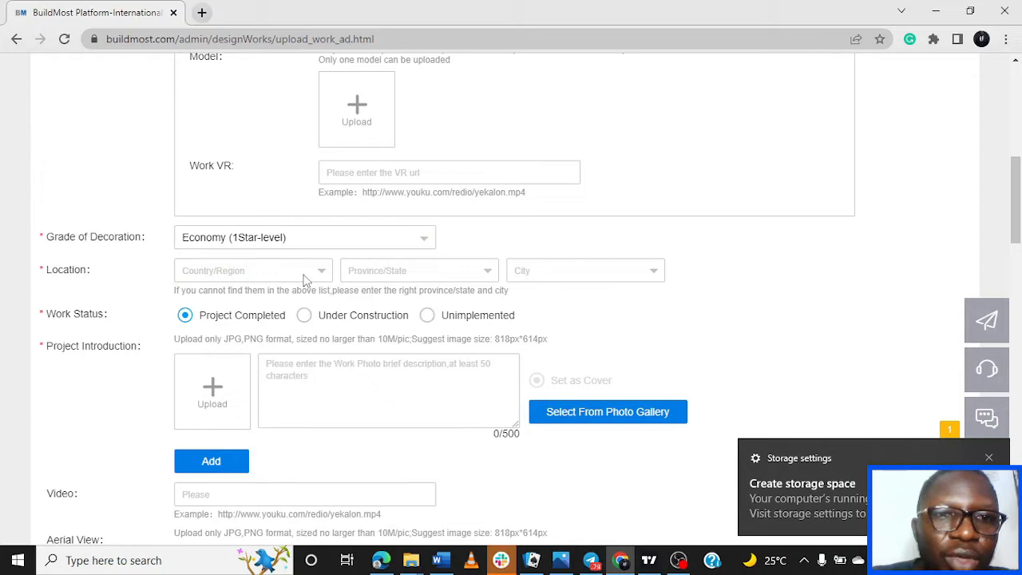
click(252, 270)
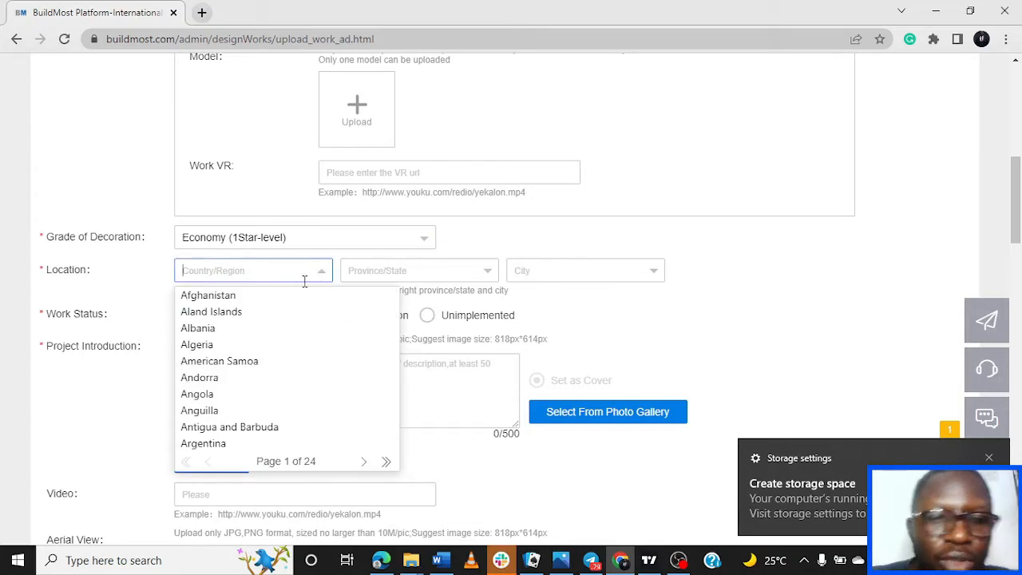
text(nig)
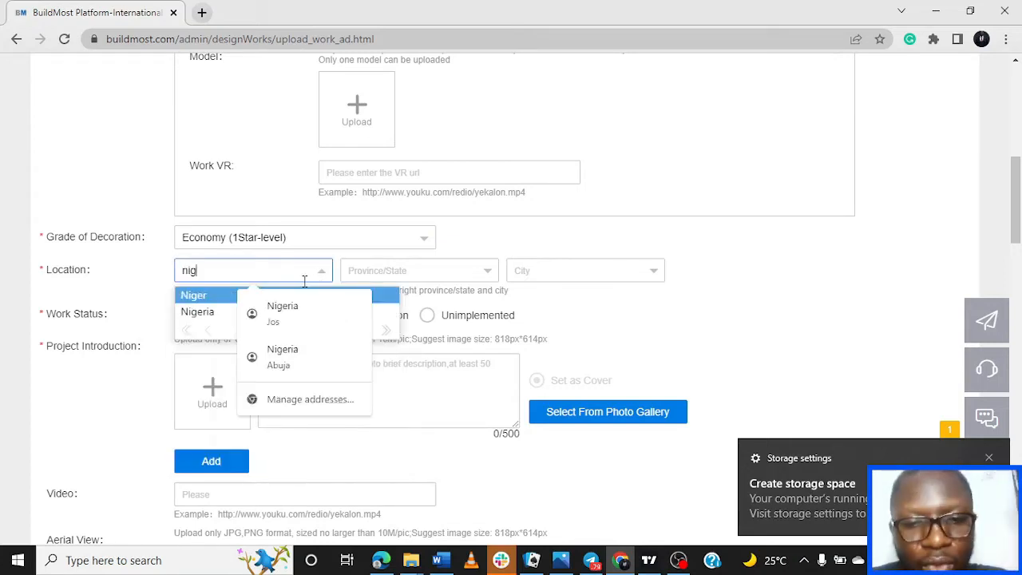
click(283, 312)
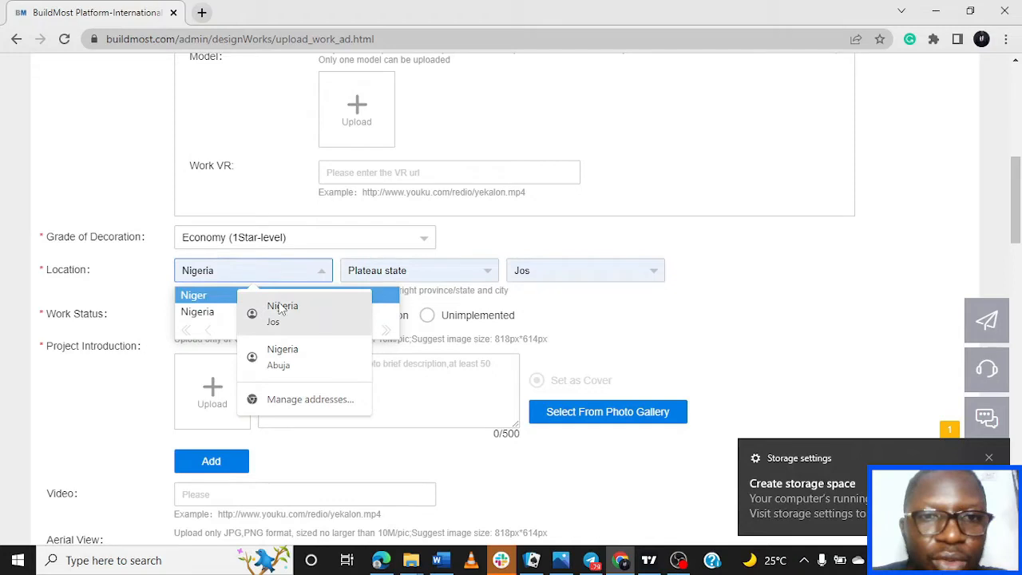
click(281, 306)
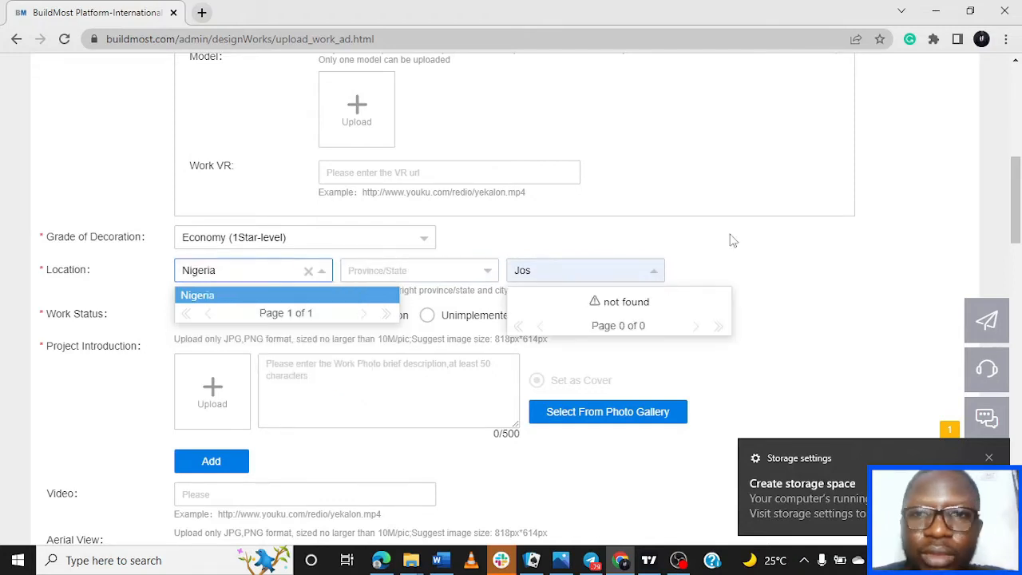
click(185, 314)
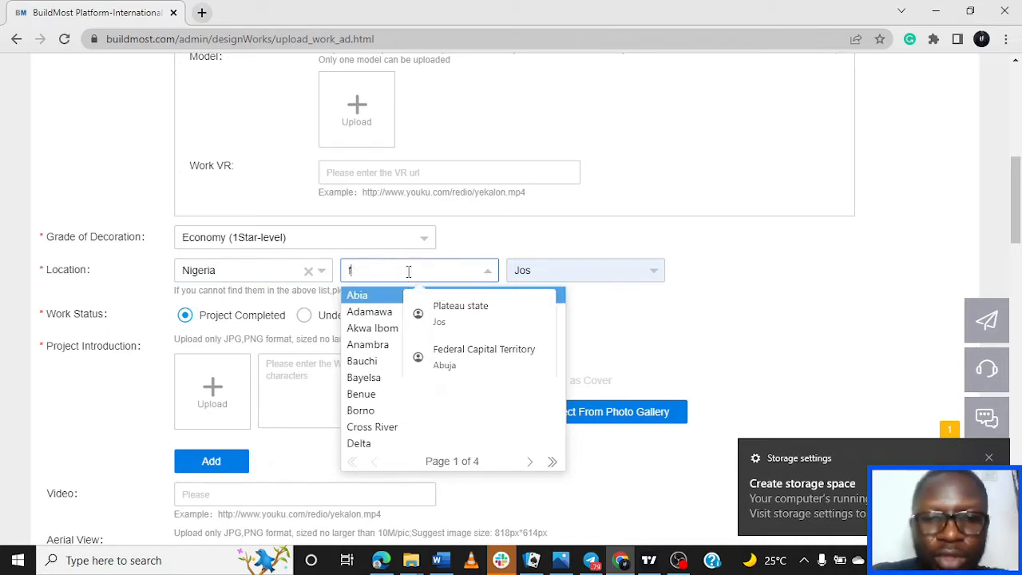
text(fct)
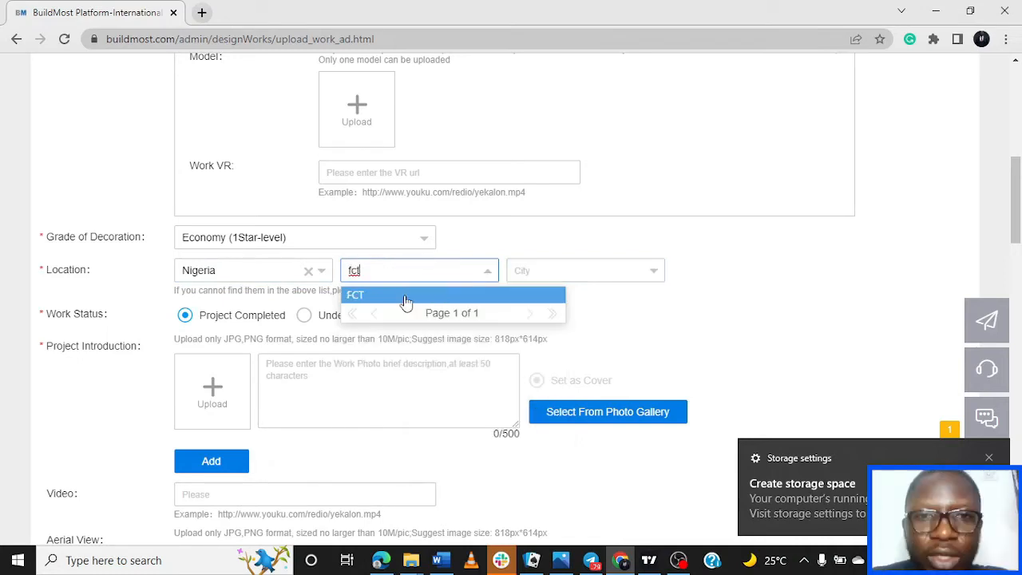
click(356, 294)
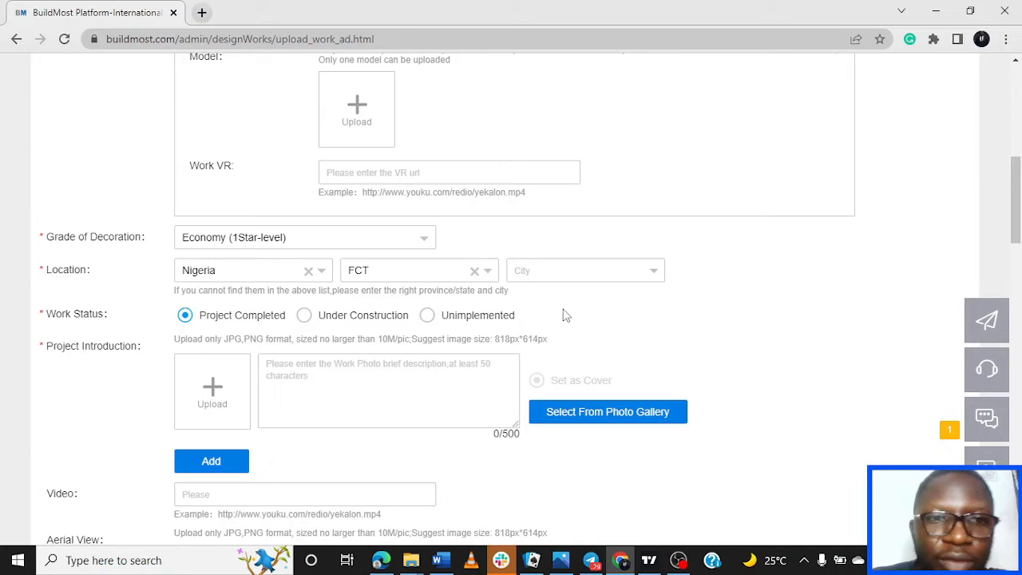
mouse_move(467, 333)
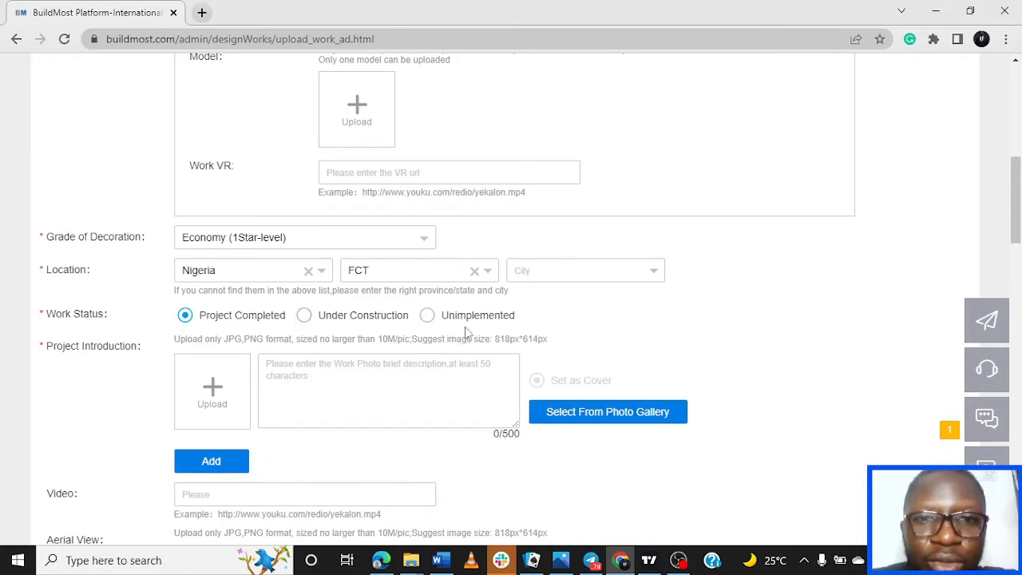
mouse_move(247, 338)
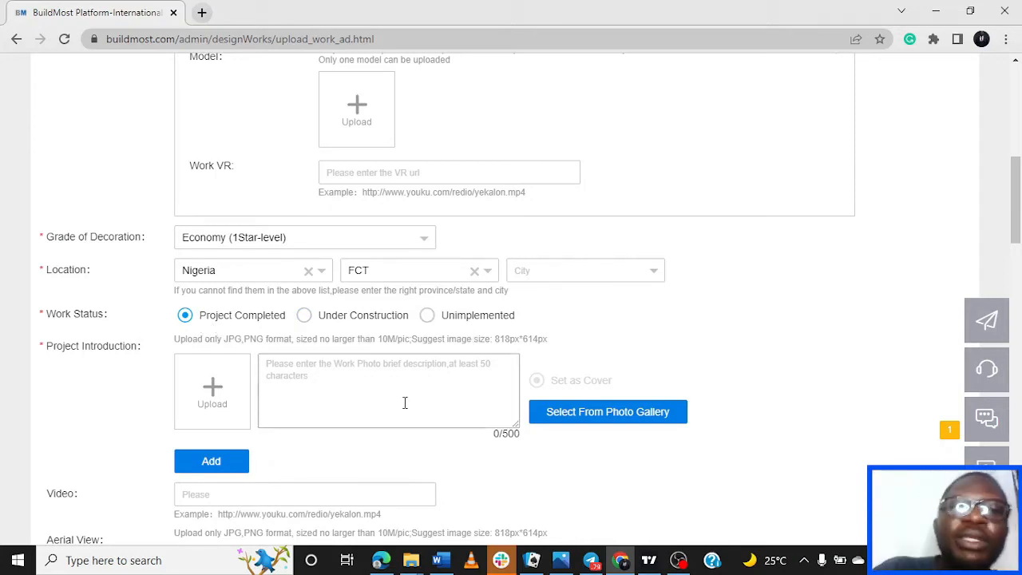
scroll(down, 3)
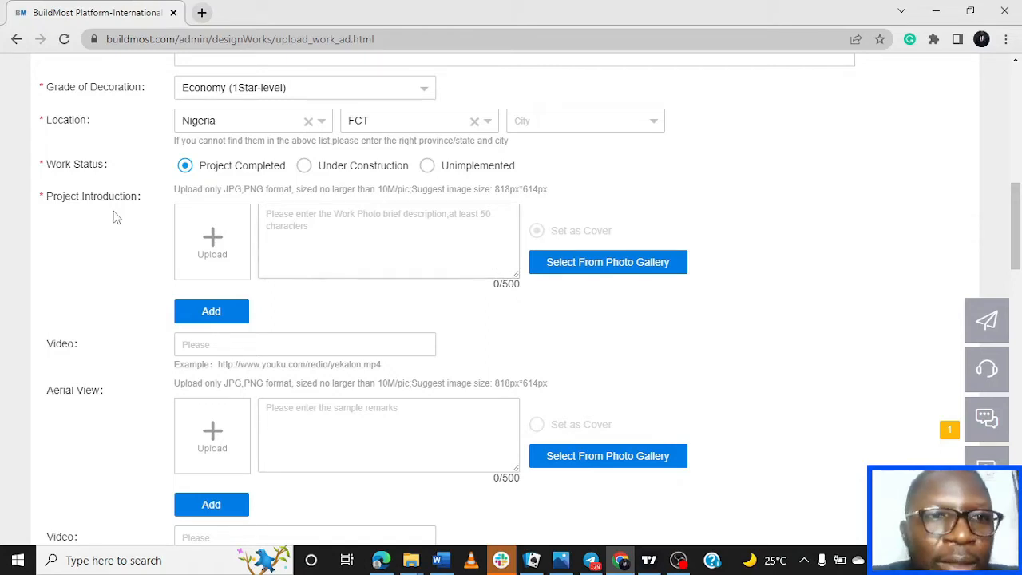
click(337, 239)
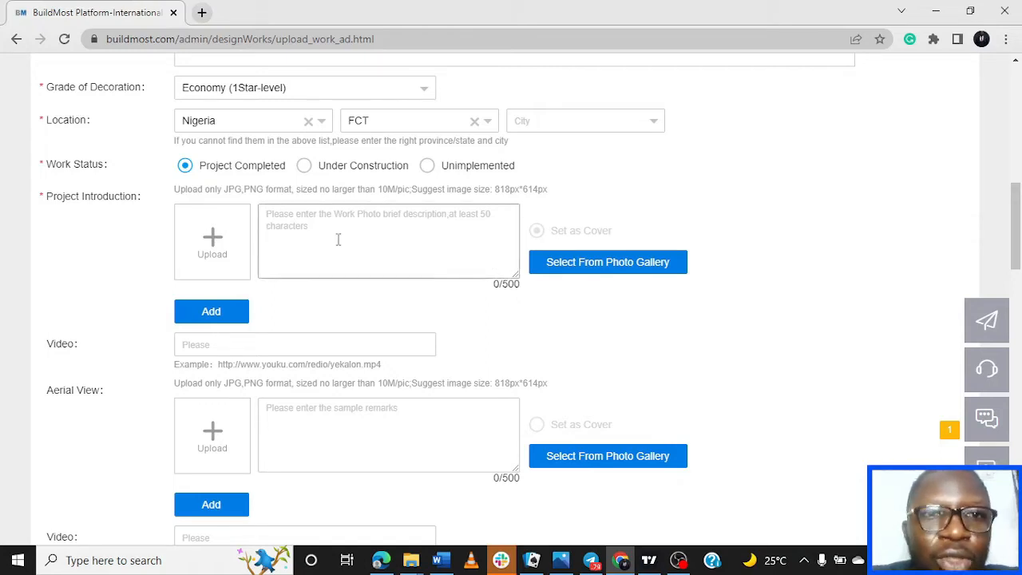
mouse_move(358, 243)
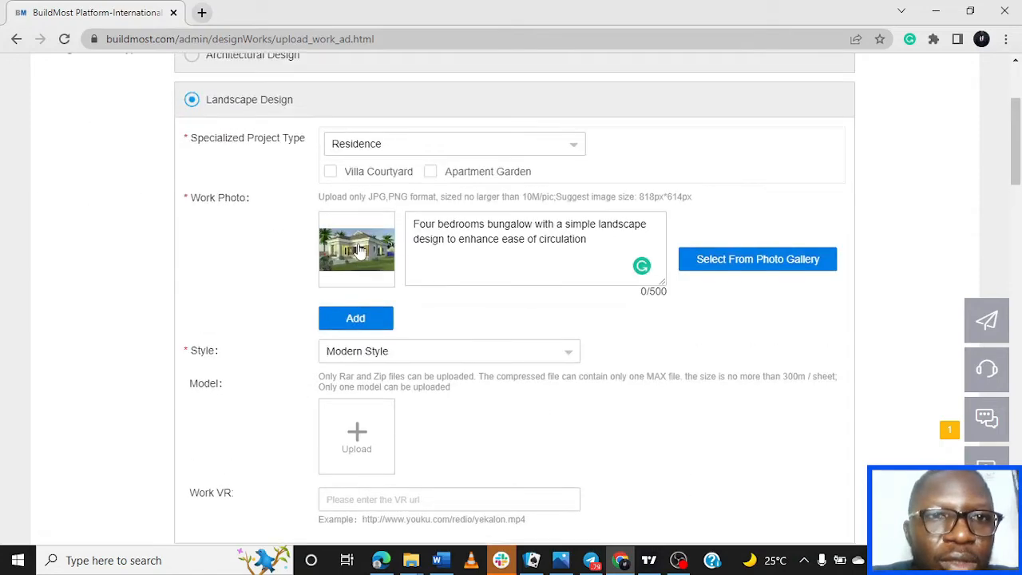
scroll(down, 3)
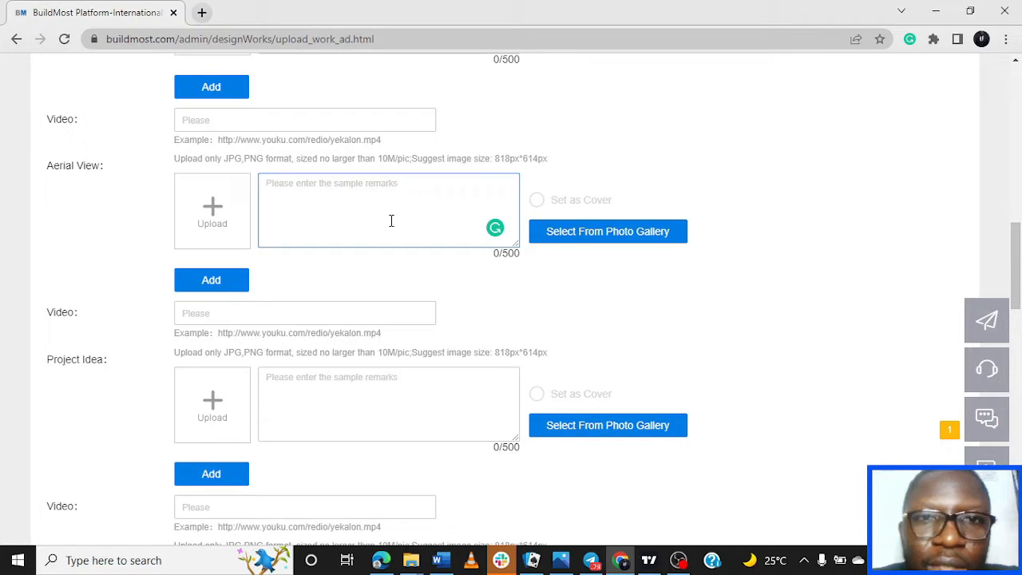
mouse_move(548, 258)
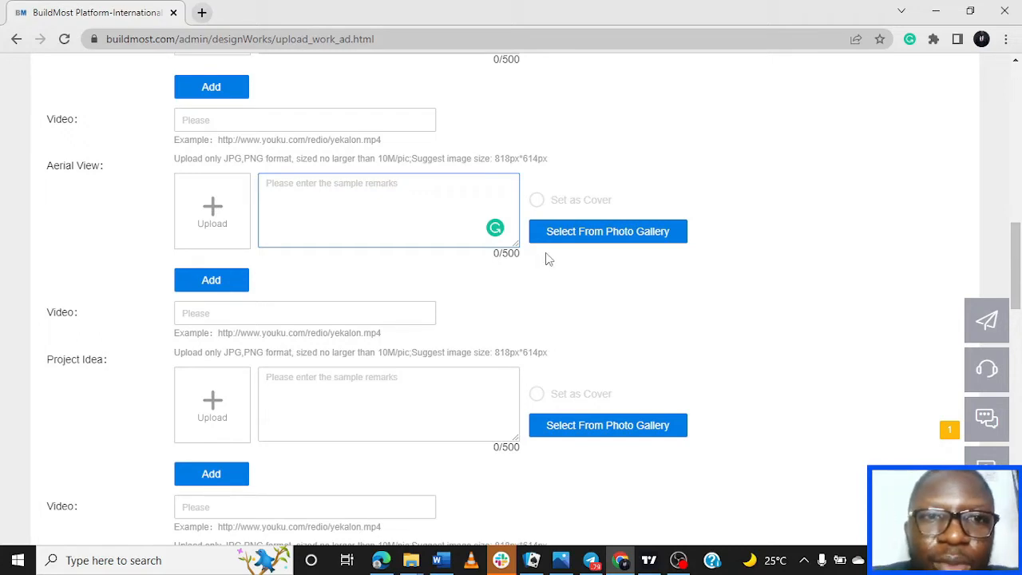
Step: Insert the second gallery bungalow photo into Aerial View and paste the bungalow description
click(607, 230)
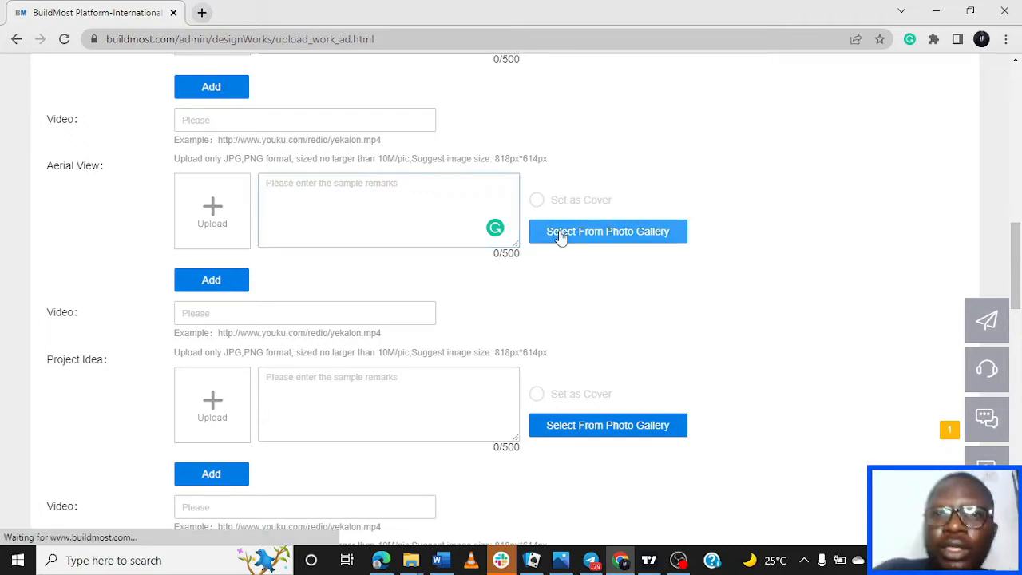
click(607, 231)
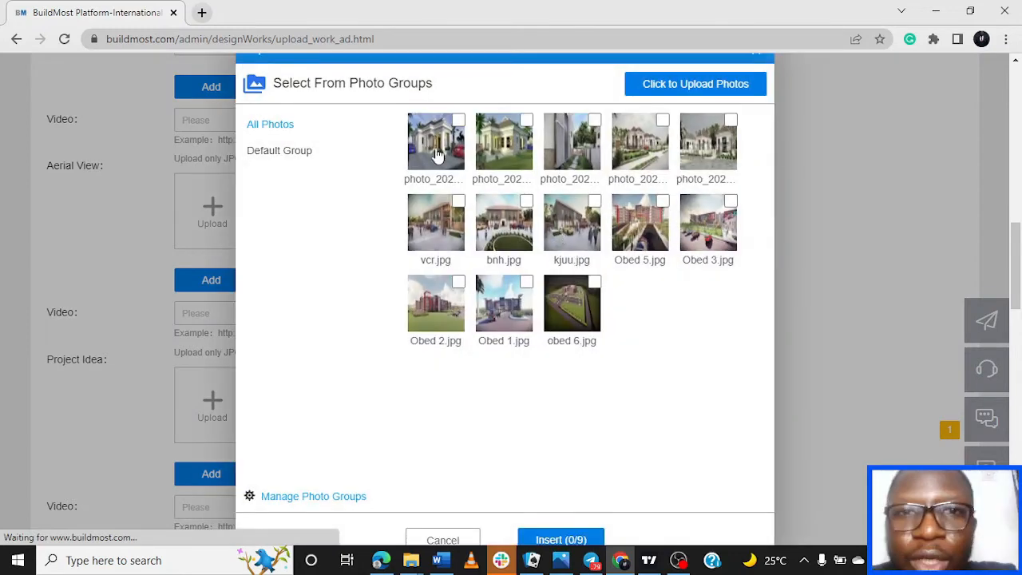
click(526, 120)
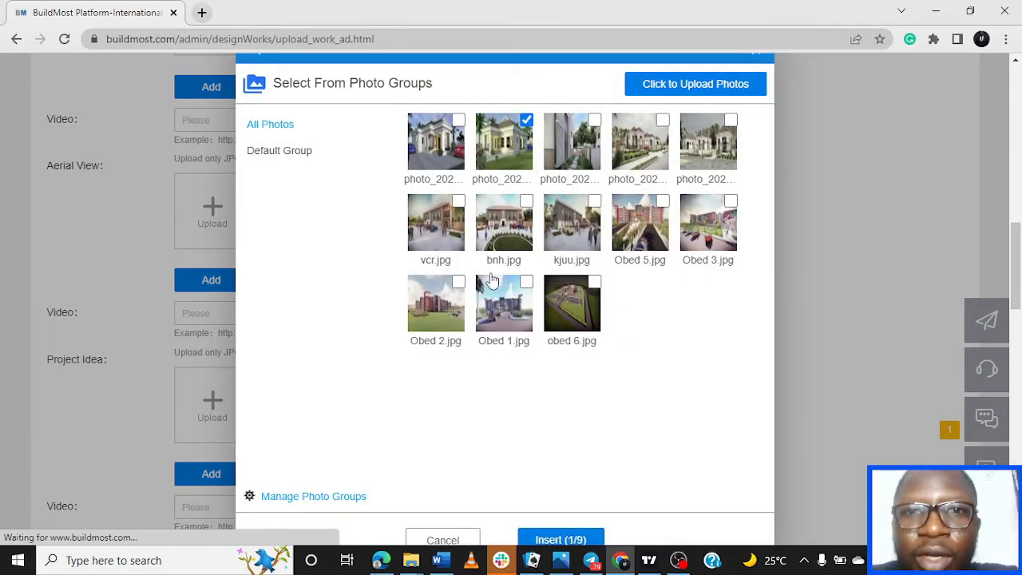
click(560, 539)
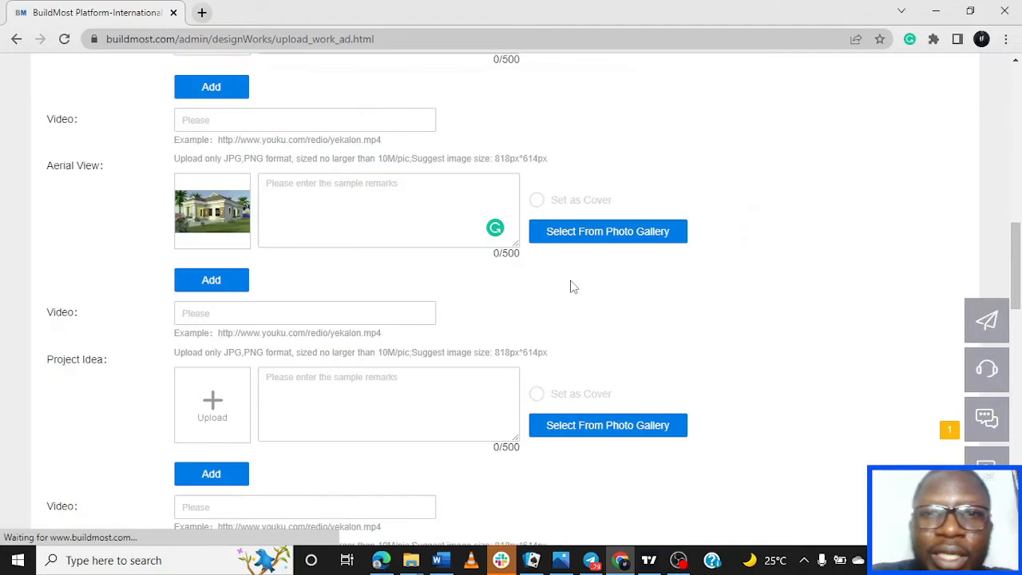
mouse_move(531, 218)
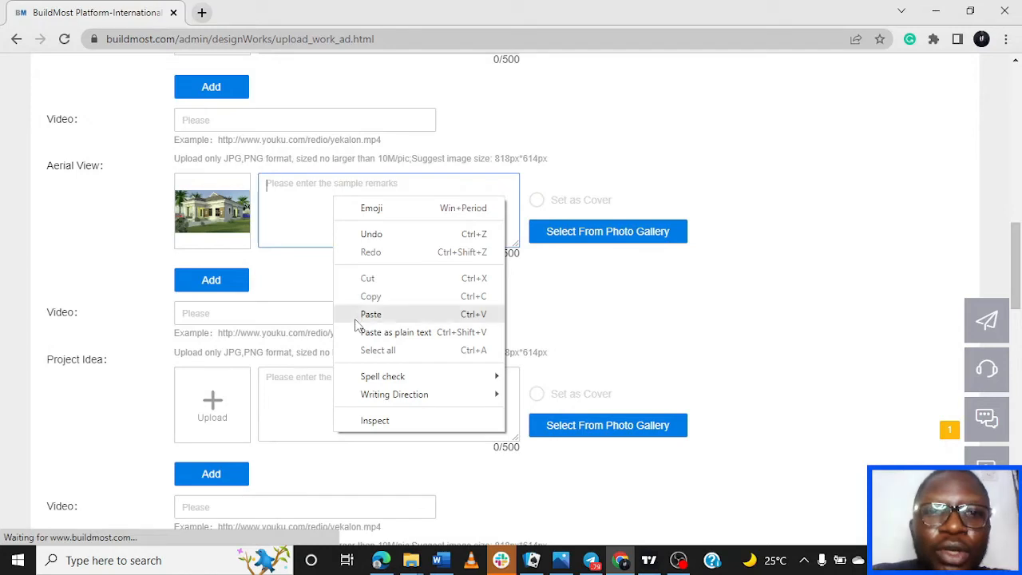
click(371, 314)
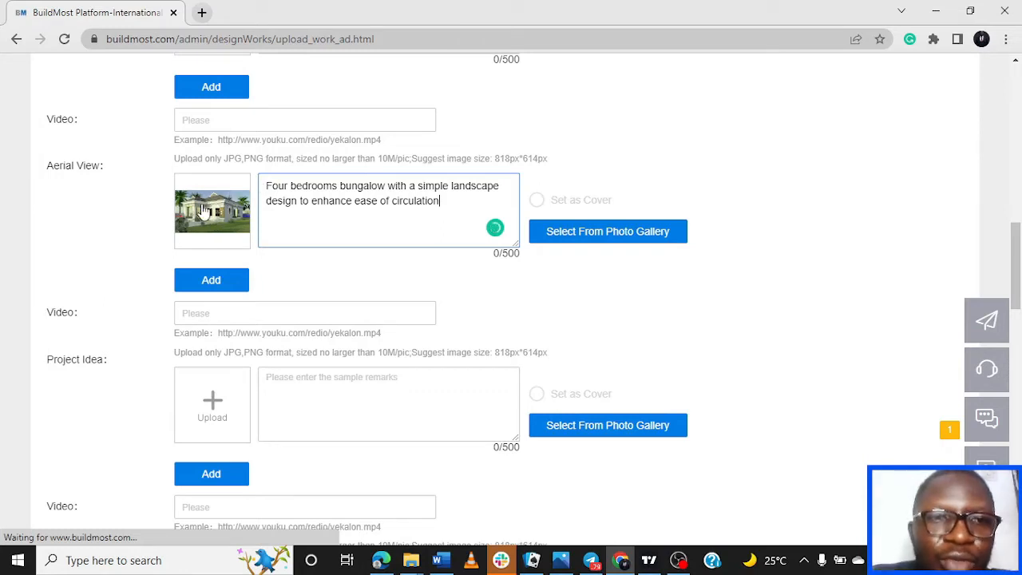
mouse_move(270, 306)
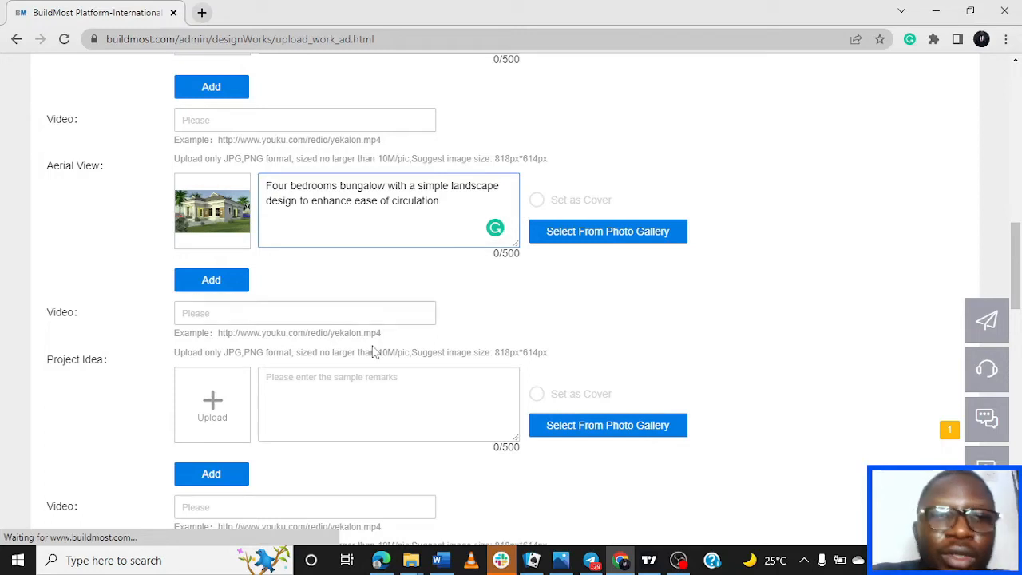
Step: Scroll down and tick the Original Commitment checkbox pledging the work is original
scroll(down, 3)
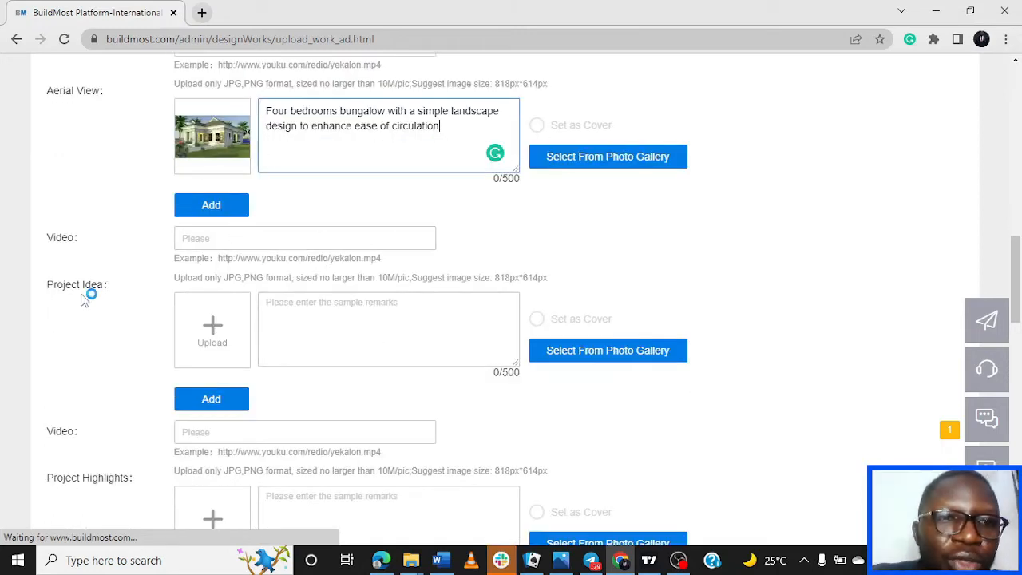
scroll(down, 3)
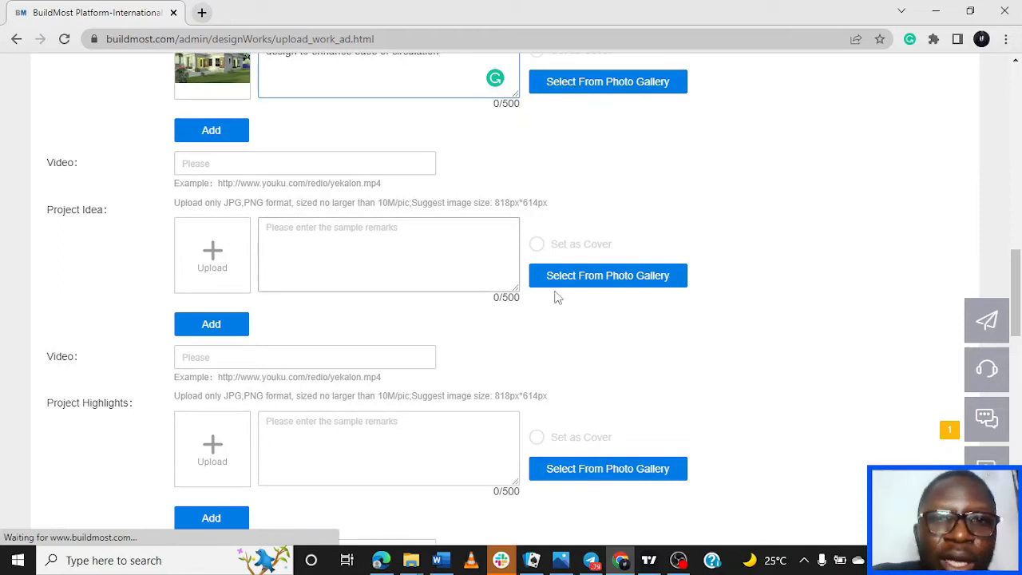
scroll(down, 3)
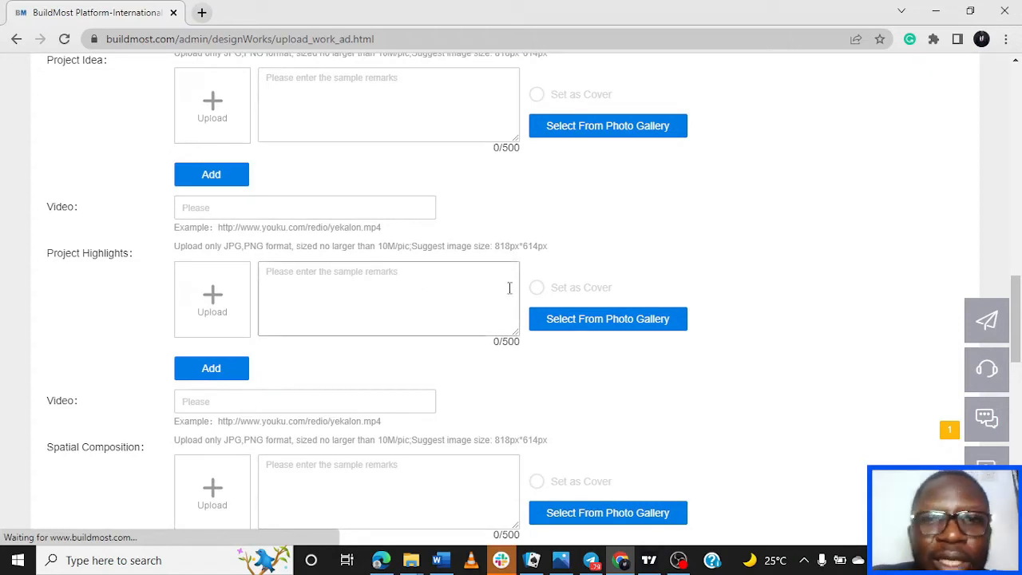
scroll(down, 3)
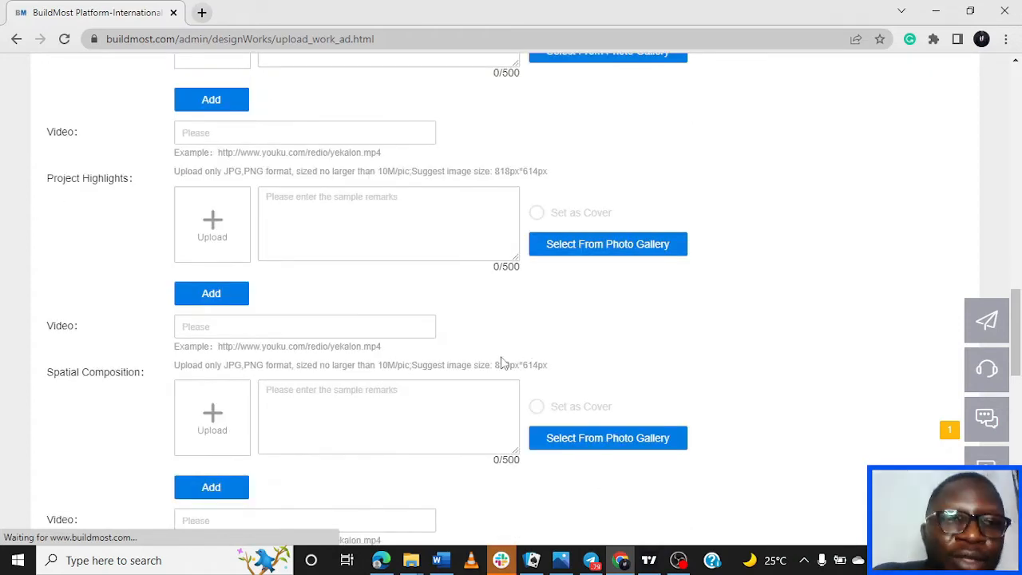
scroll(down, 3)
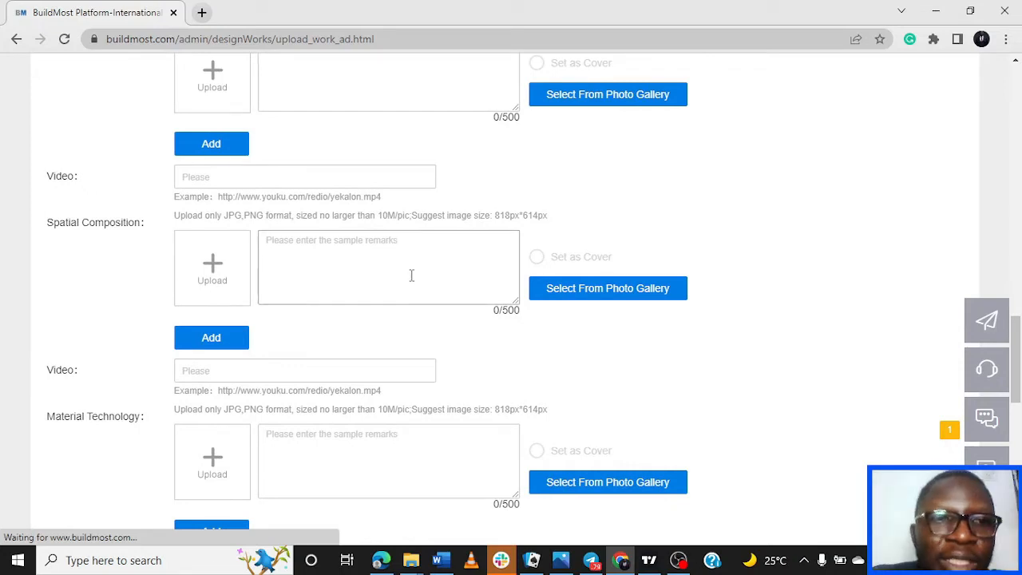
scroll(down, 3)
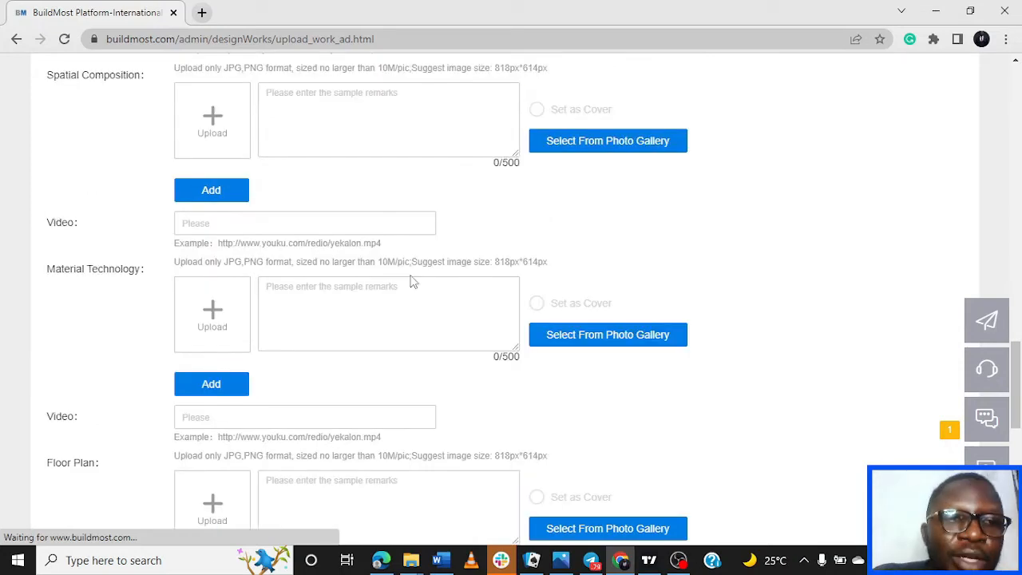
scroll(down, 3)
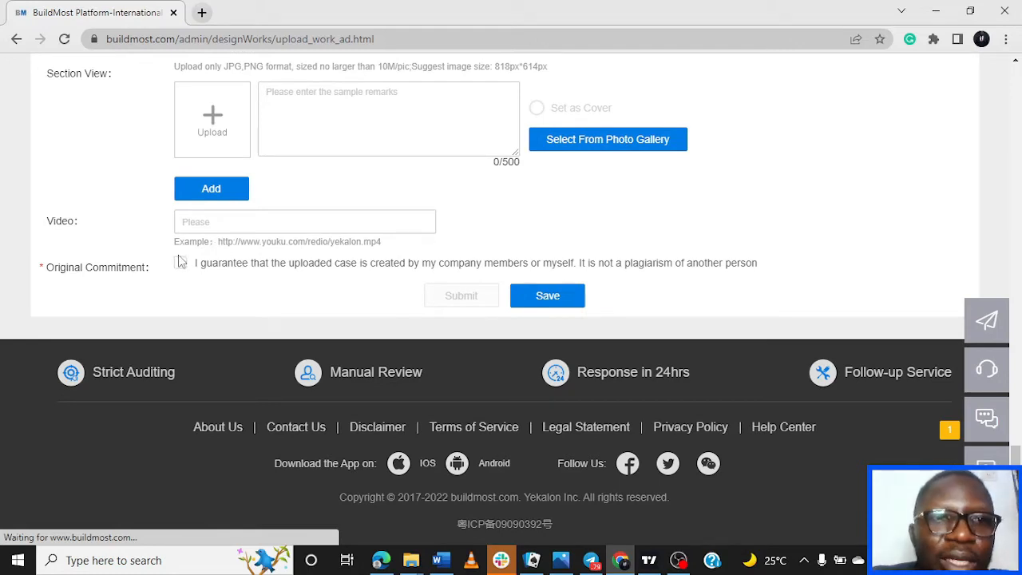
click(180, 262)
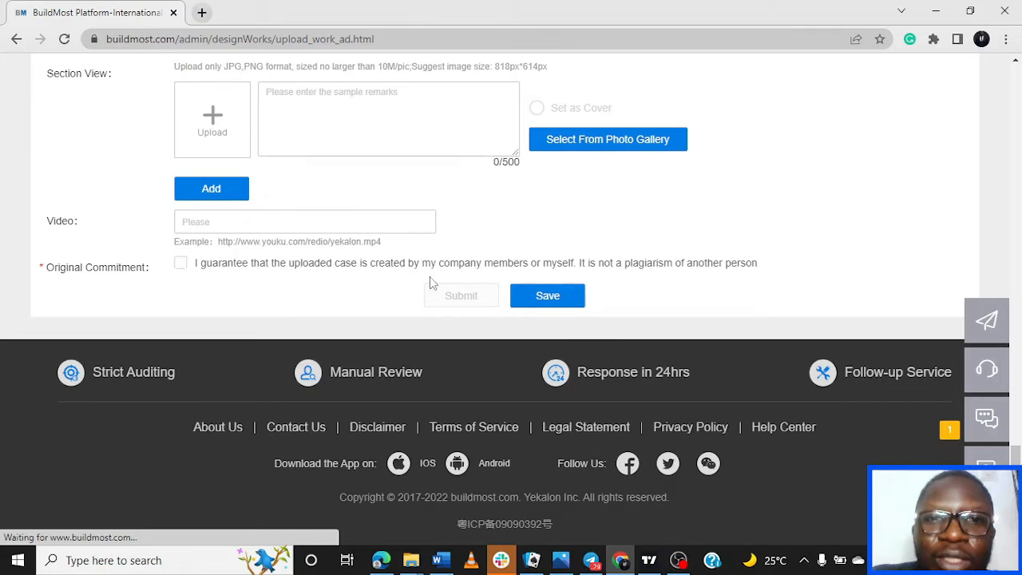
mouse_move(527, 275)
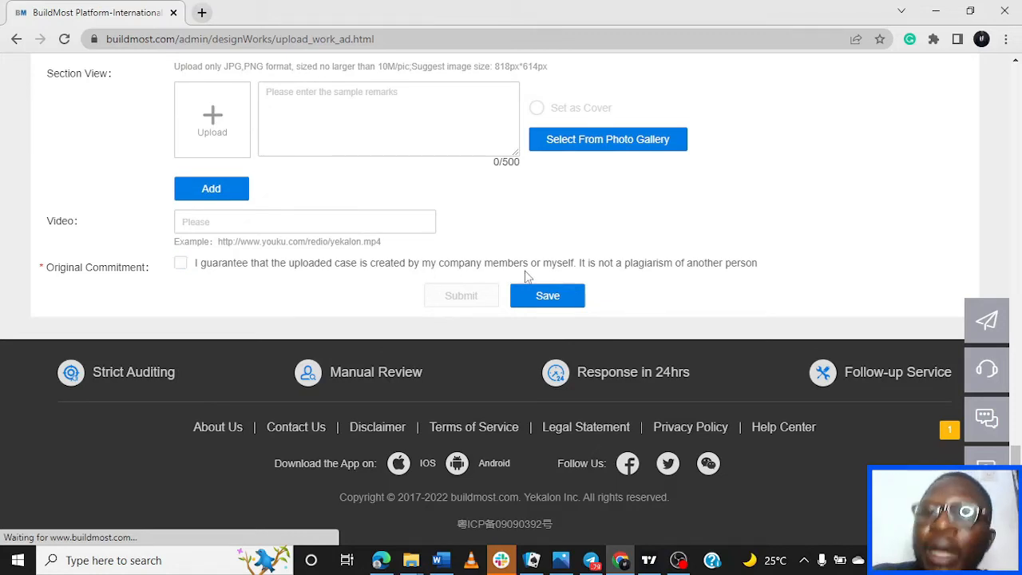
mouse_move(621, 282)
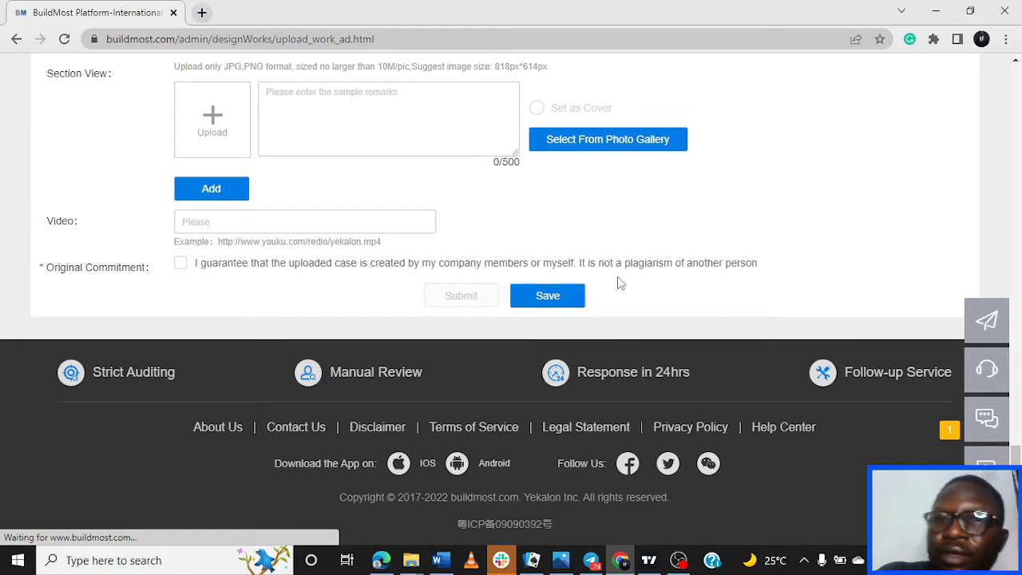
mouse_move(654, 281)
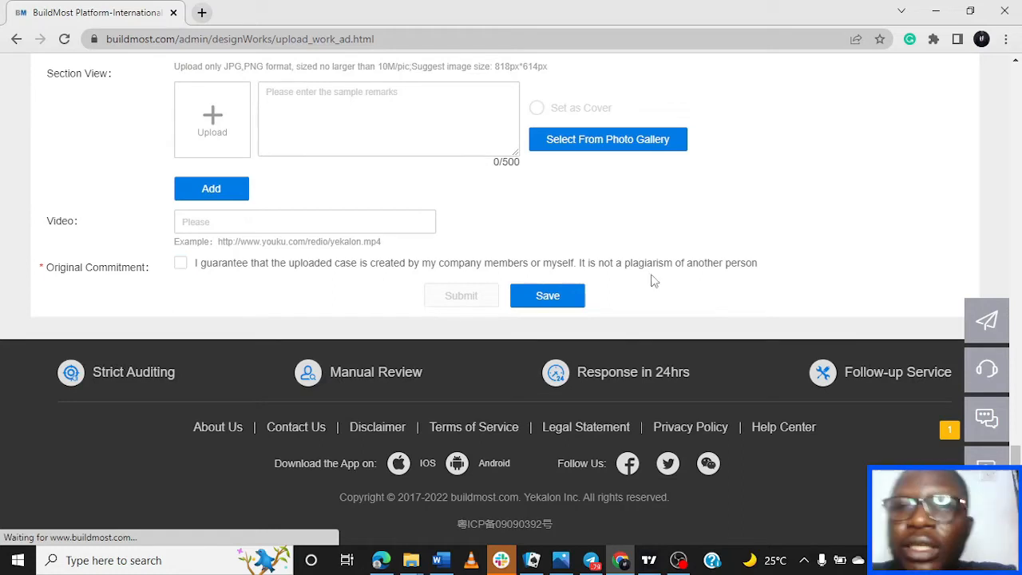
mouse_move(364, 313)
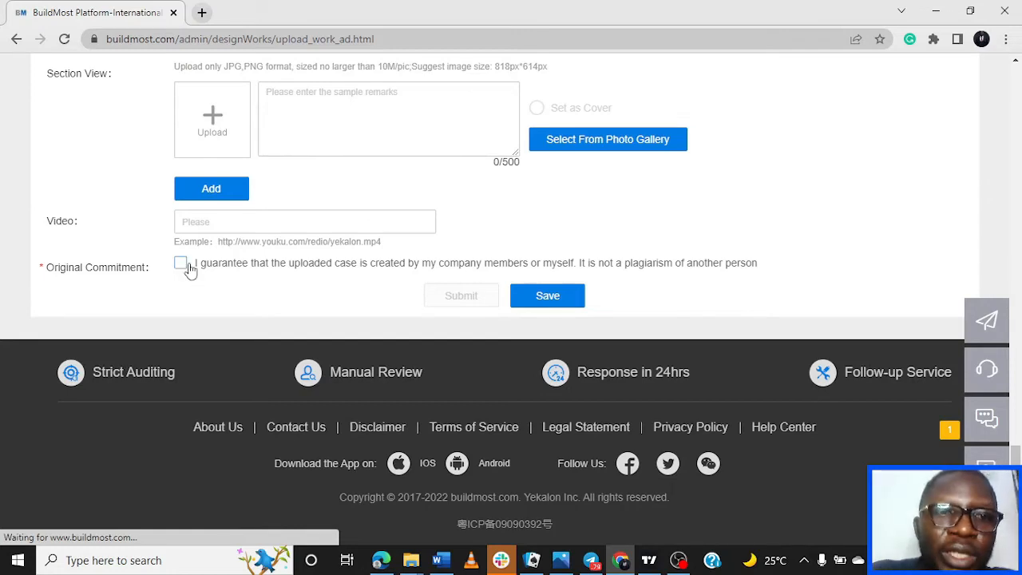
click(180, 263)
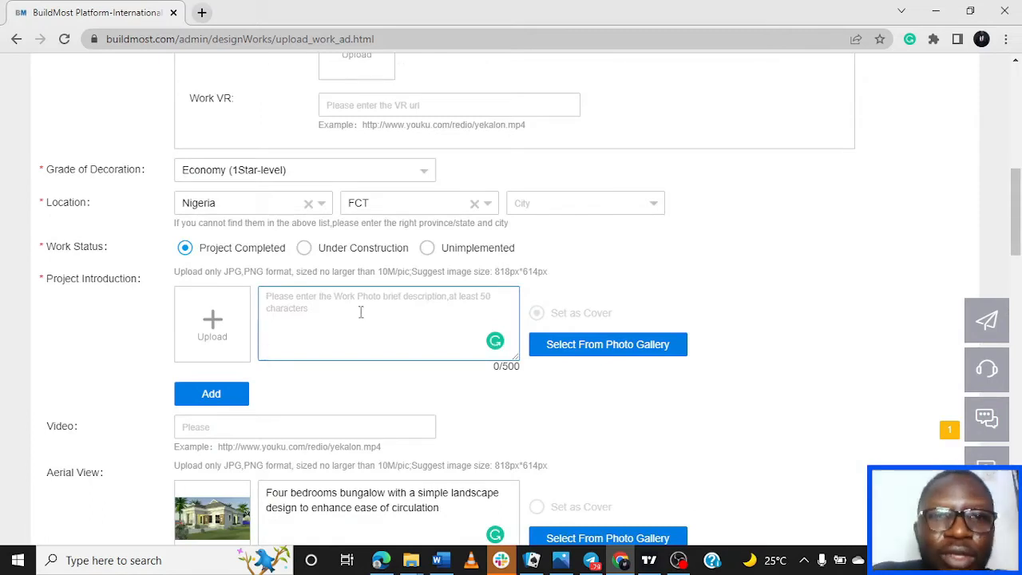
Step: Paste the bungalow description into Project Introduction and the work photo text
right_click(359, 311)
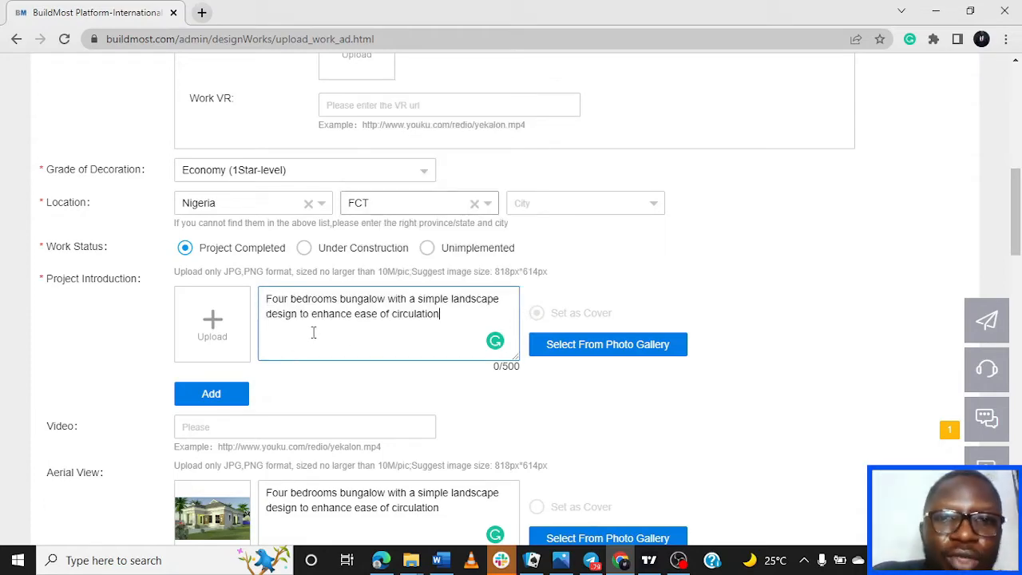
scroll(down, 3)
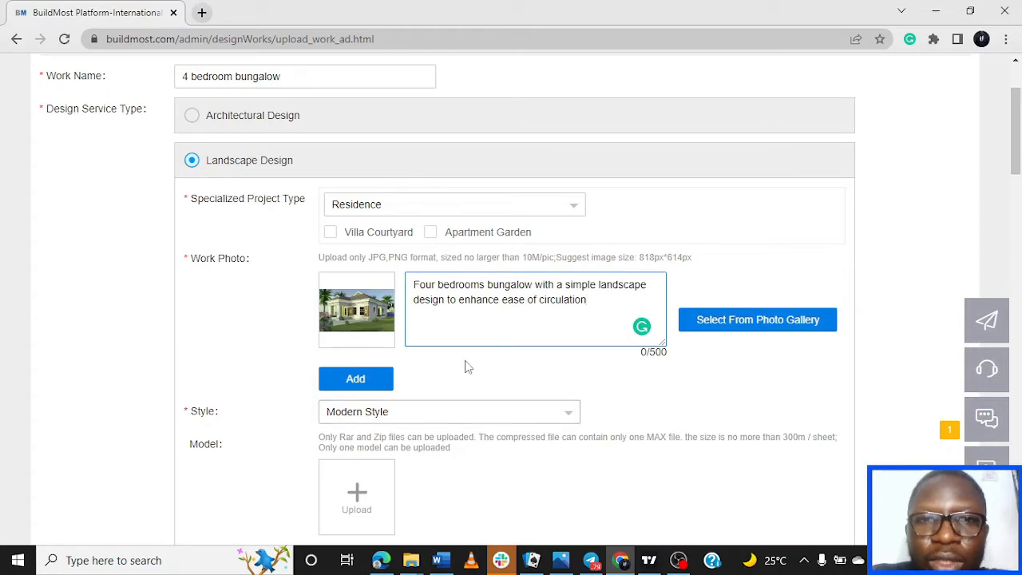
scroll(down, 3)
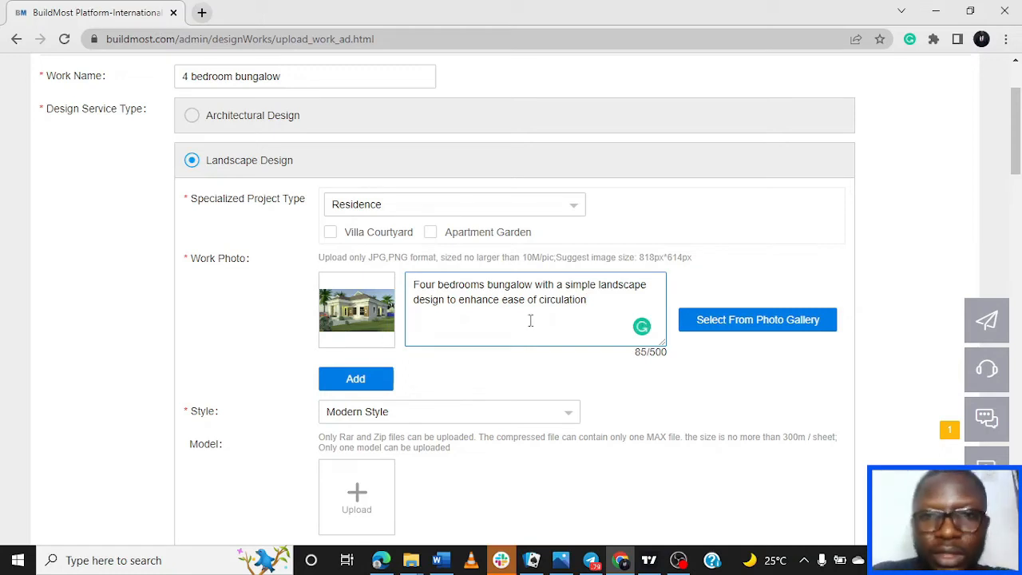
right_click(530, 320)
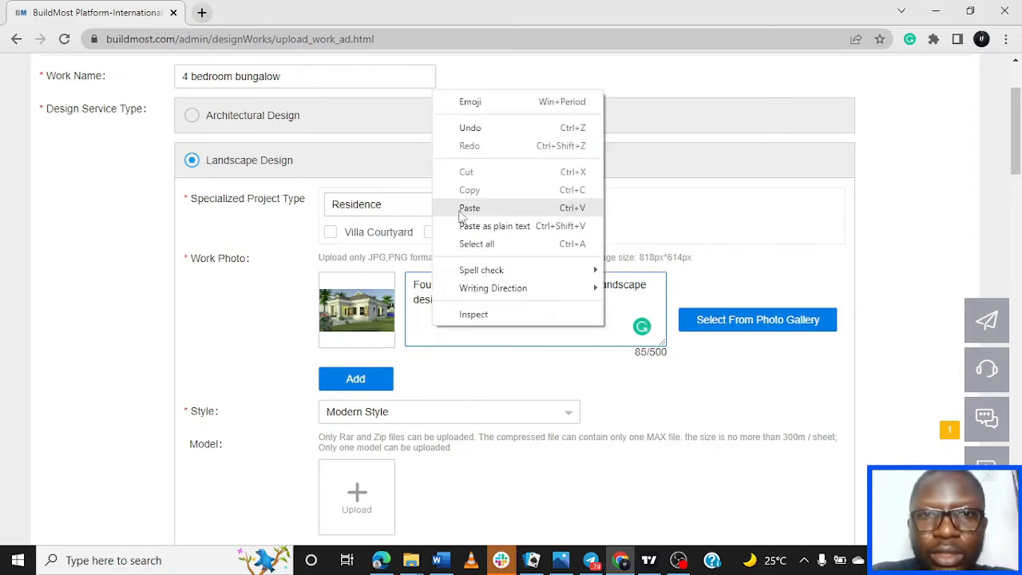
click(469, 207)
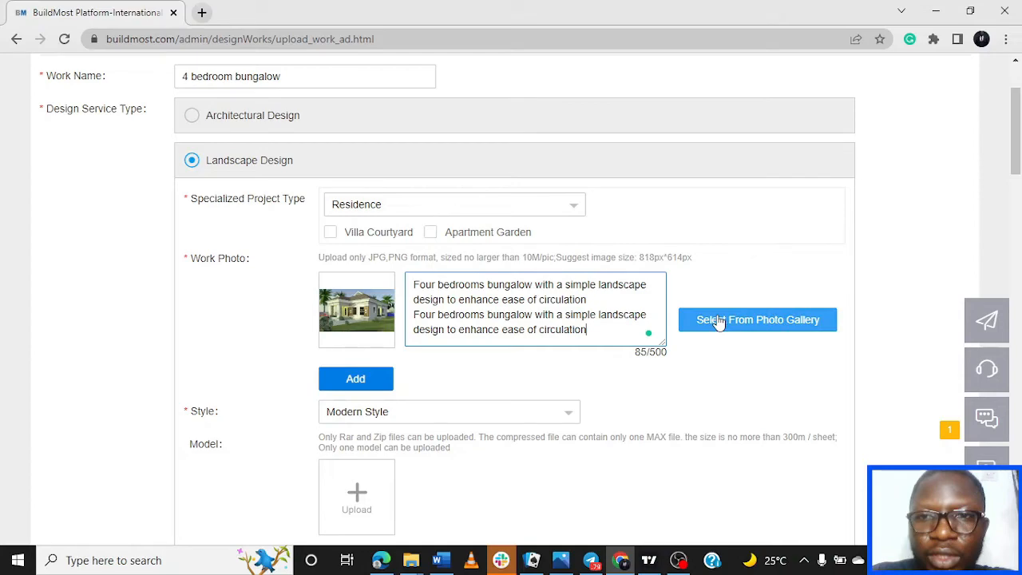
scroll(down, 3)
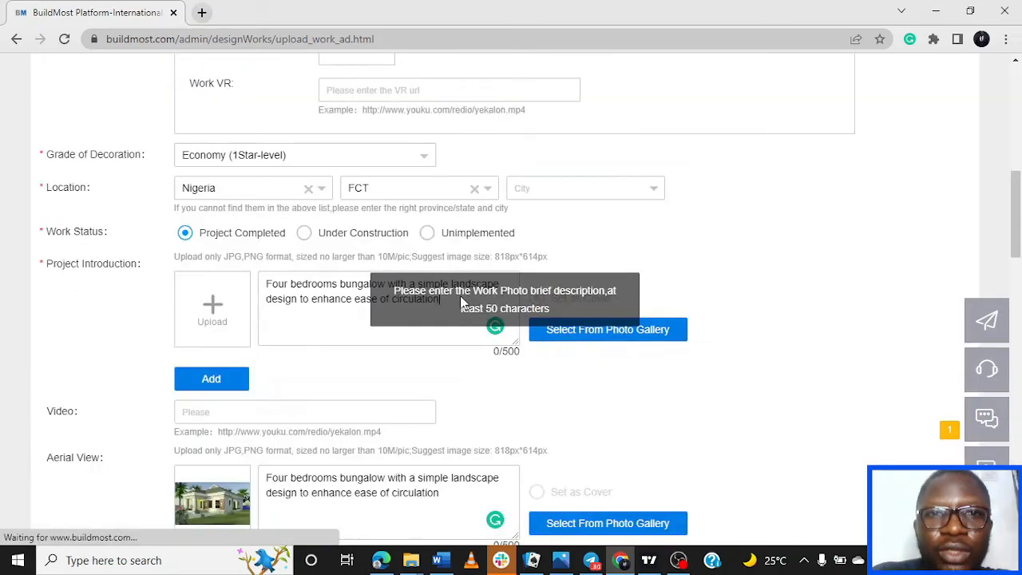
click(383, 308)
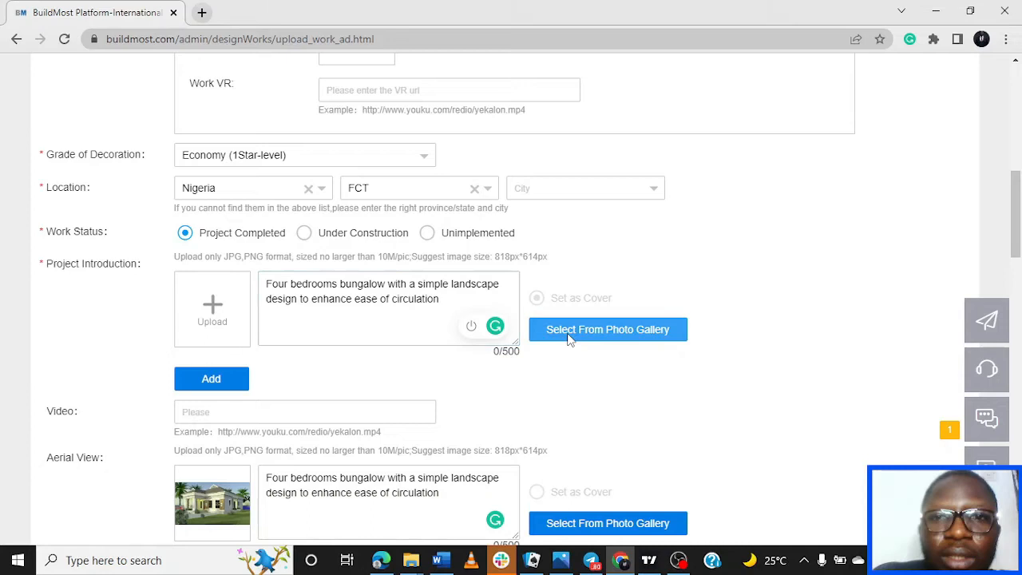
Step: Open the photo gallery and select the first bungalow photo instead of the second
click(607, 329)
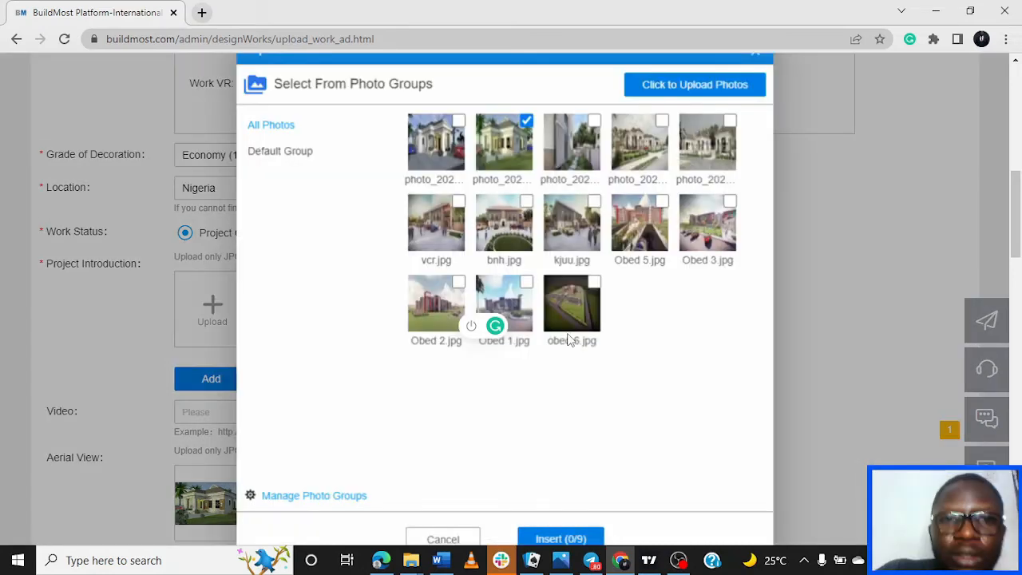
click(457, 121)
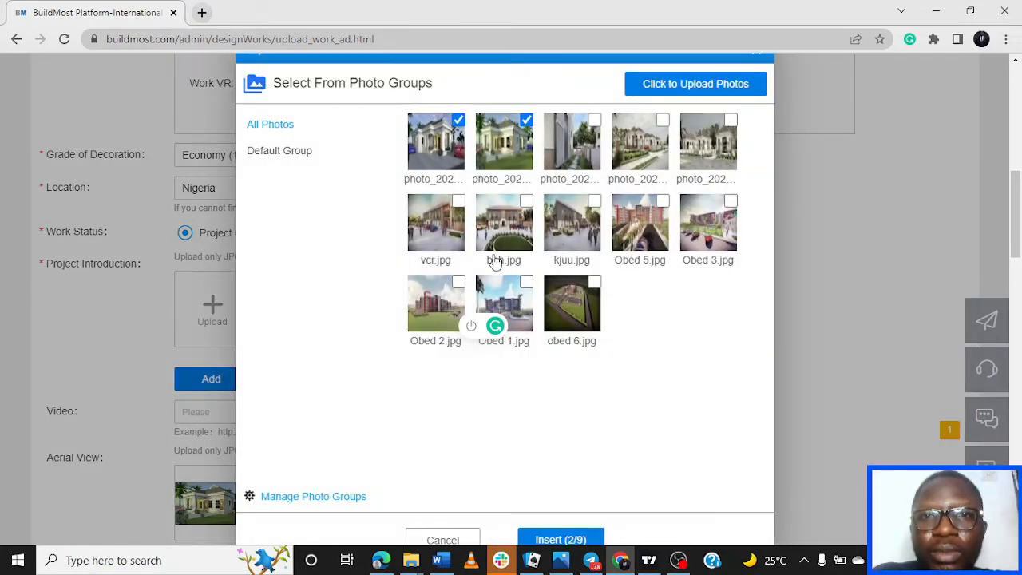
click(526, 120)
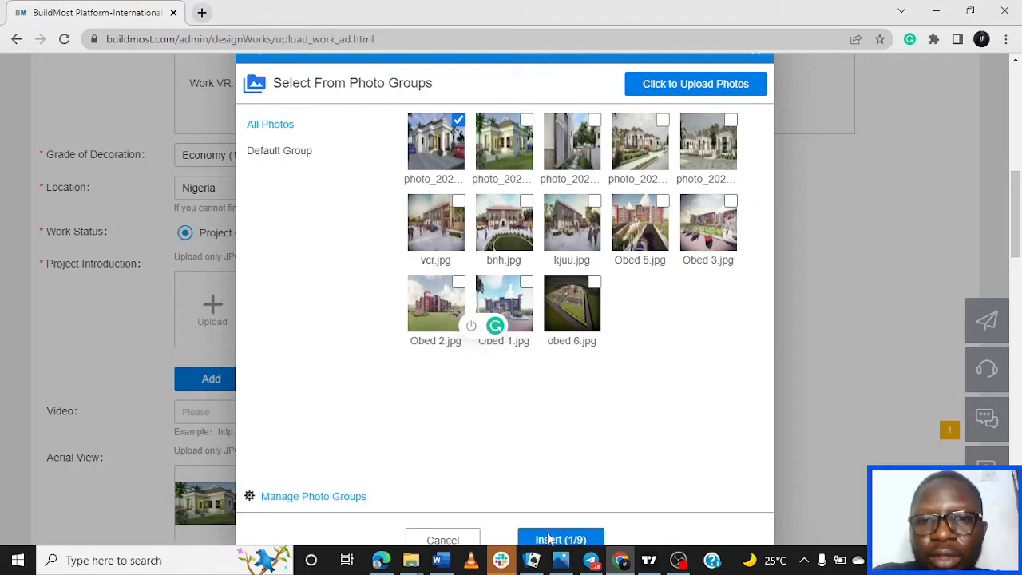
Step: Insert the chosen bungalow photo into Project Introduction and paste its description again
click(559, 539)
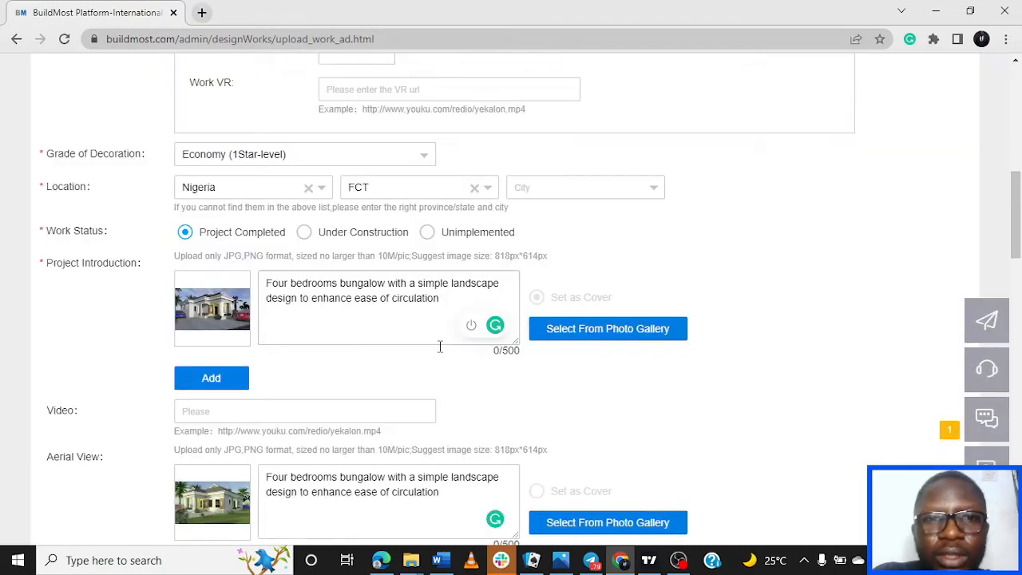
scroll(down, 3)
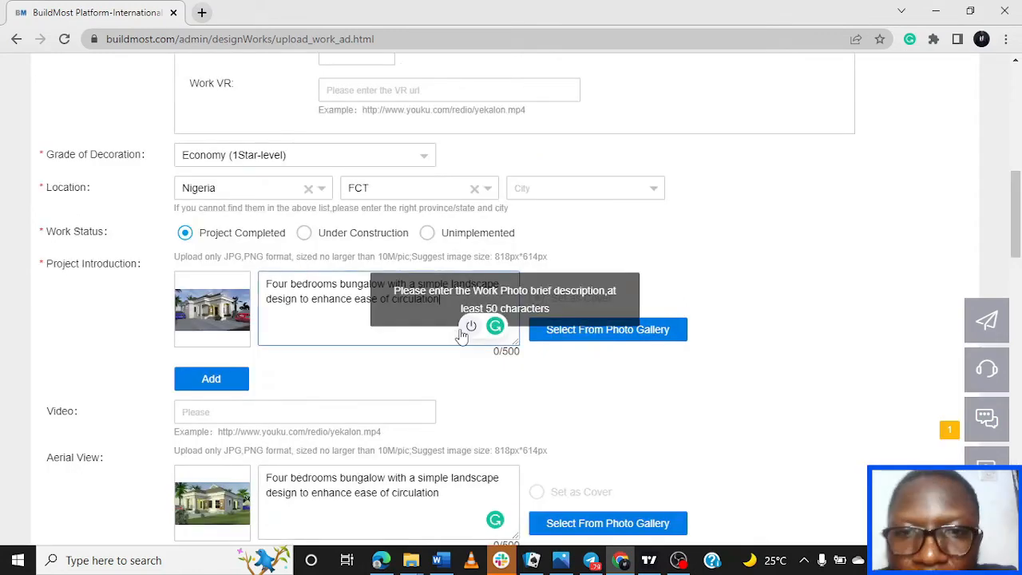
click(339, 312)
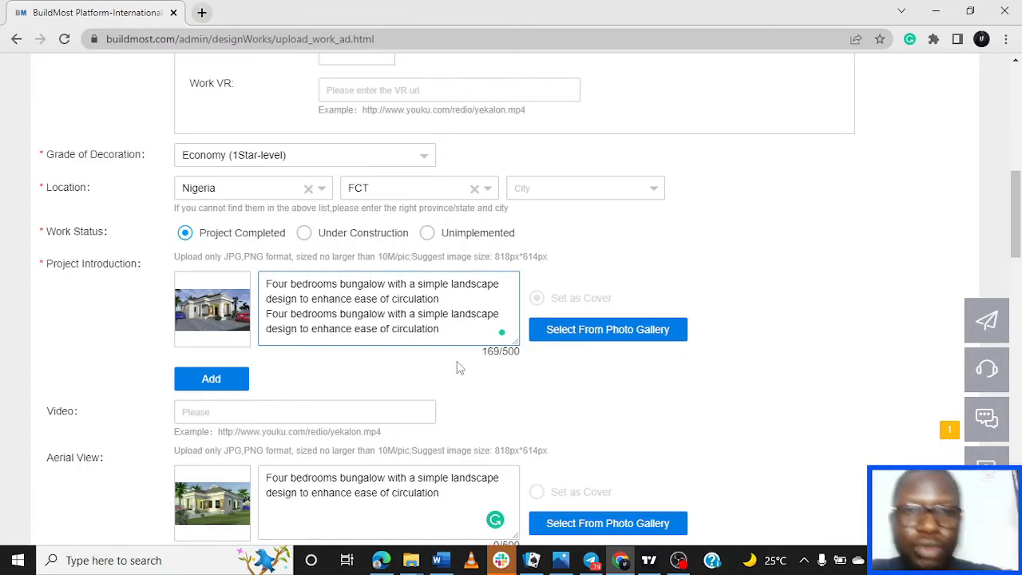
Step: Submit the work and review the missing specialized project type error
scroll(down, 3)
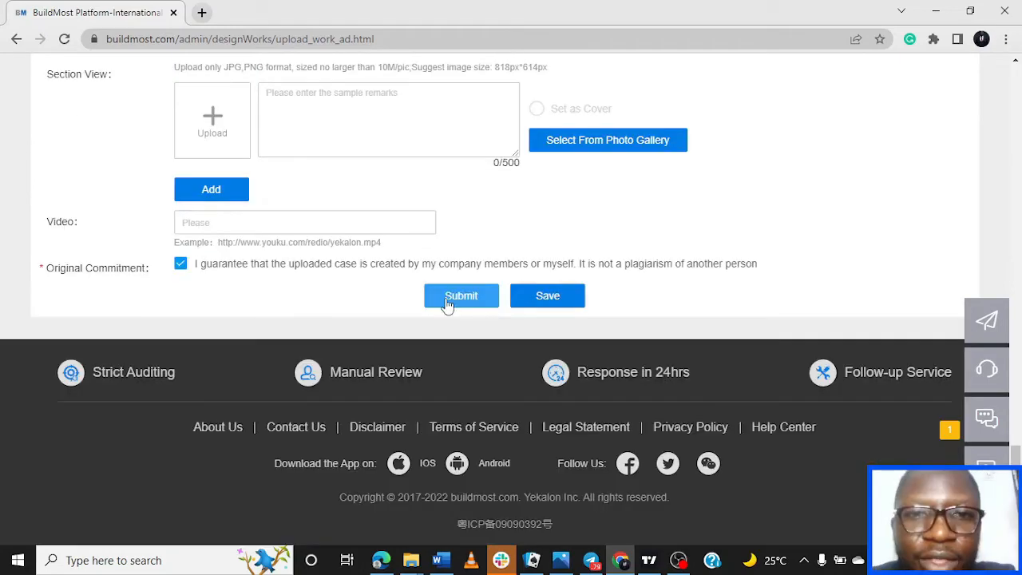
click(461, 295)
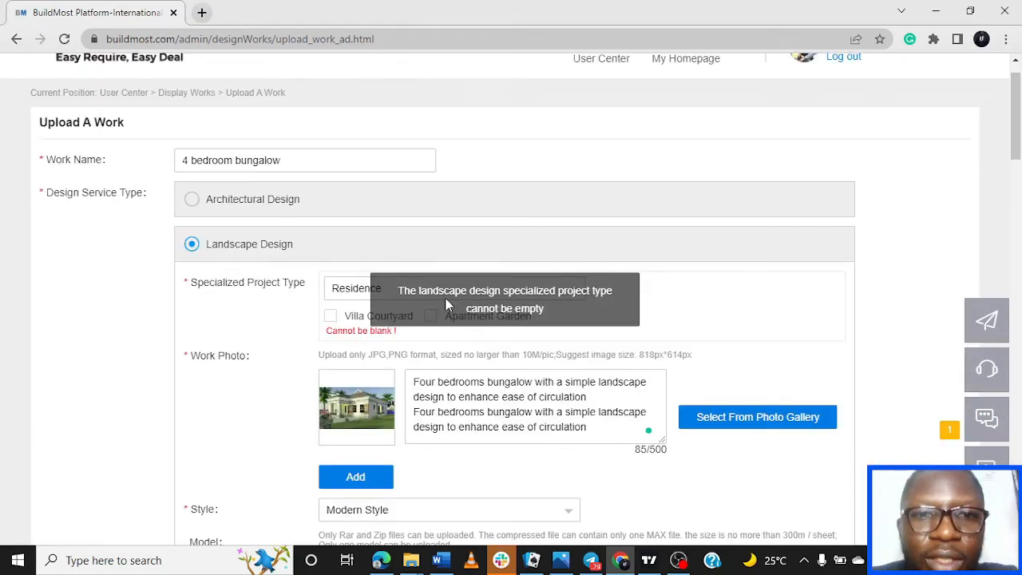
mouse_move(357, 303)
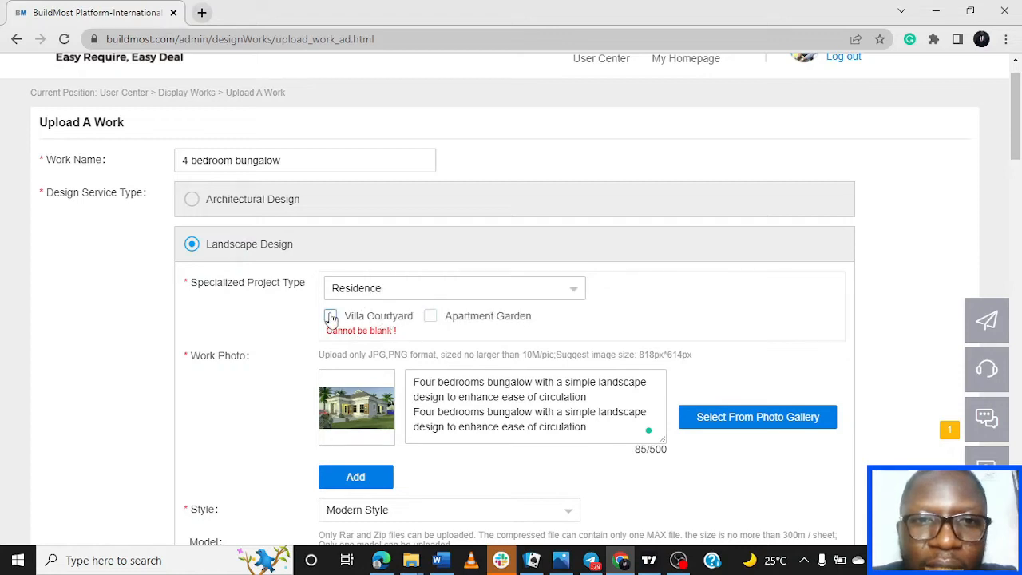
scroll(down, 3)
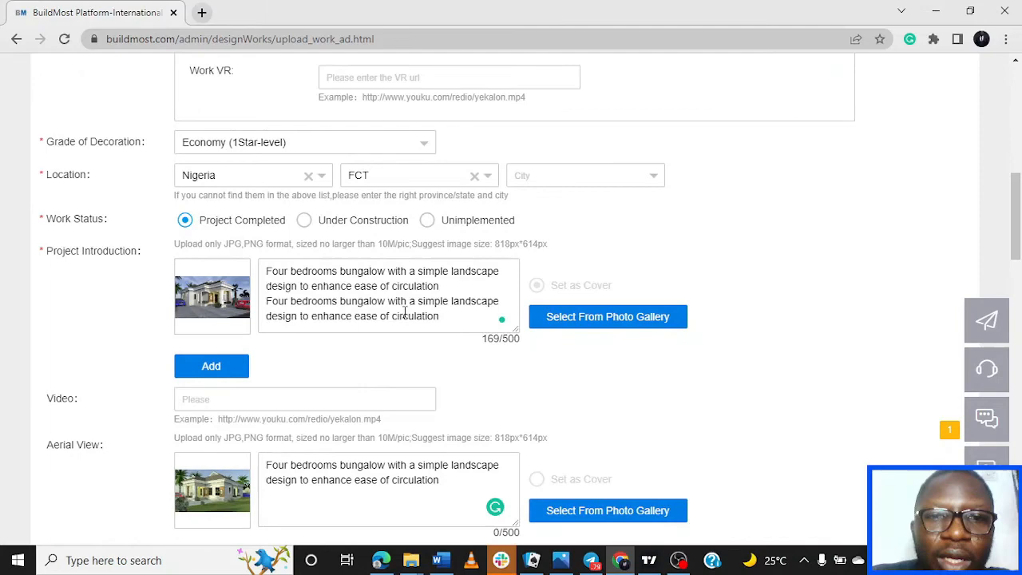
scroll(down, 3)
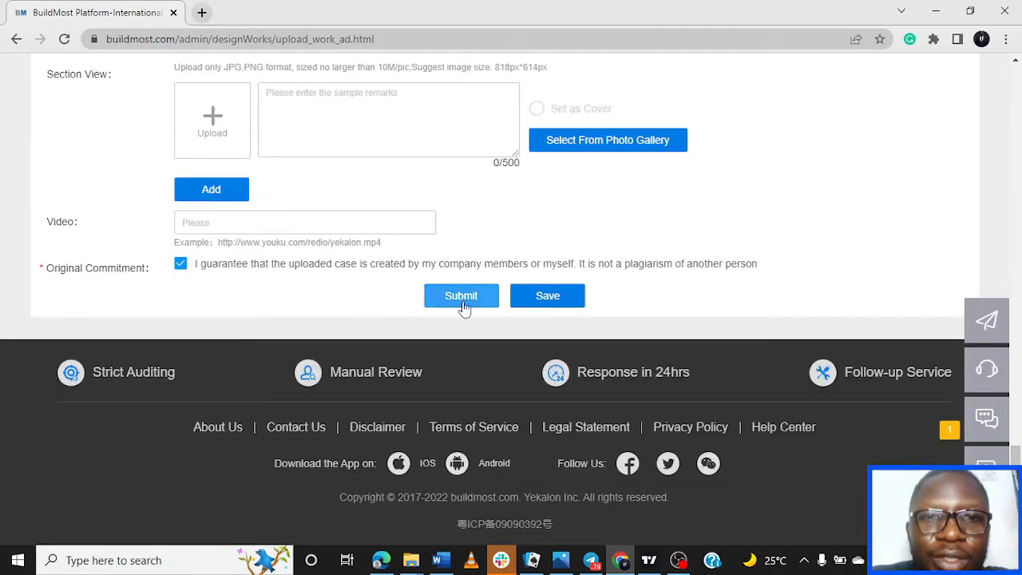
Step: Resubmit the bungalow work and confirm the notification so Manage Works shows it Auditing
click(460, 295)
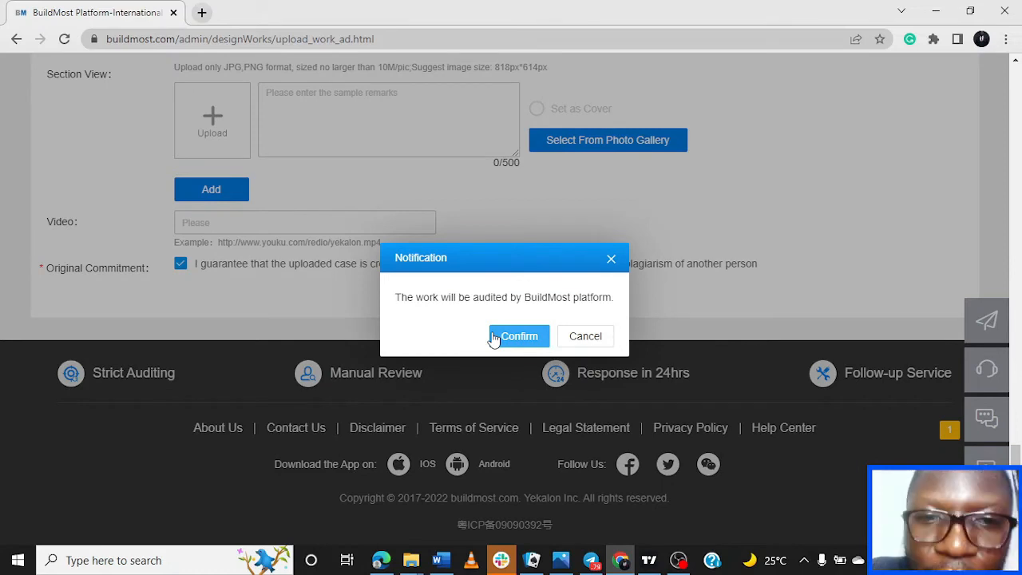
mouse_move(593, 313)
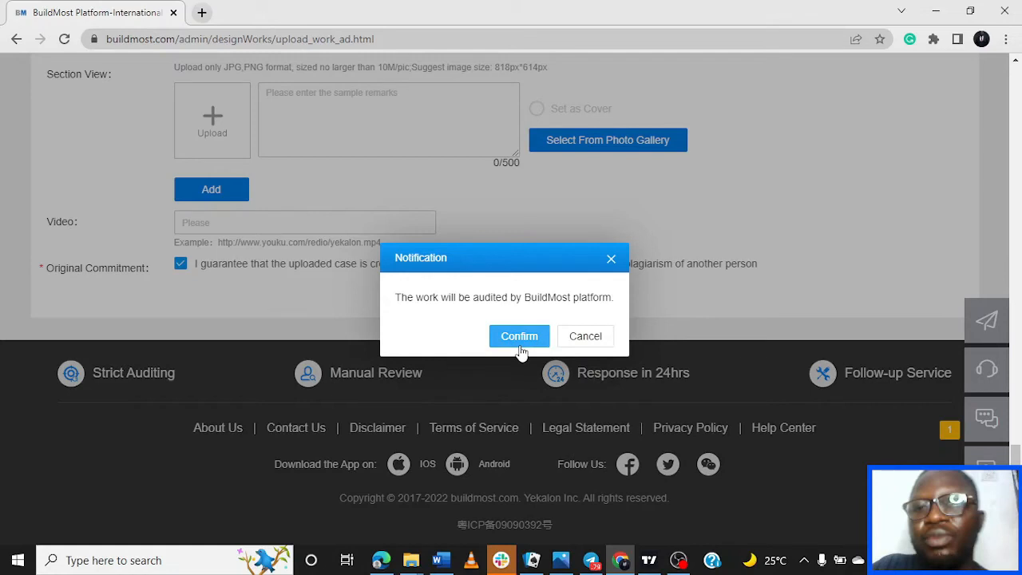
click(519, 336)
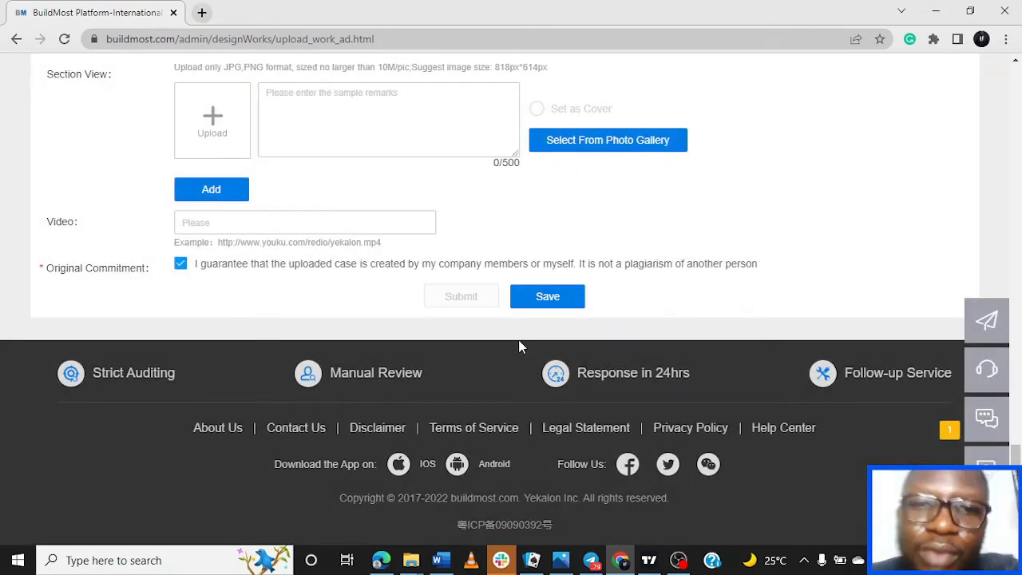
click(546, 296)
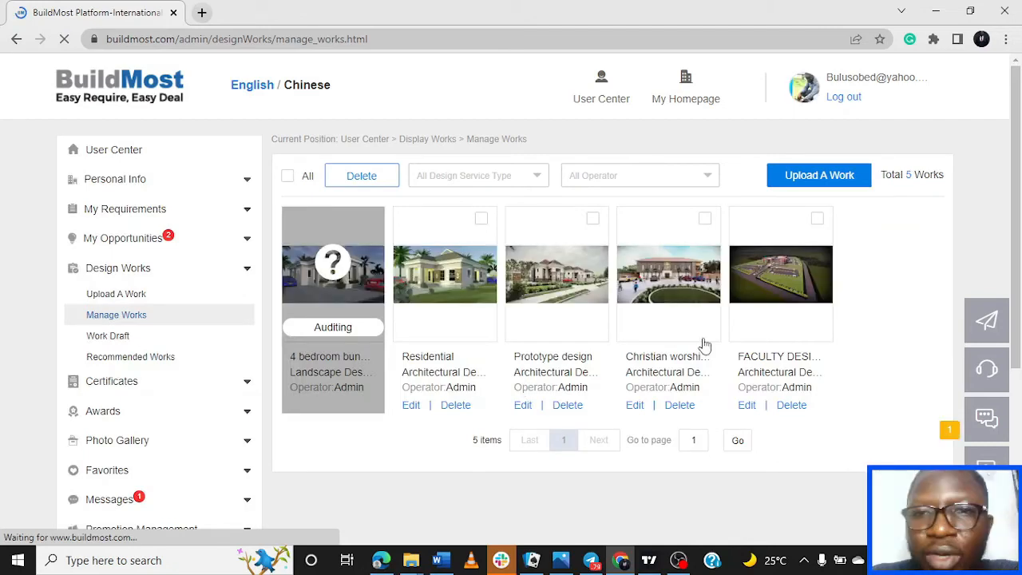
mouse_move(700, 336)
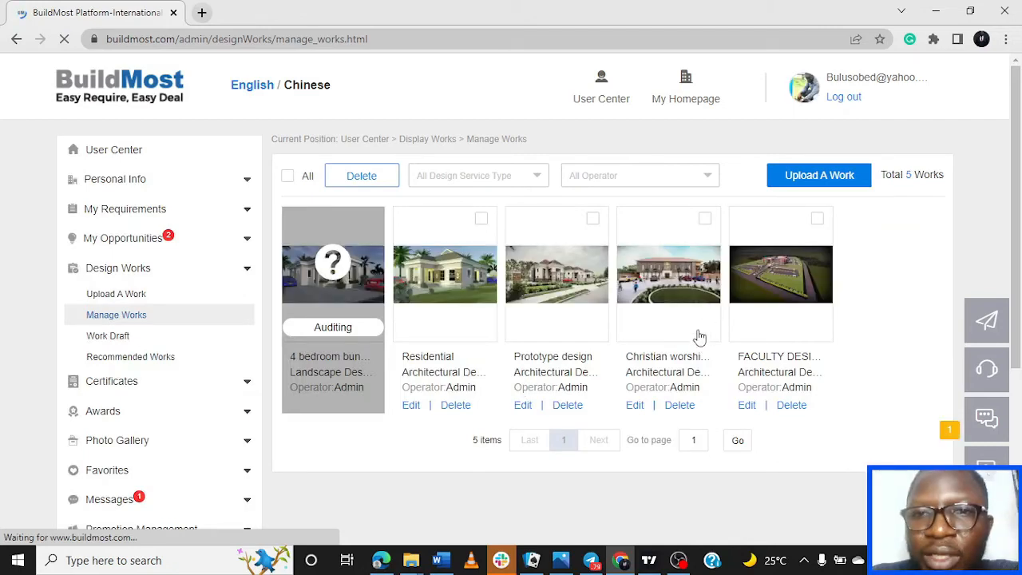
mouse_move(304, 347)
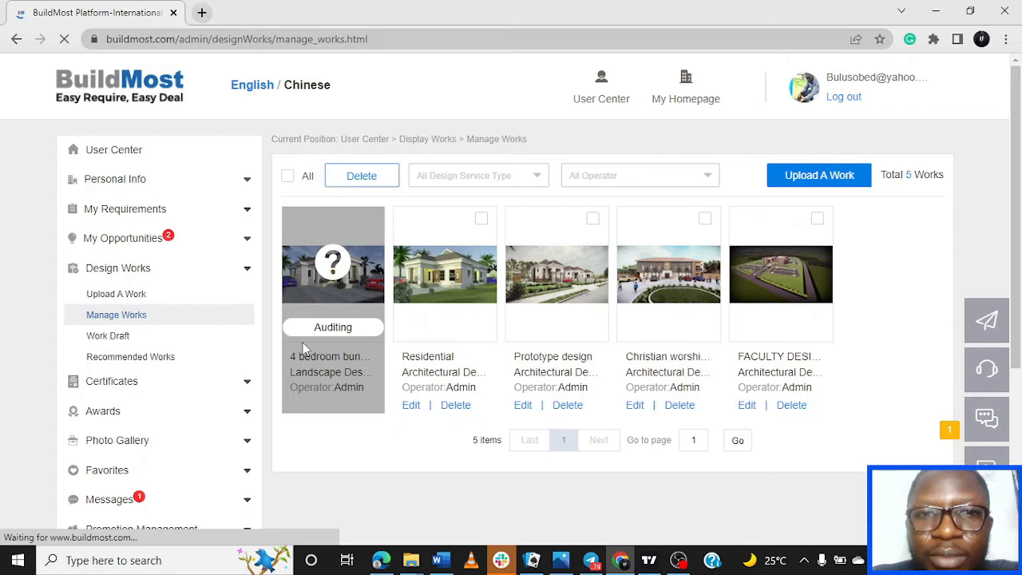
mouse_move(341, 407)
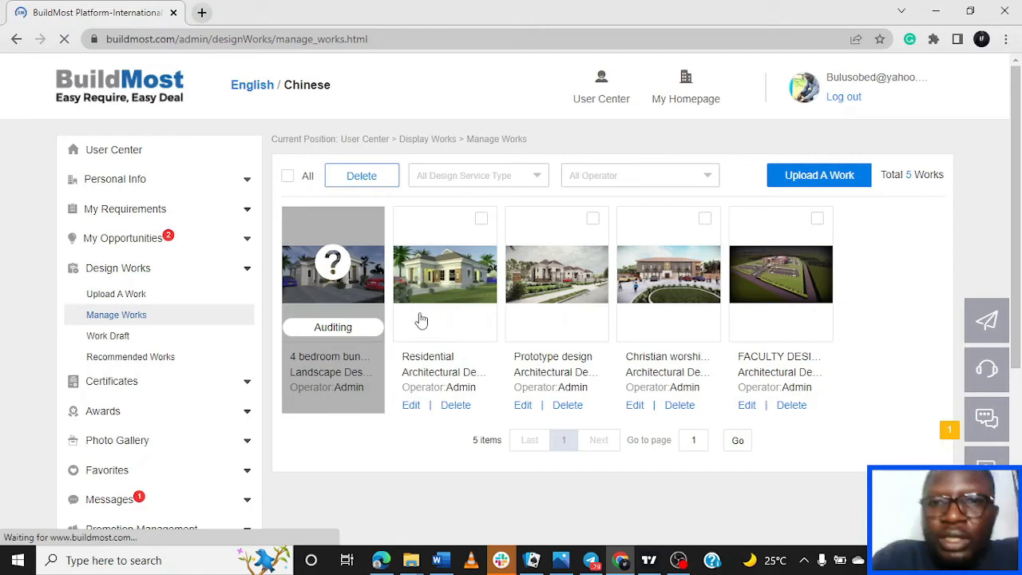
mouse_move(130, 187)
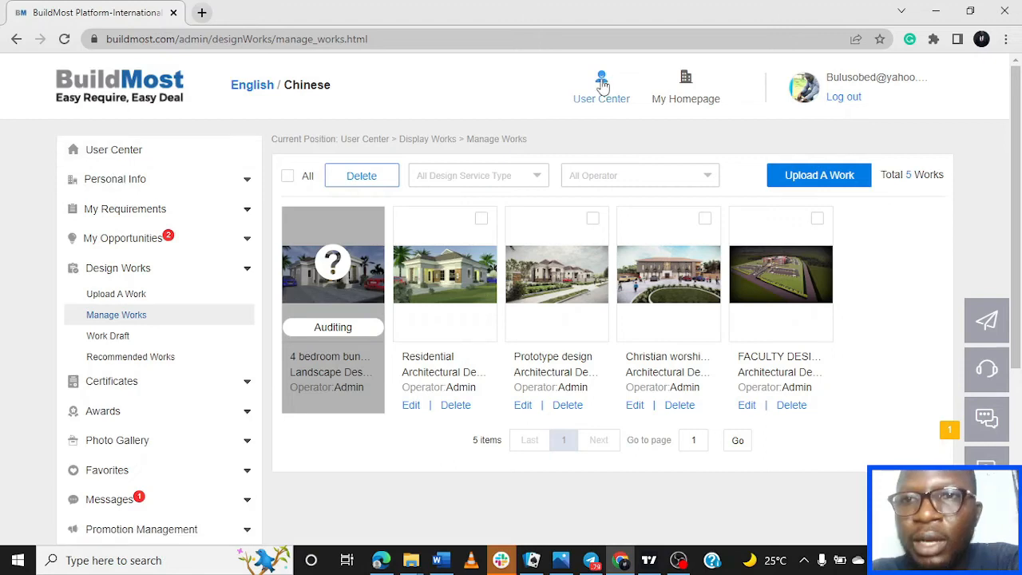
click(601, 87)
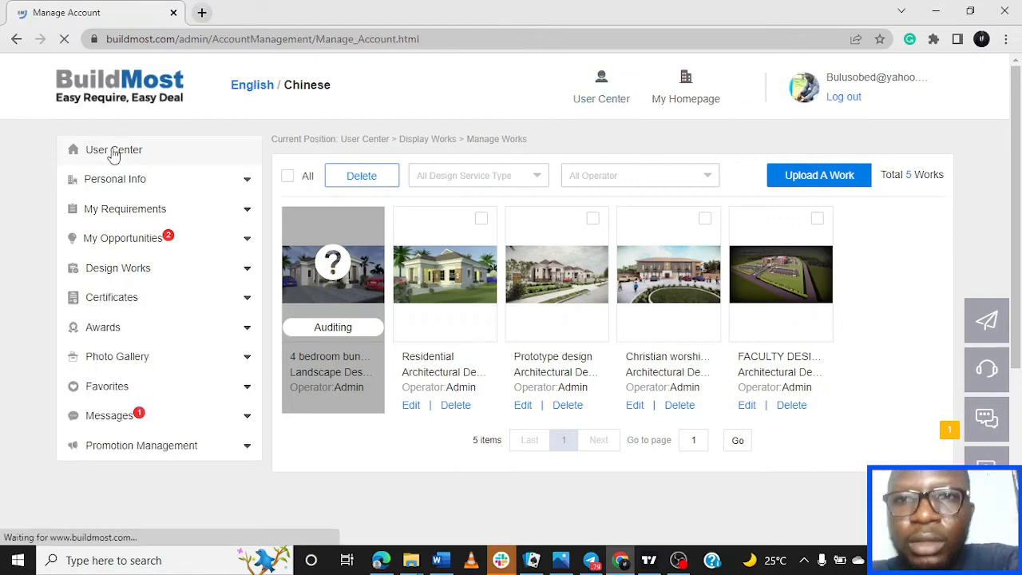
click(113, 149)
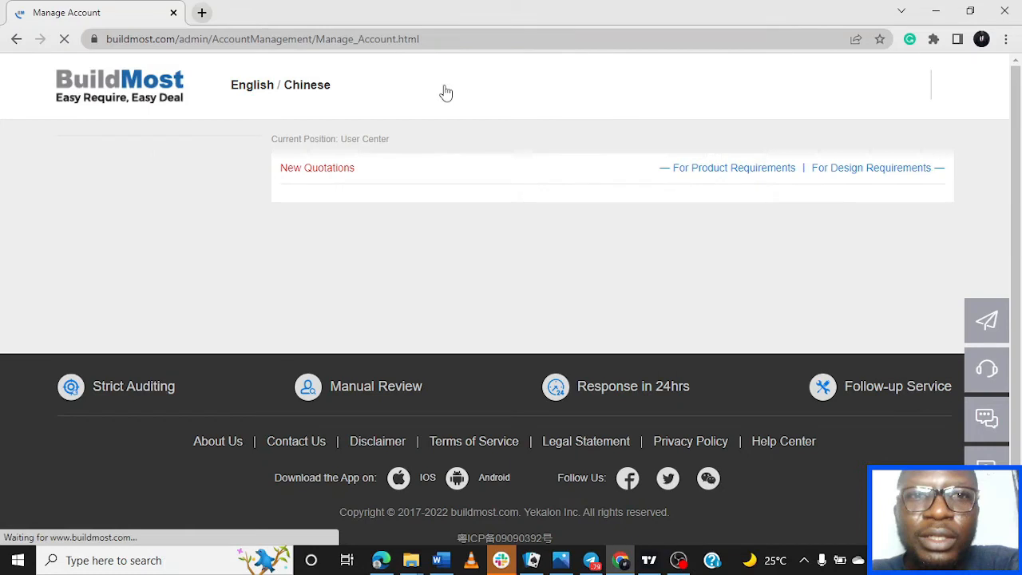
mouse_move(547, 80)
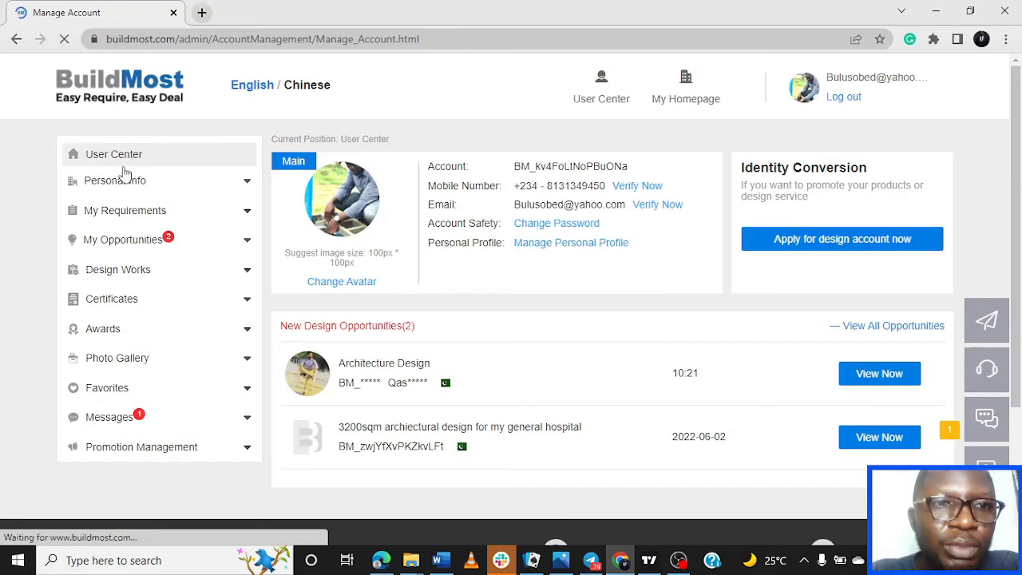
click(115, 179)
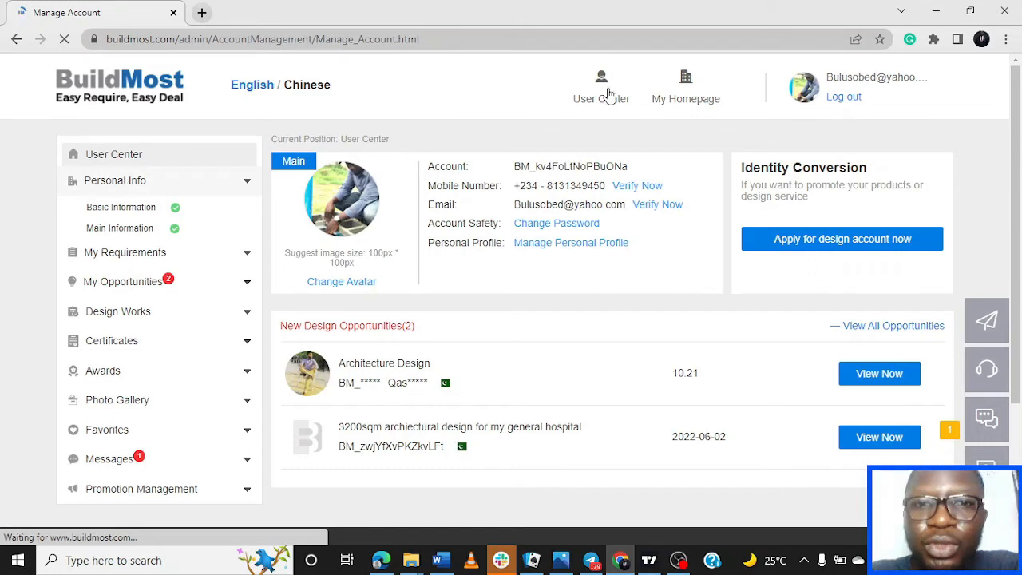
mouse_move(583, 127)
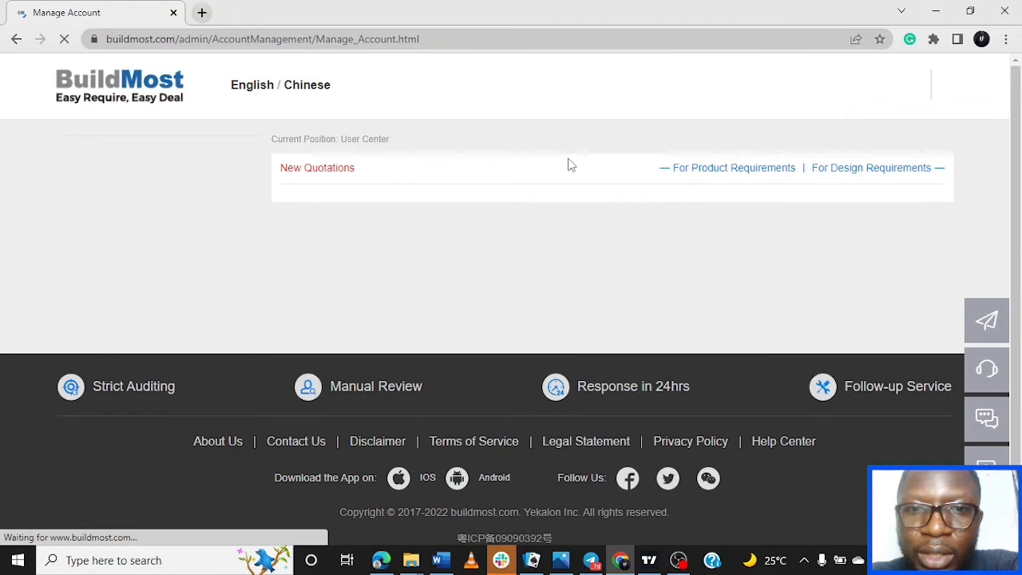
mouse_move(469, 133)
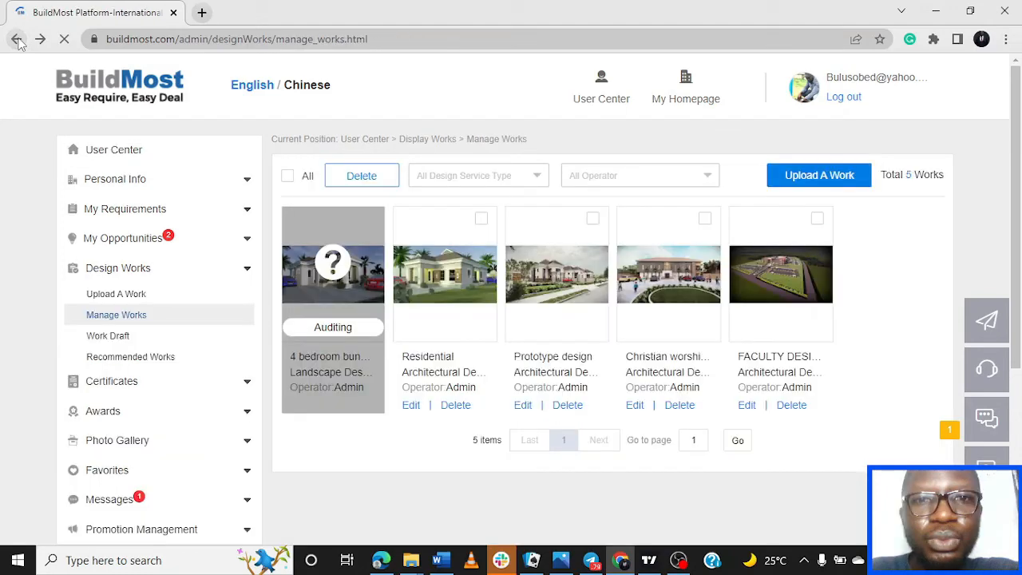
Step: Go back twice to return to the BuildMost homepage
click(818, 175)
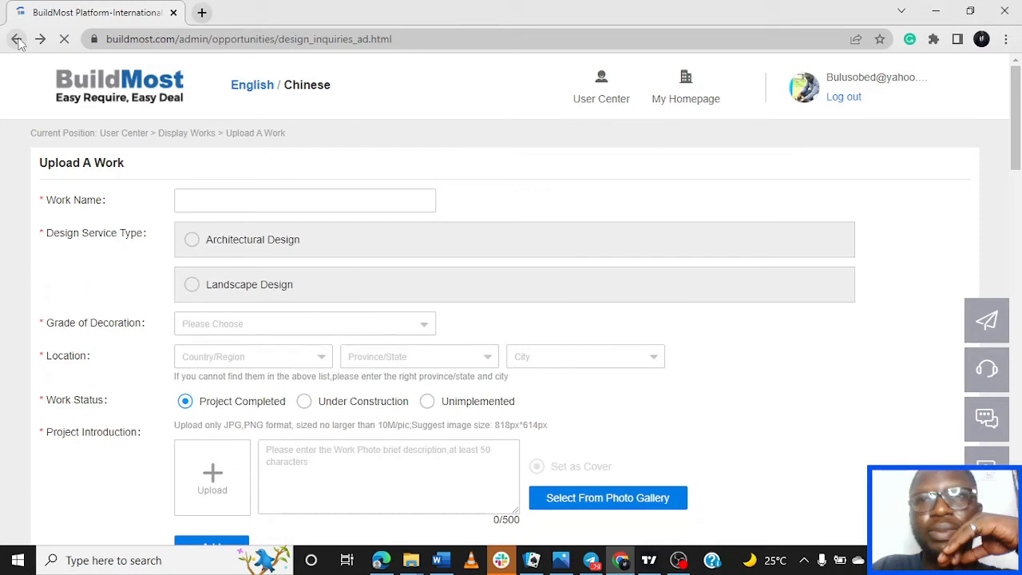
click(18, 38)
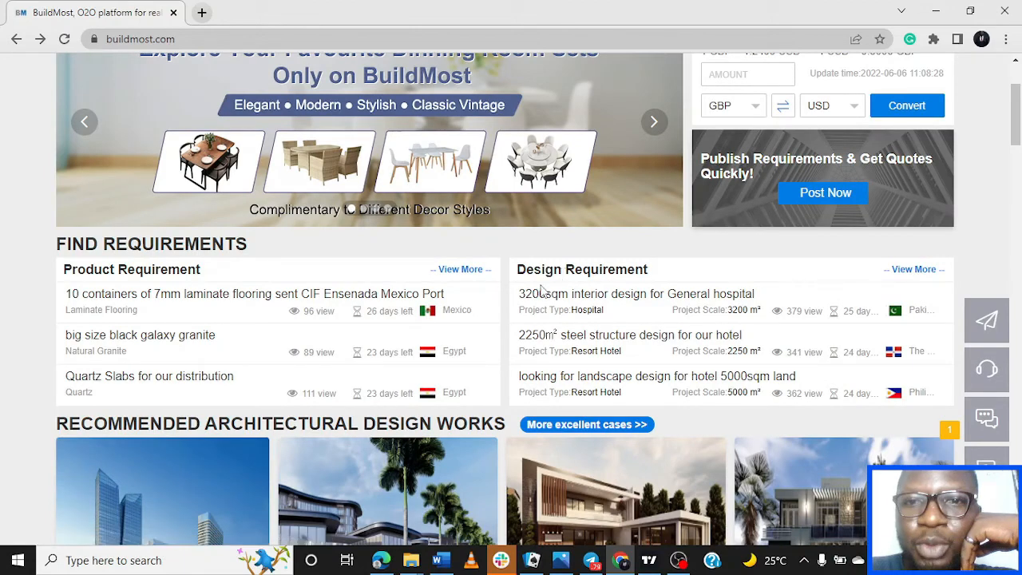
mouse_move(909, 269)
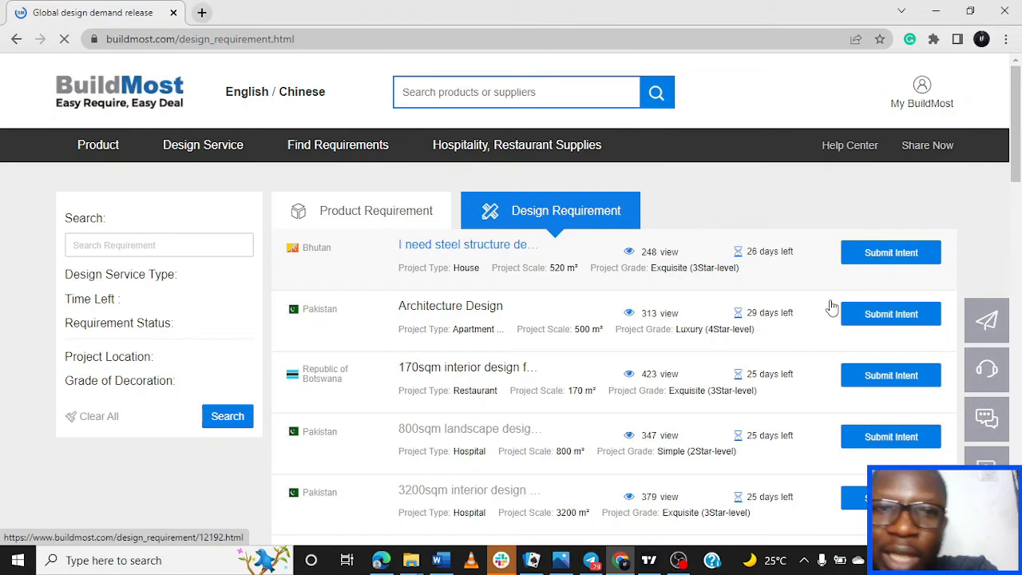
scroll(down, 3)
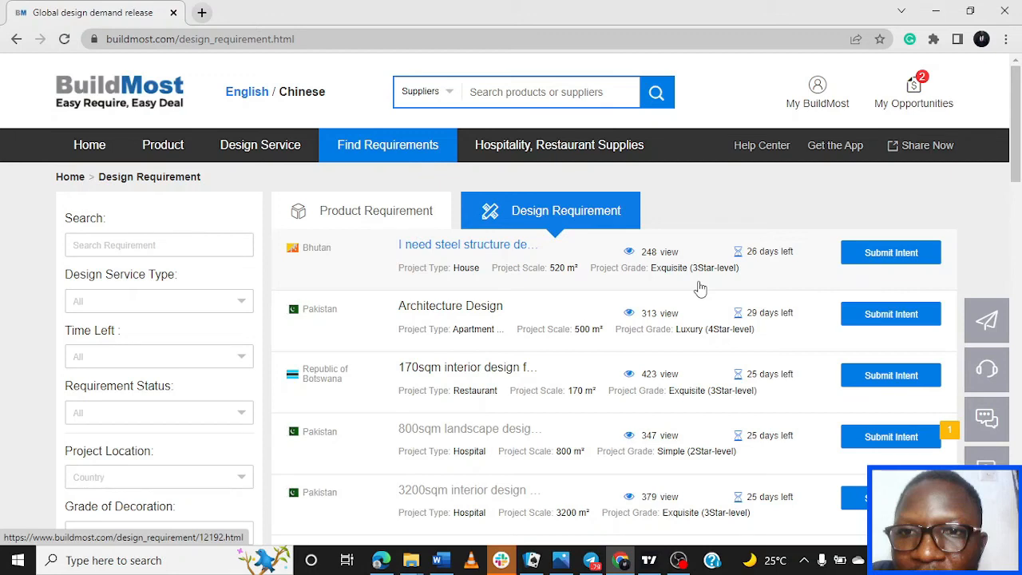
mouse_move(421, 289)
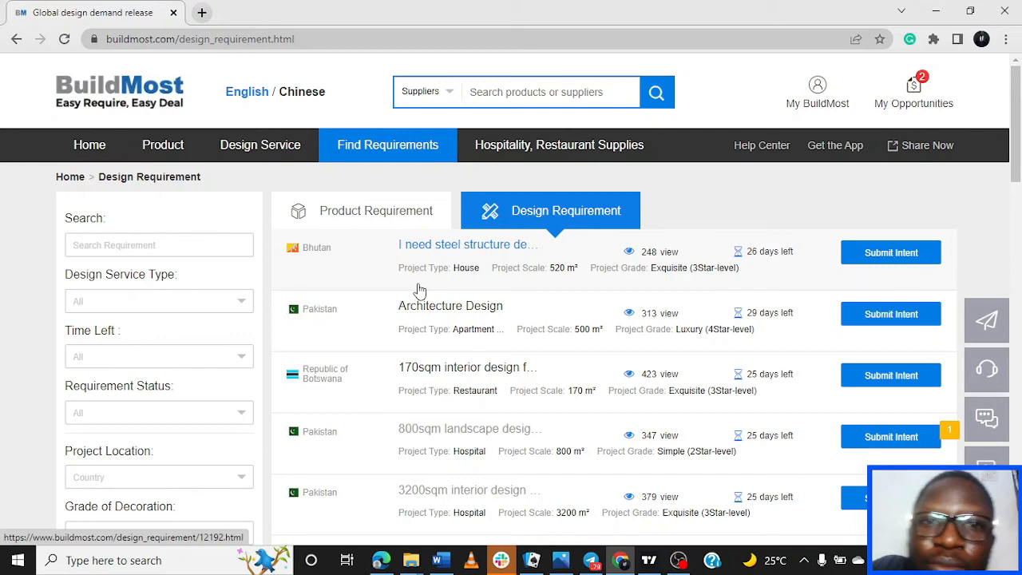
mouse_move(767, 274)
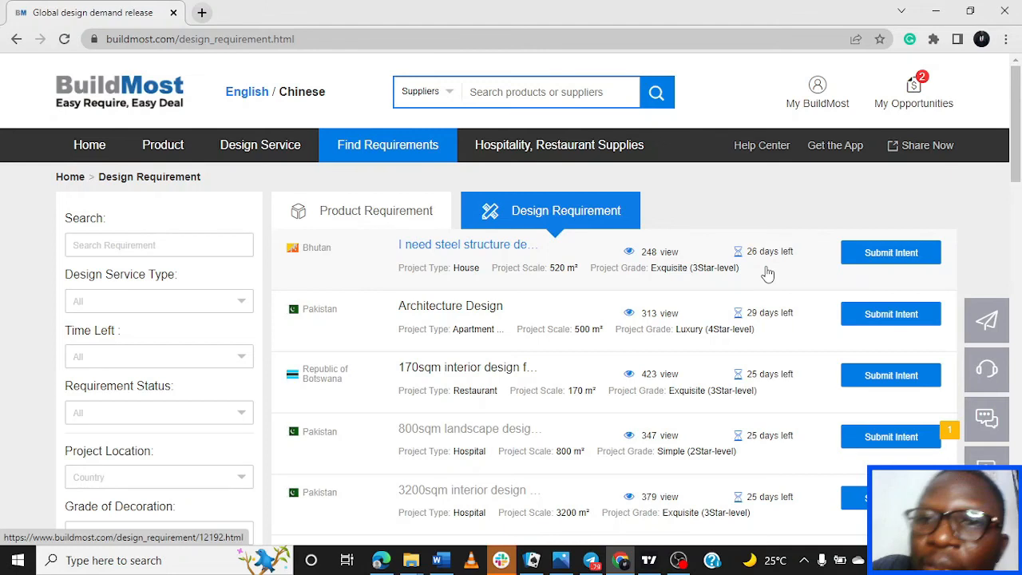
mouse_move(806, 271)
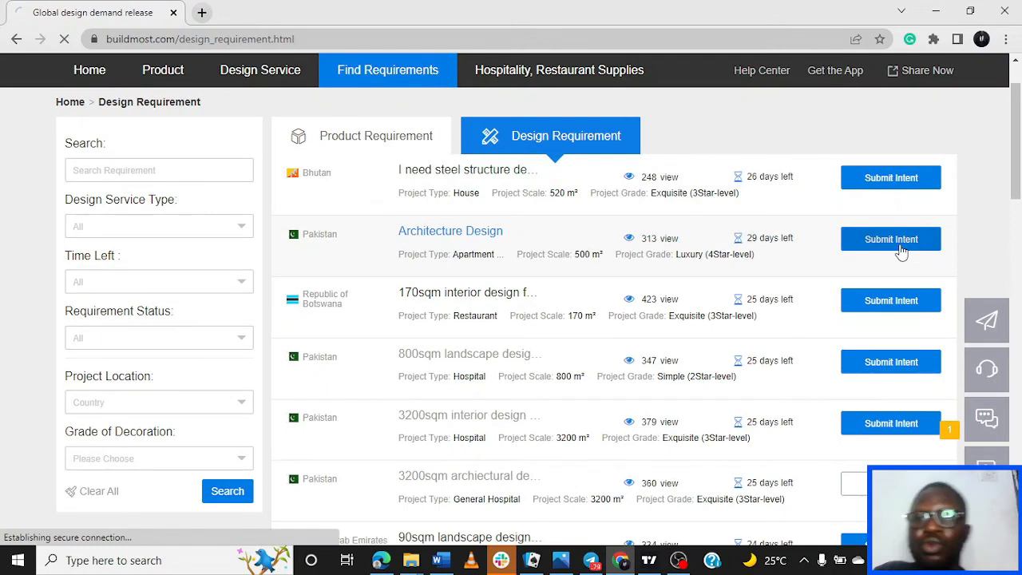
Step: Open the Architecture Design requirement and its blank Submit Letter of Intent form
click(450, 230)
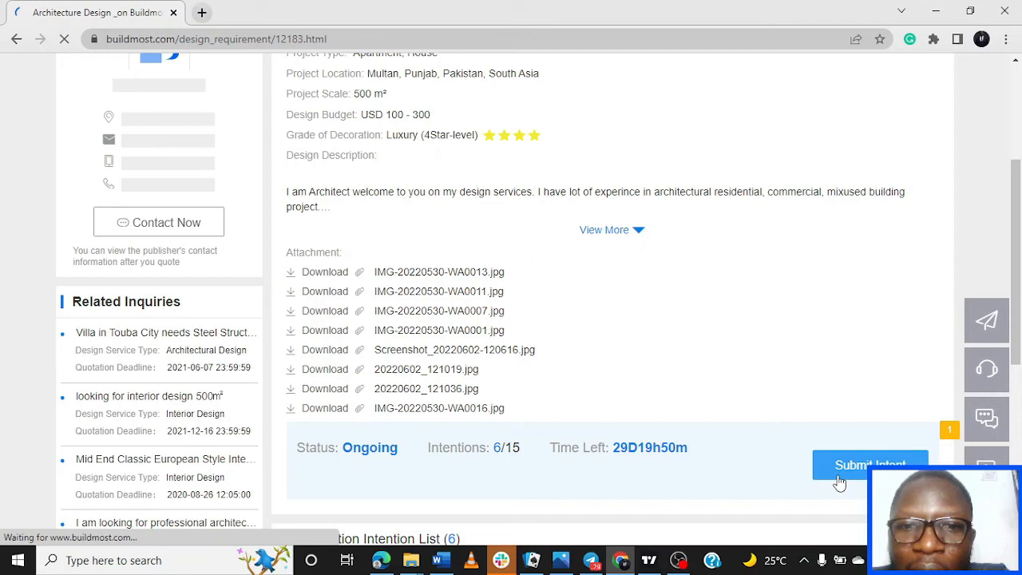
click(869, 464)
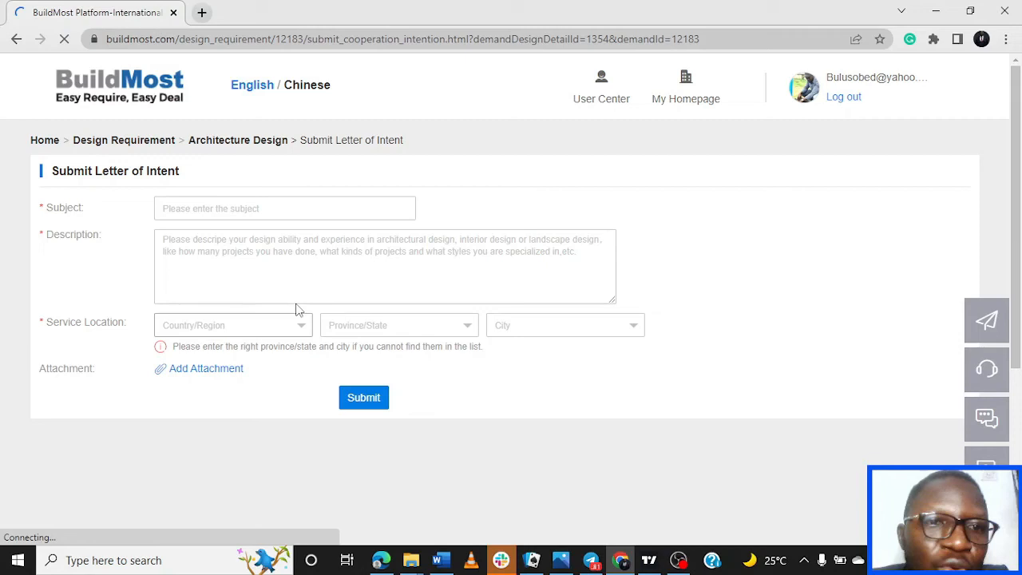
click(384, 266)
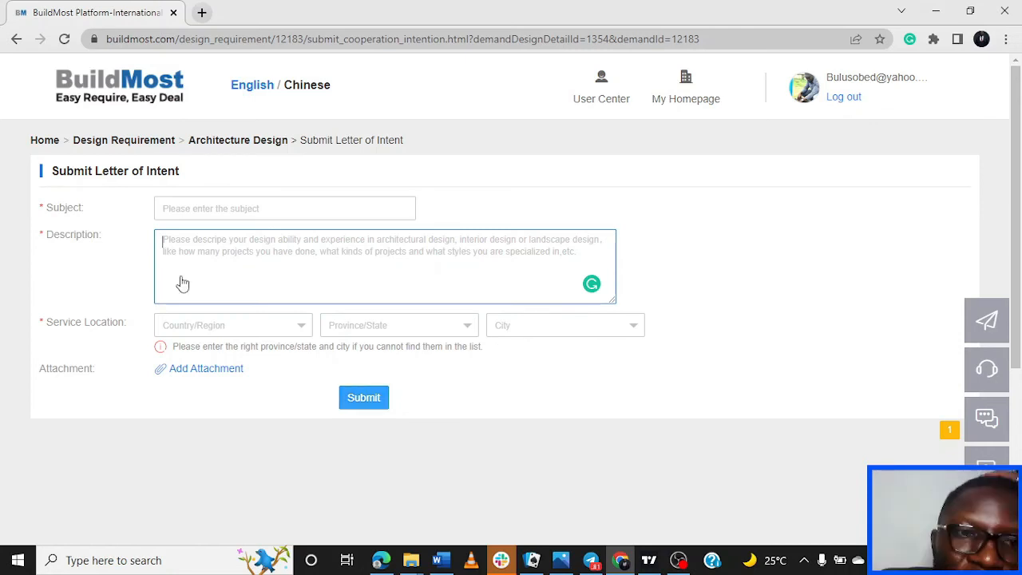
mouse_move(182, 279)
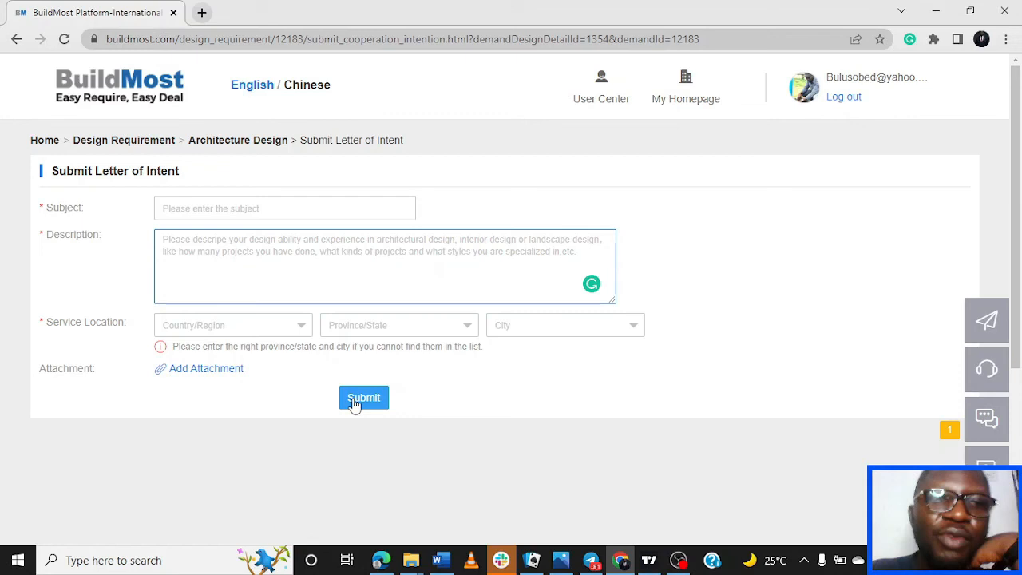
mouse_move(111, 274)
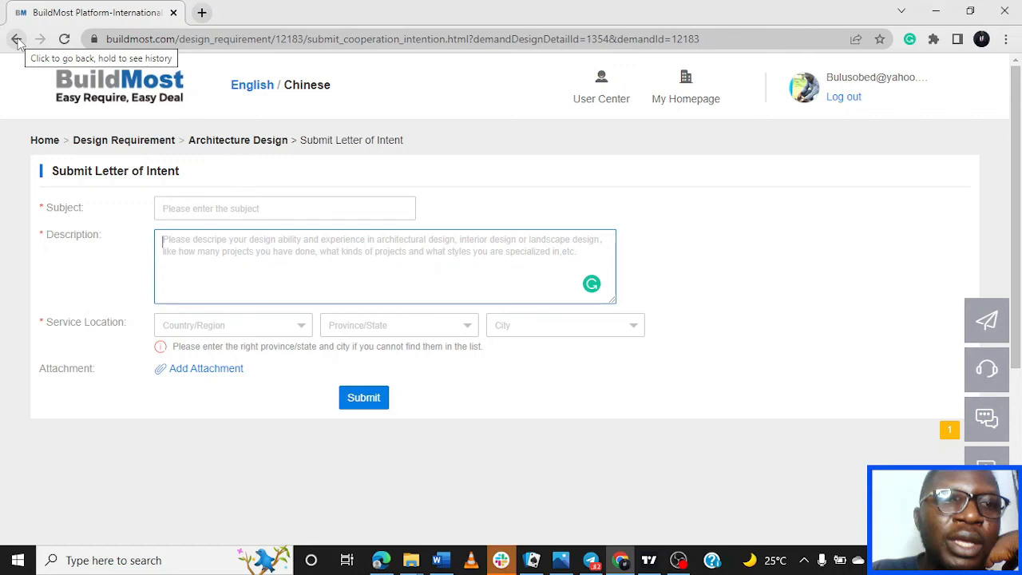
Step: Leave the unsent letter of intent and return to the Architecture Design requirement page
click(17, 38)
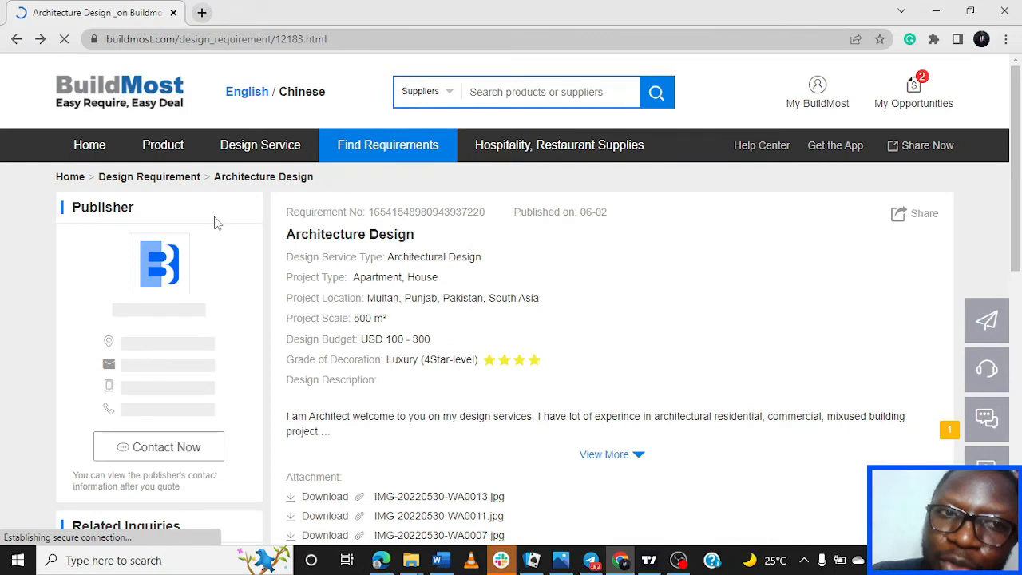
mouse_move(225, 240)
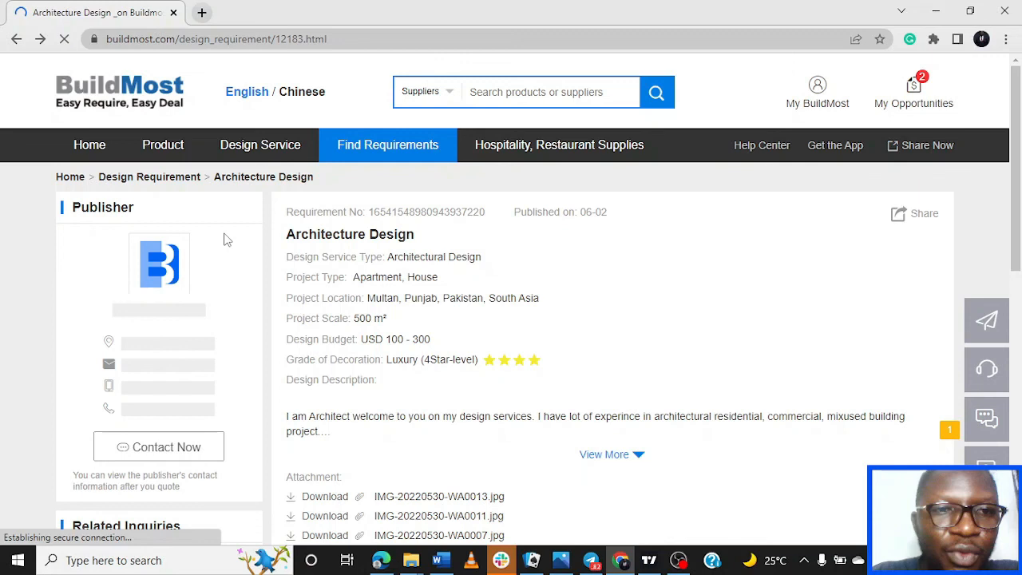
mouse_move(265, 293)
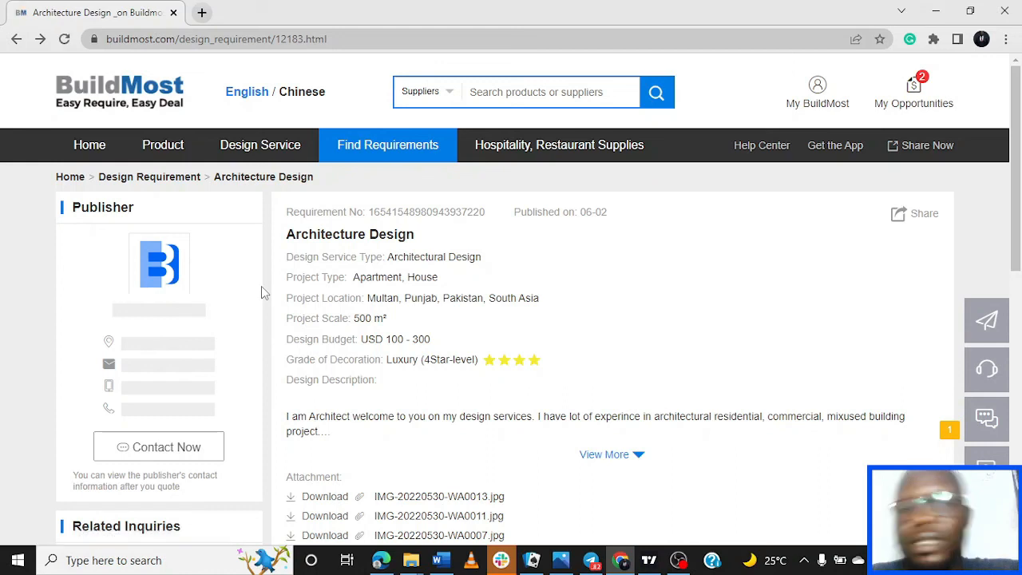
mouse_move(271, 261)
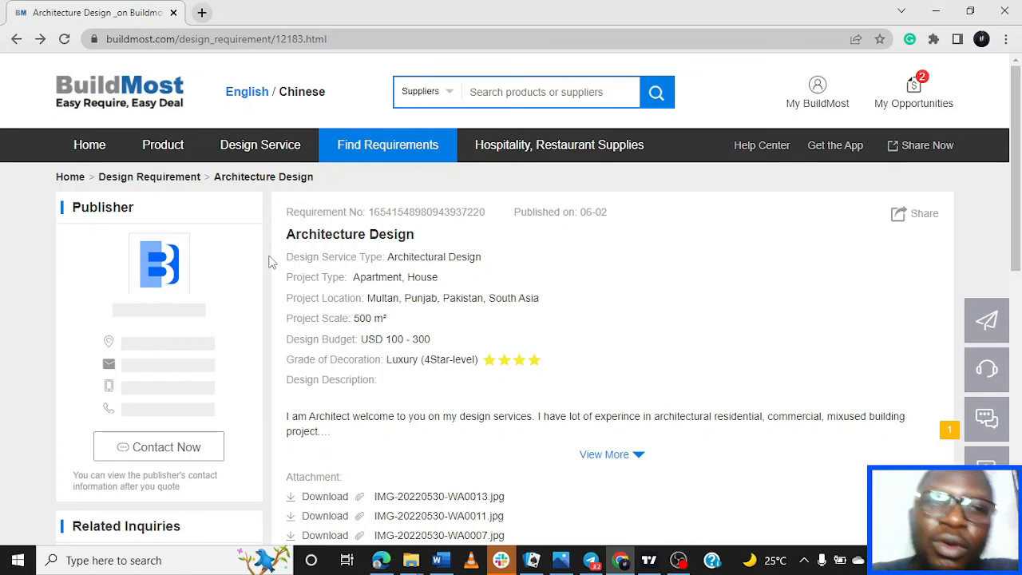
mouse_move(276, 305)
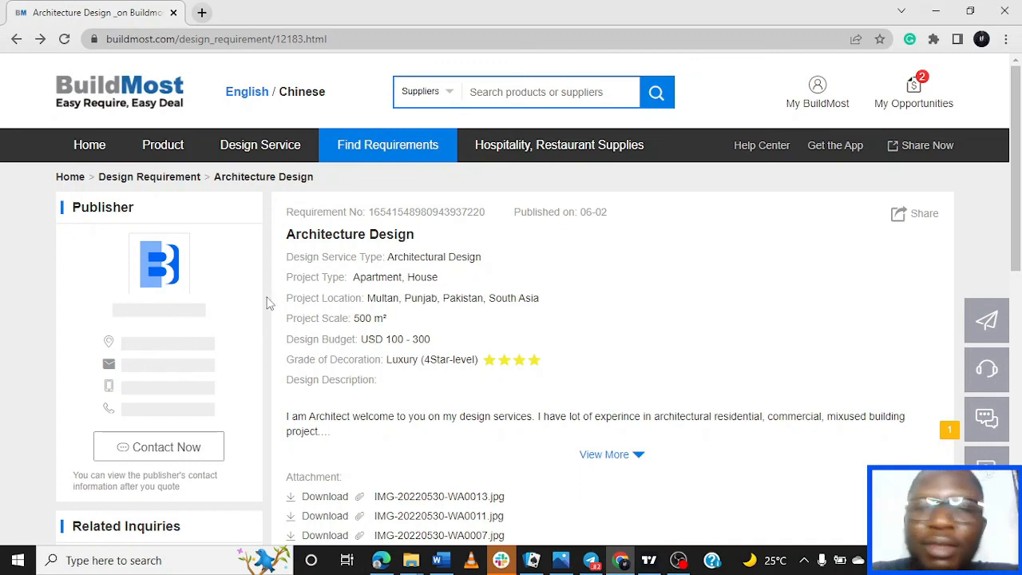
mouse_move(279, 266)
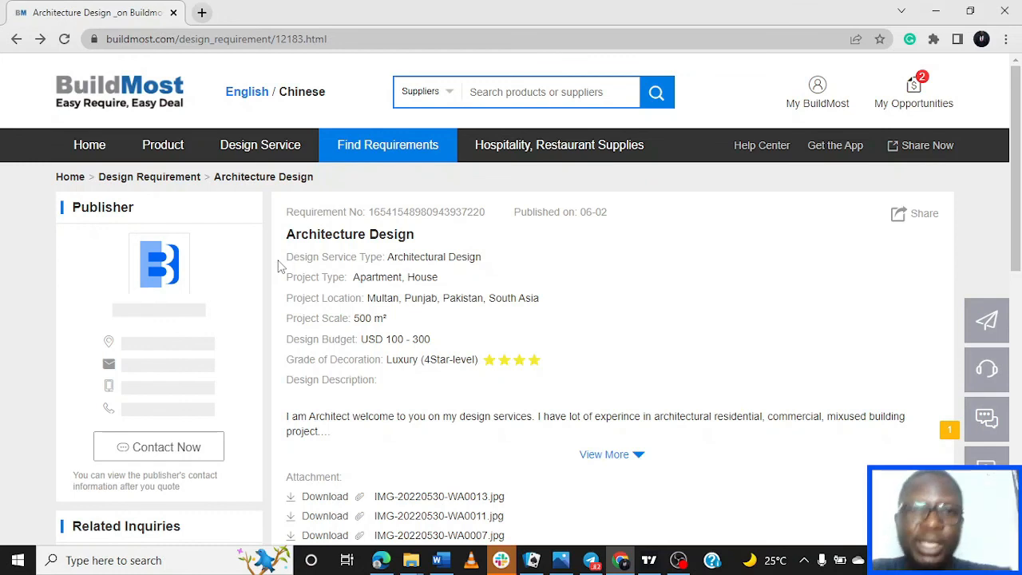
mouse_move(265, 298)
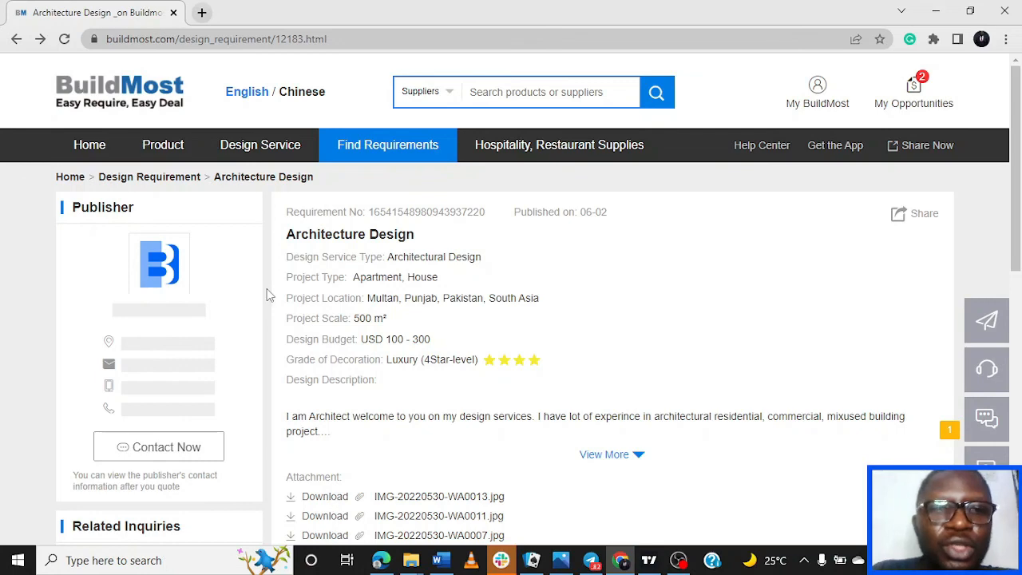
mouse_move(258, 304)
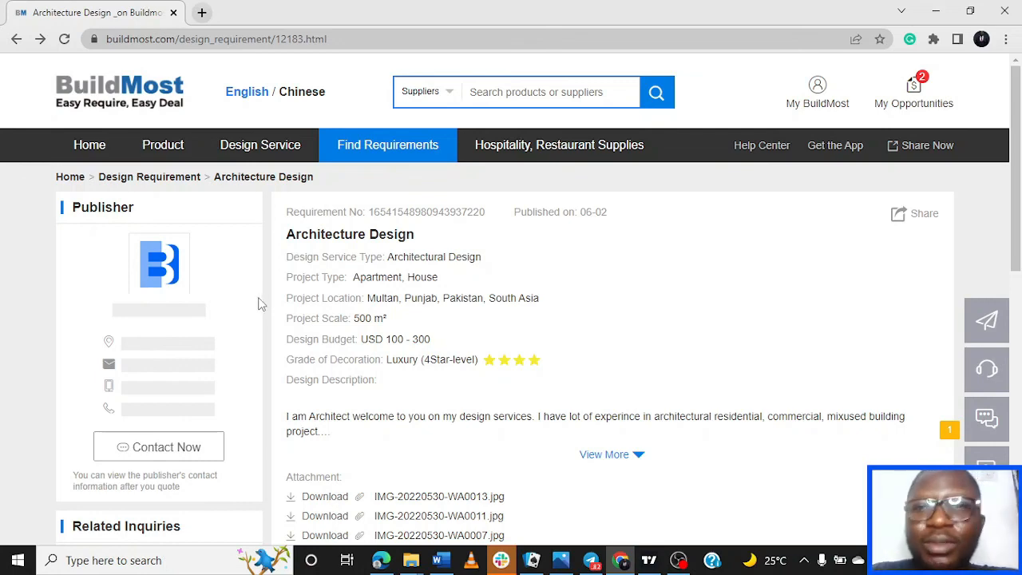